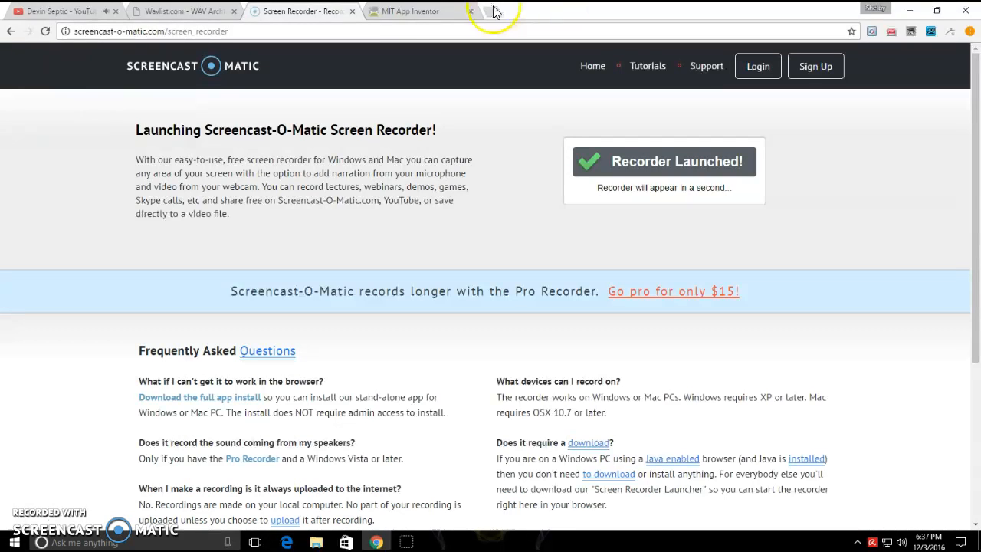
Step: With Screencast-O-Matic recording, switch to the StopWatch project in App Inventor
left_click(469, 10)
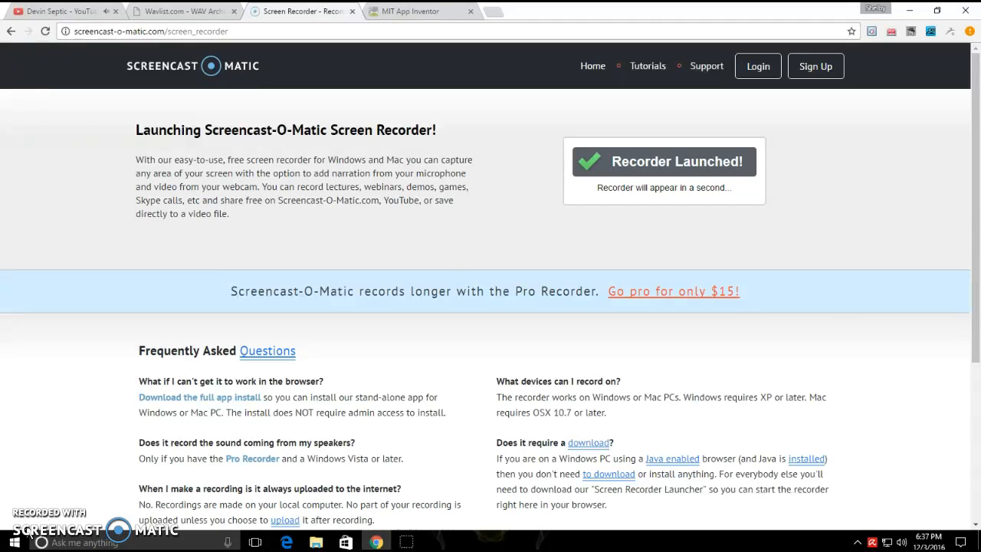
left_click(410, 7)
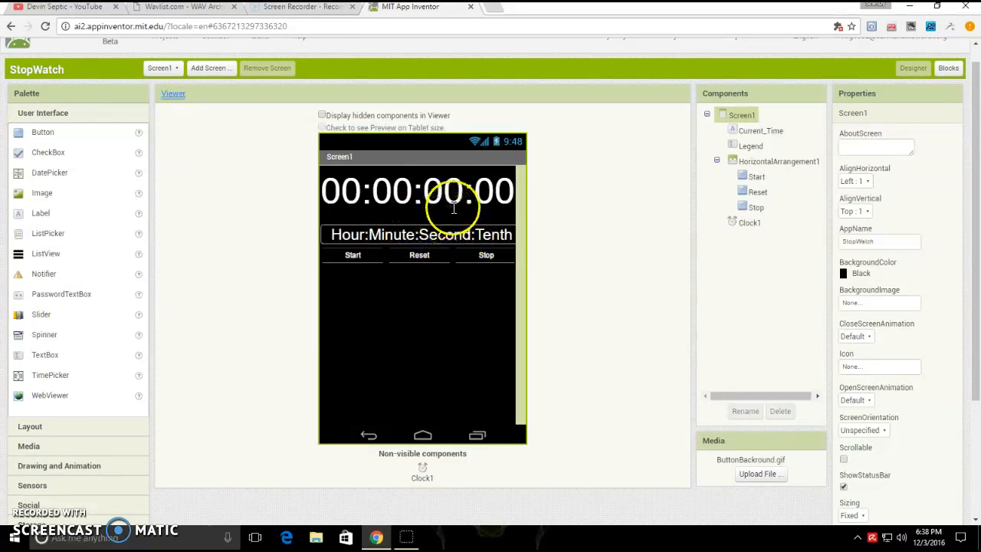
mouse_move(505, 226)
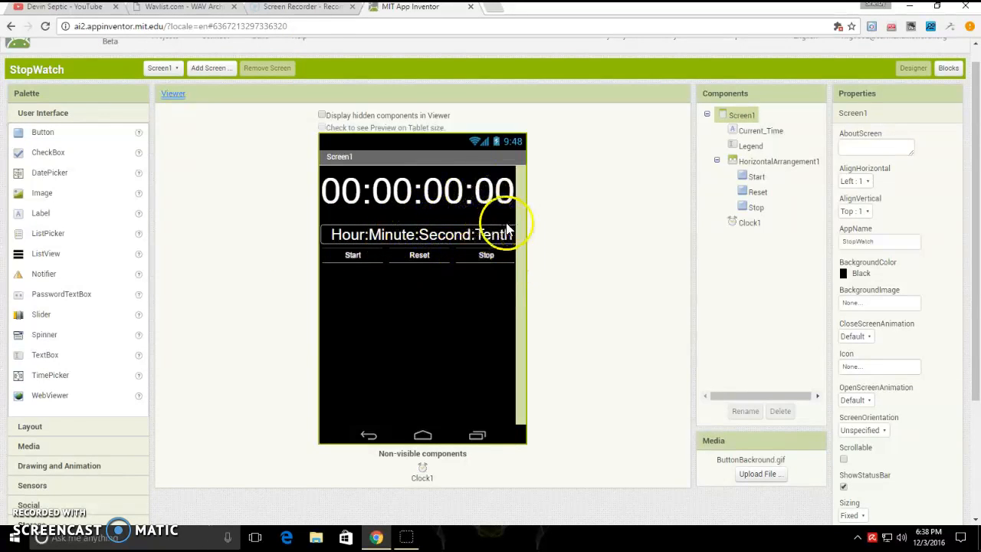
mouse_move(474, 330)
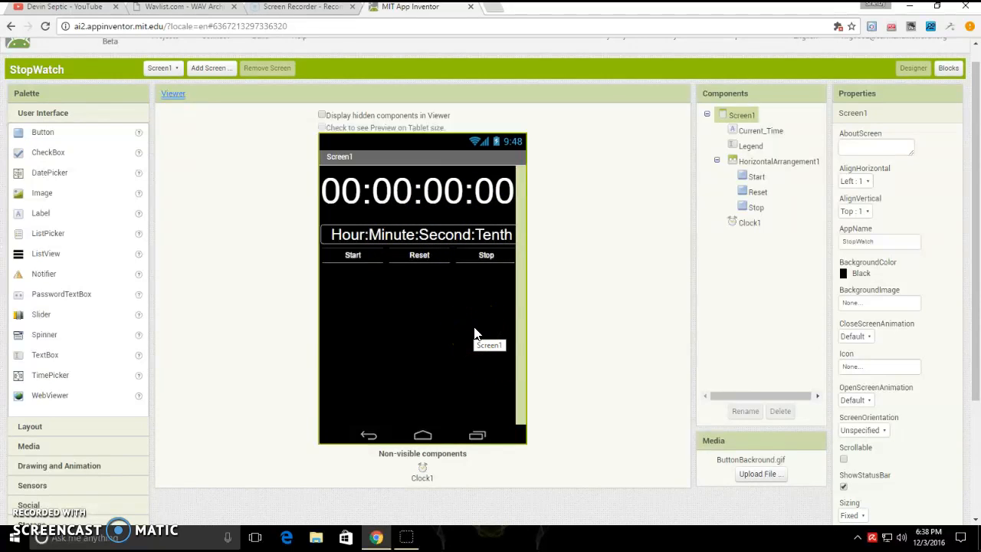
mouse_move(799, 215)
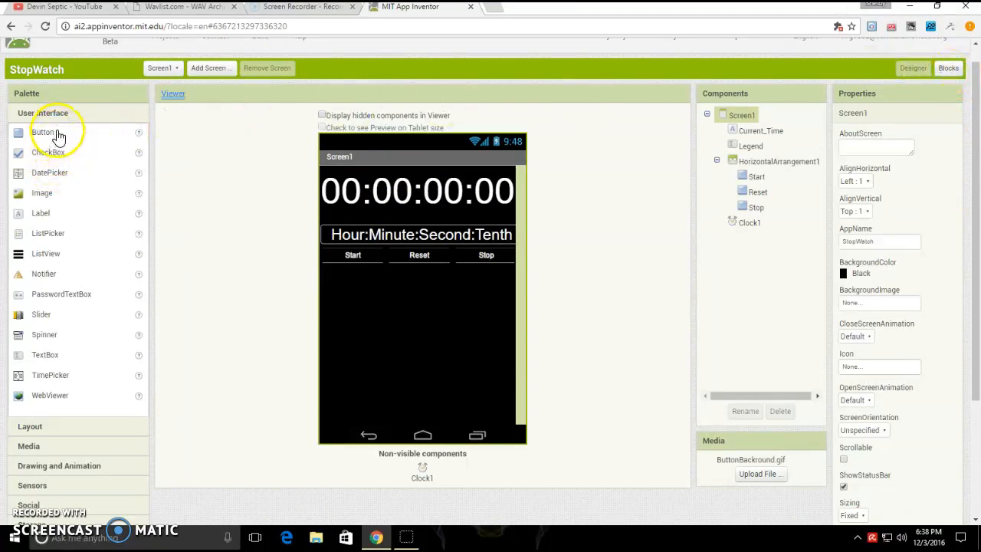
mouse_move(60, 188)
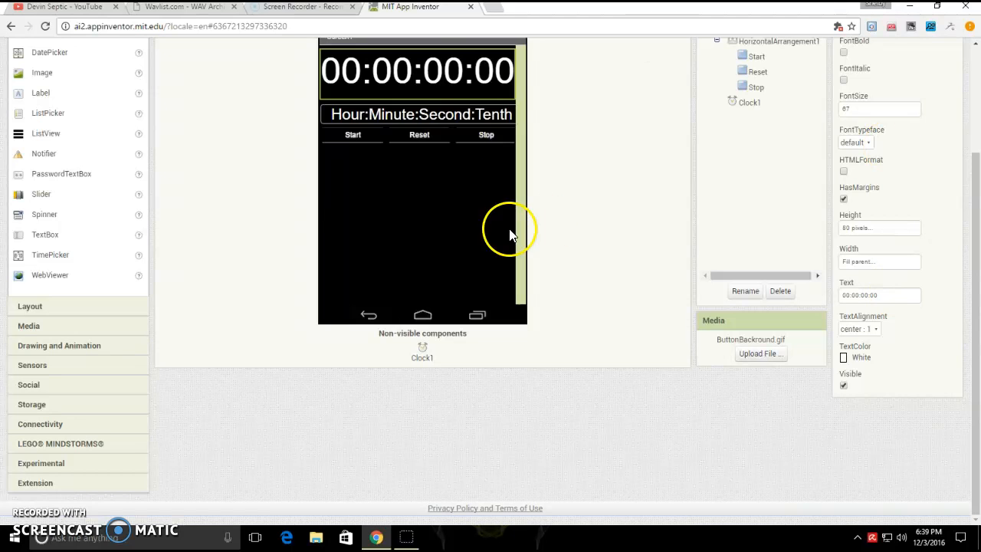
Step: Select the Legend label and review its properties, including FontSize 28
left_click(419, 115)
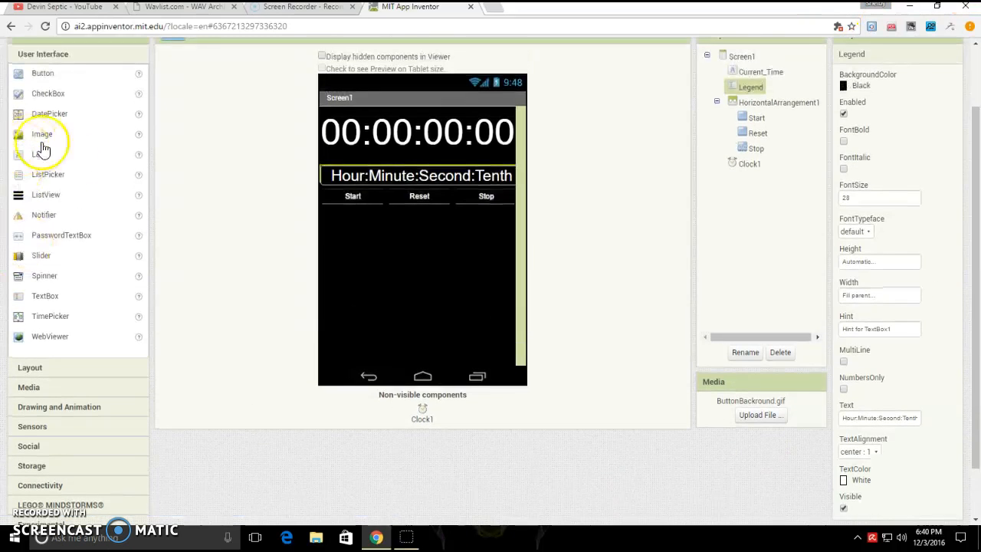
left_click(759, 72)
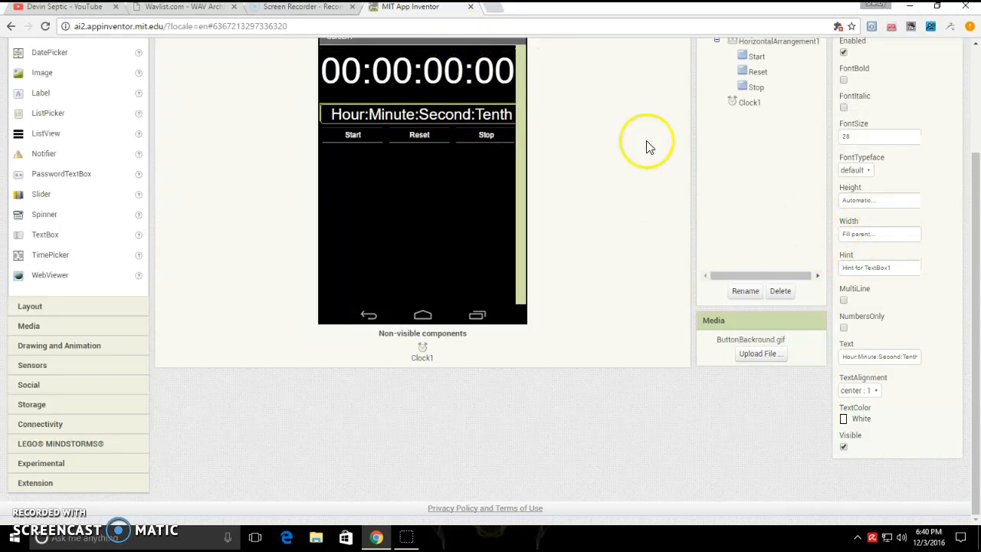
mouse_move(463, 100)
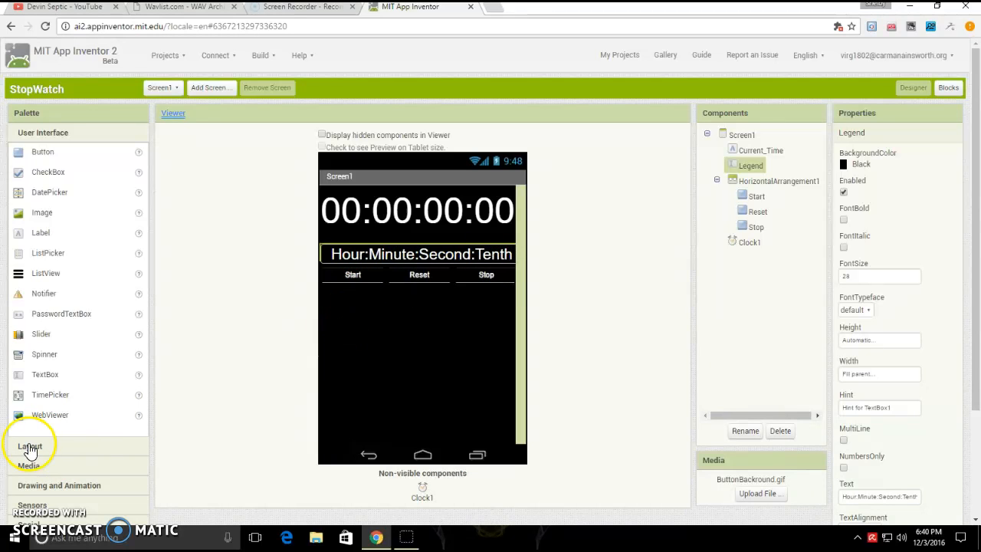
Step: Confirm HorizontalArrangement1, the three-button row, has Width set to Fill parent
left_click(30, 446)
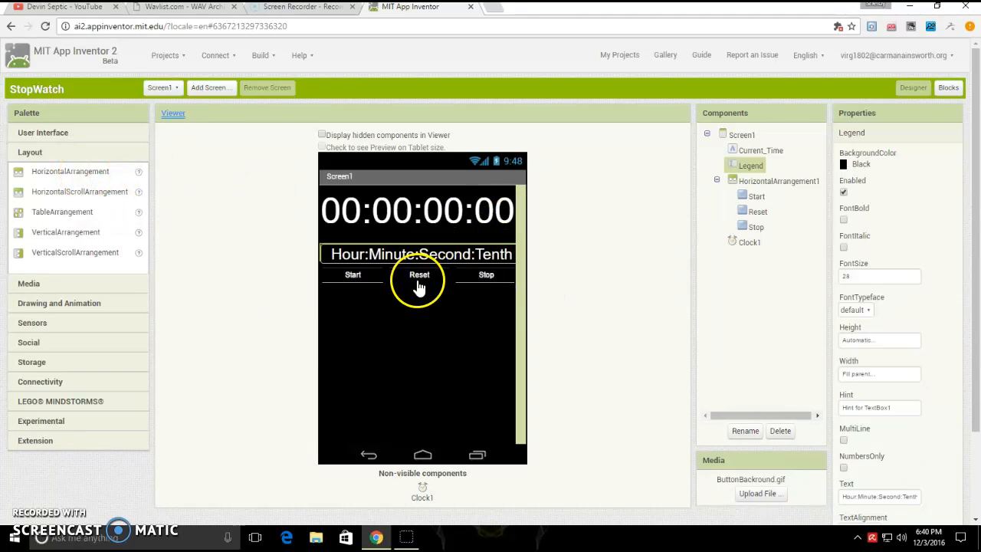
left_click(758, 196)
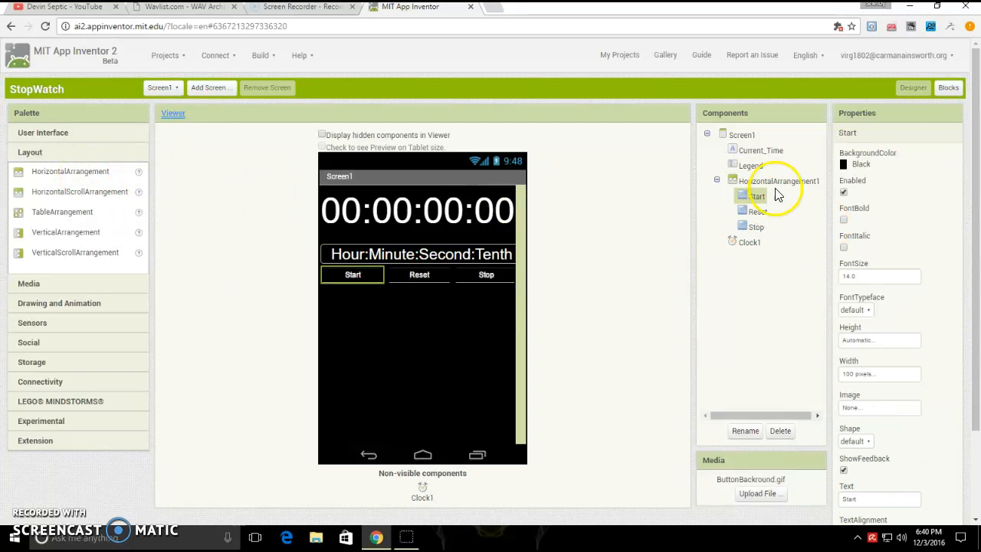
left_click(781, 181)
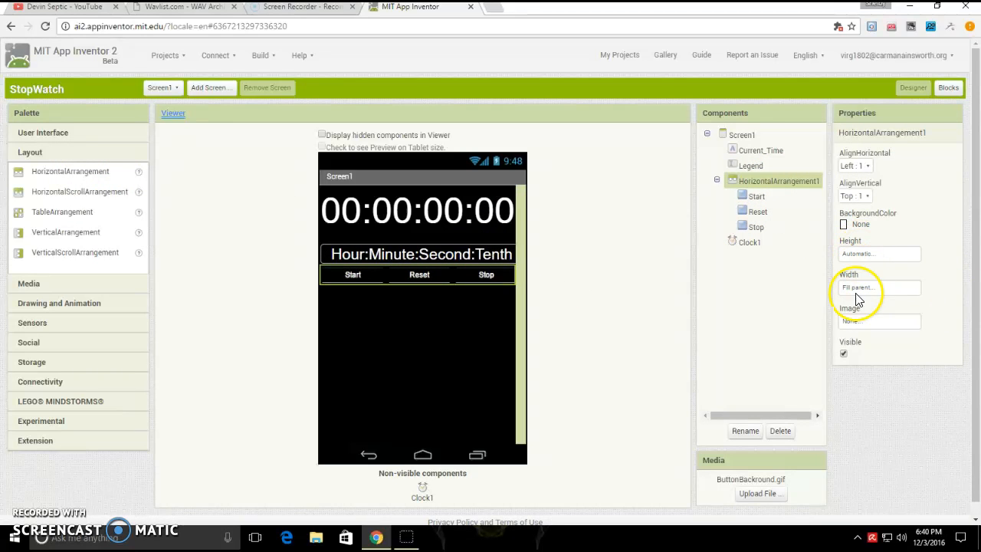
left_click(878, 288)
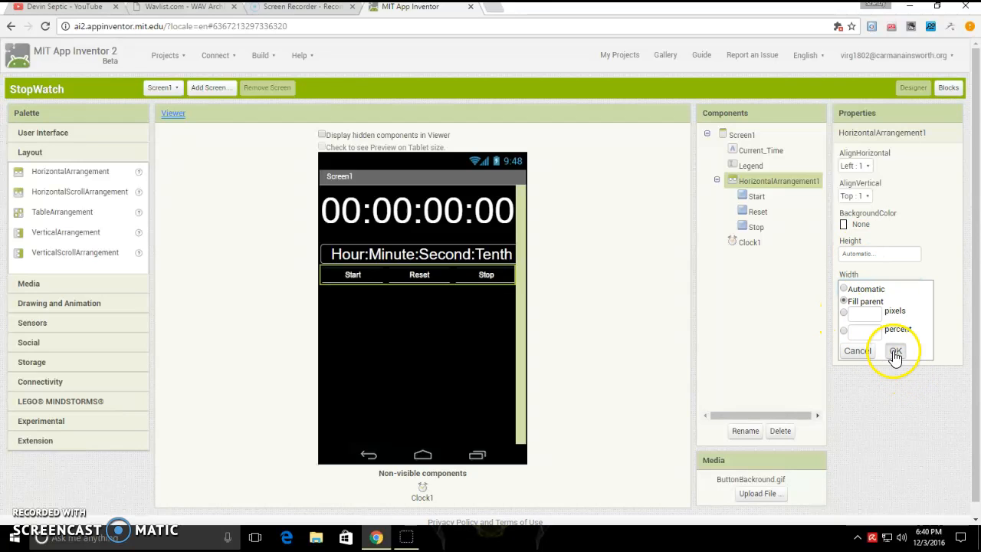
left_click(896, 350)
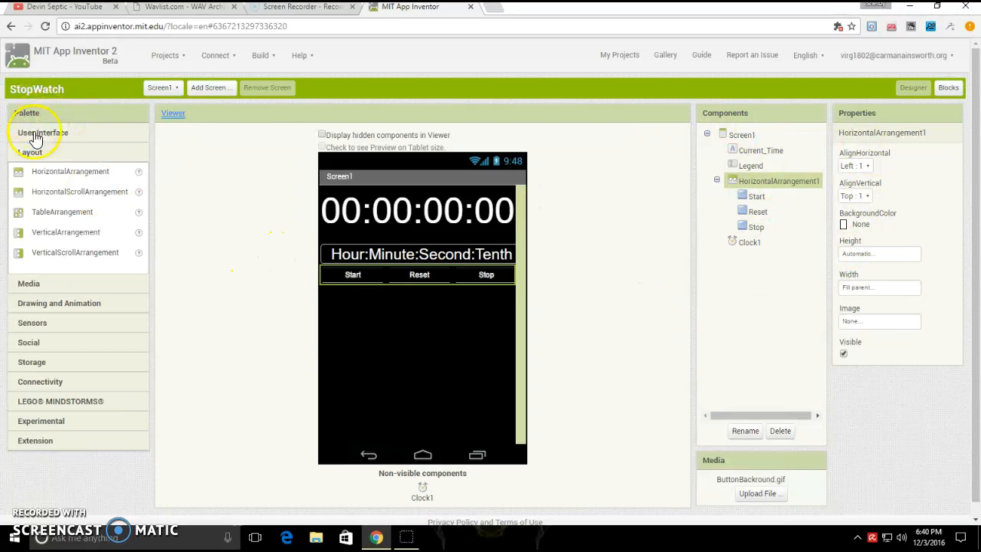
Step: Inspect the Start, Reset and Stop buttons, each 100 pixels wide
left_click(42, 133)
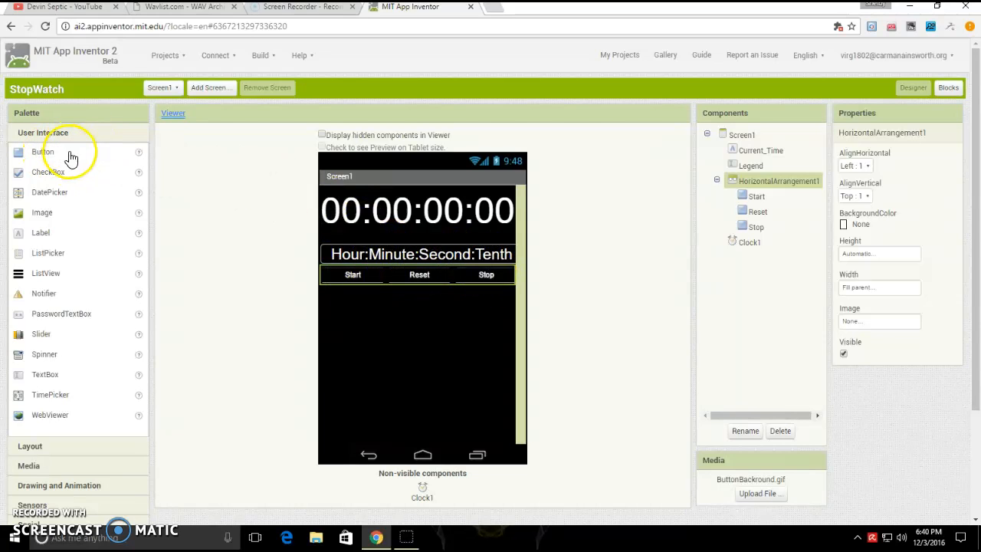
mouse_move(536, 224)
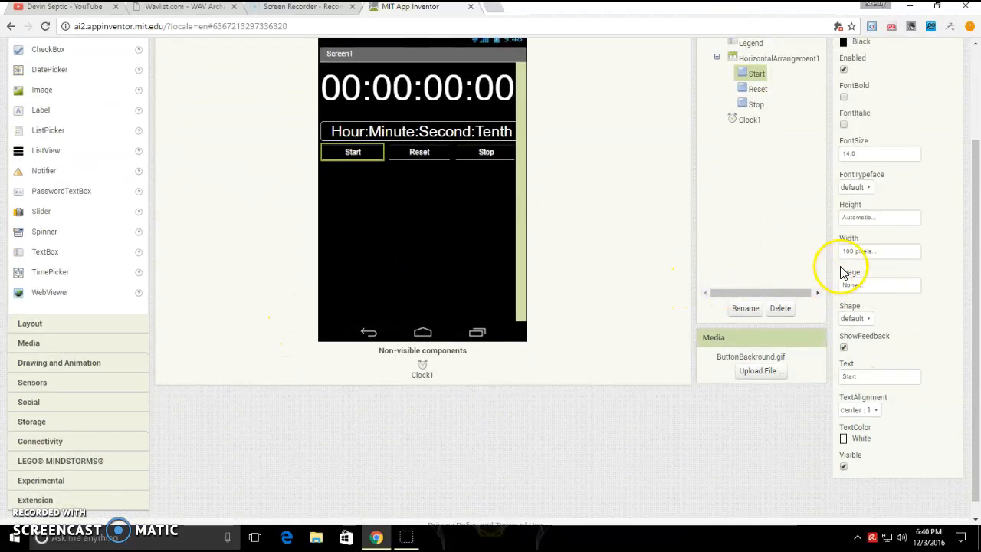
mouse_move(648, 236)
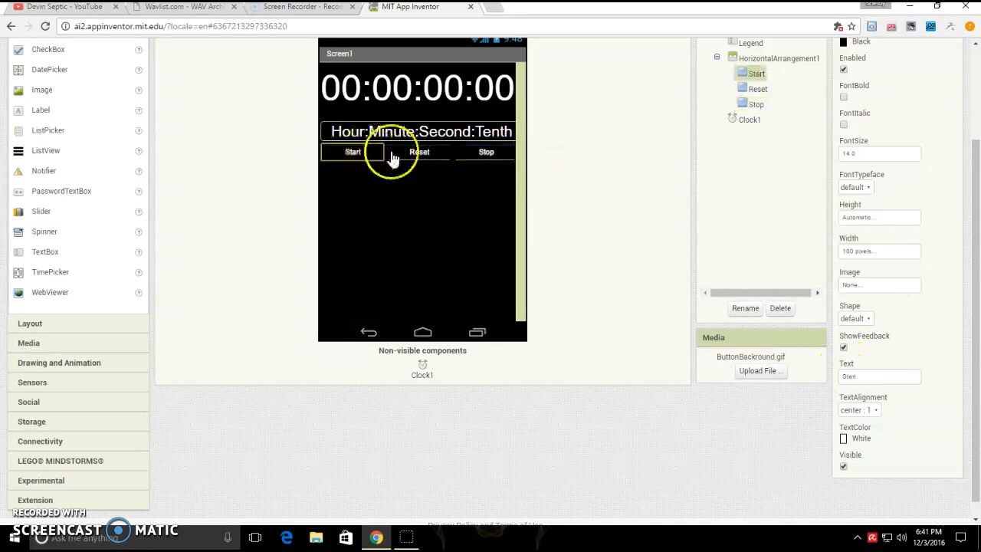
left_click(419, 151)
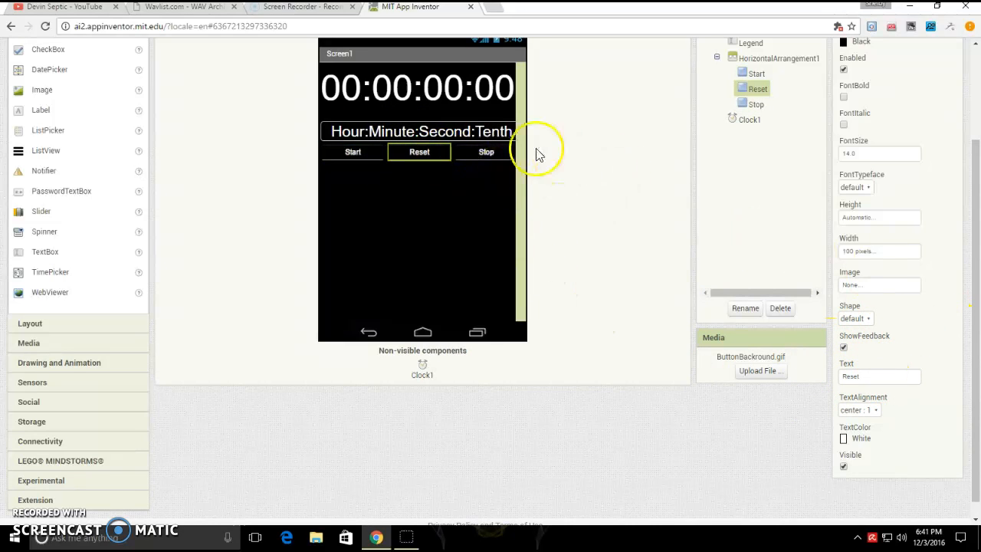
left_click(486, 151)
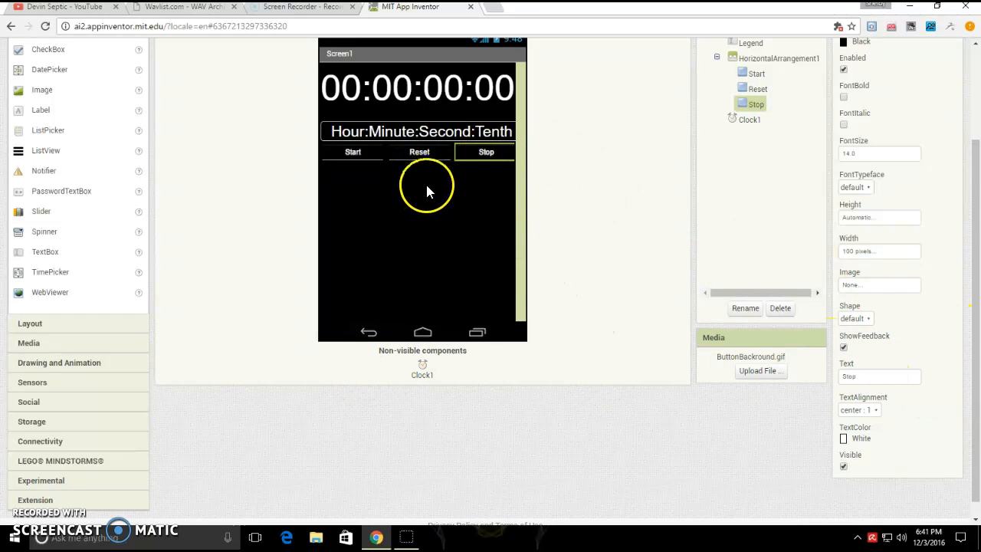
left_click(757, 73)
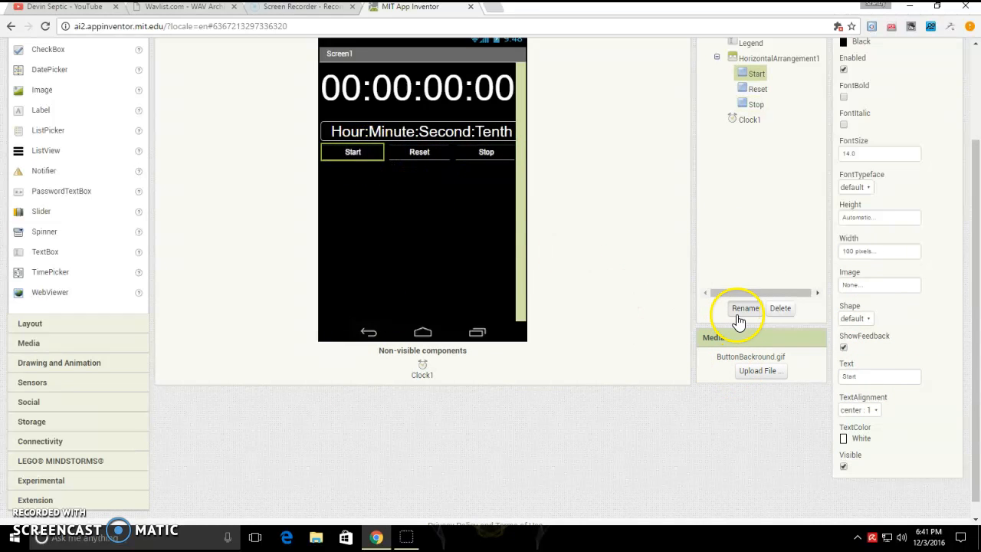
left_click(745, 308)
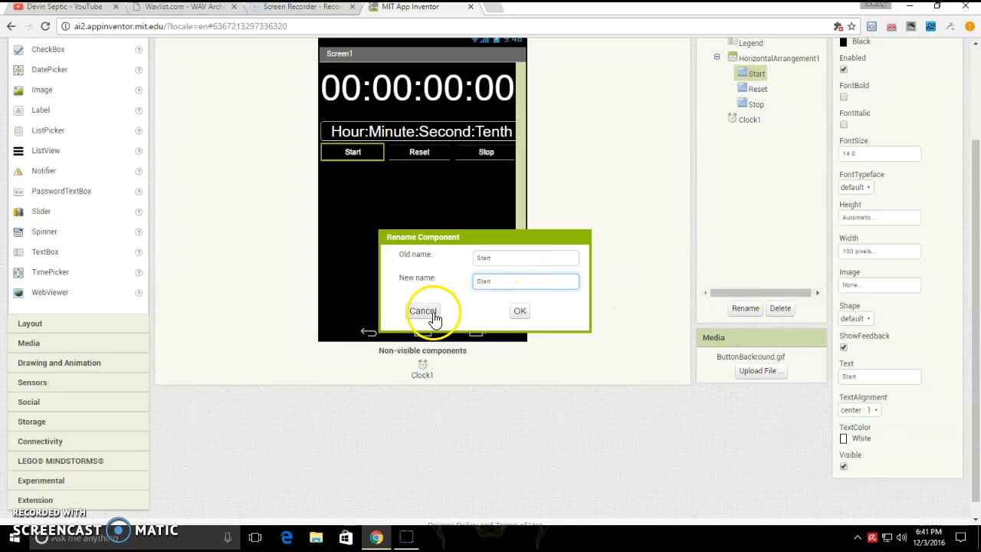
left_click(423, 310)
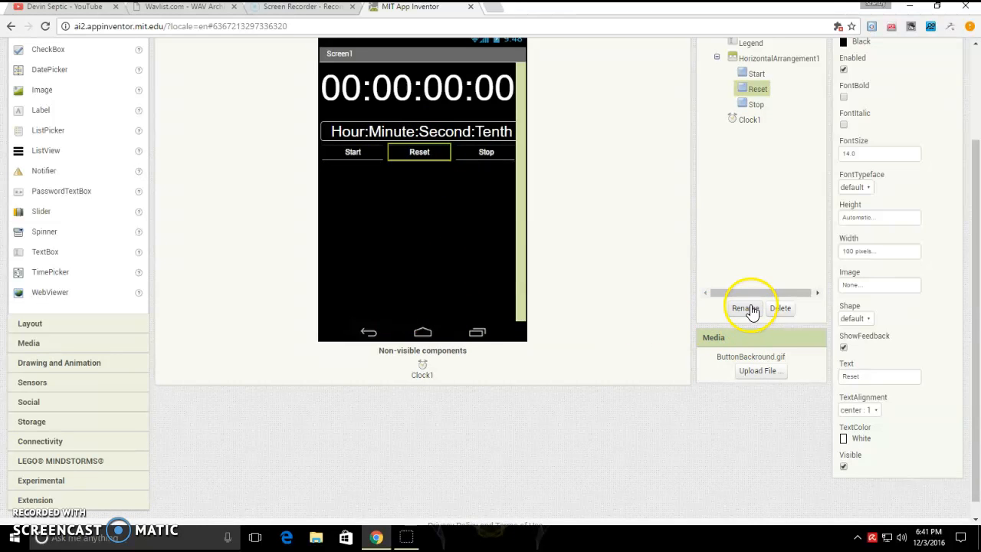
left_click(744, 308)
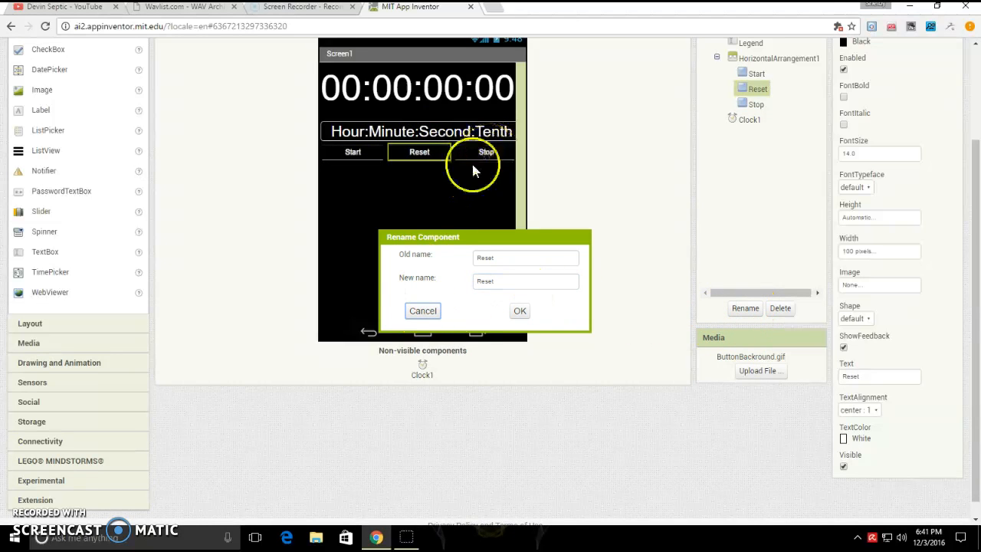
left_click(422, 310)
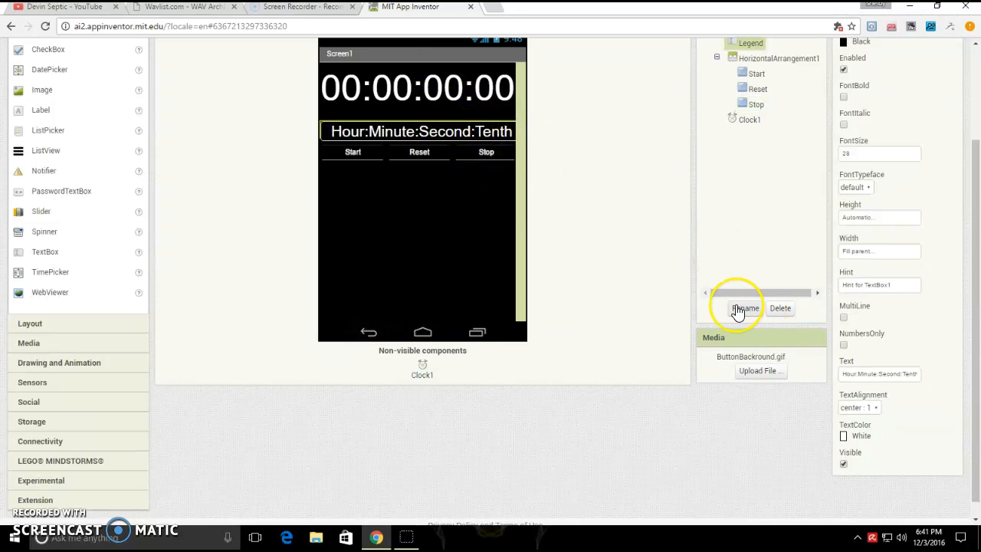
left_click(744, 308)
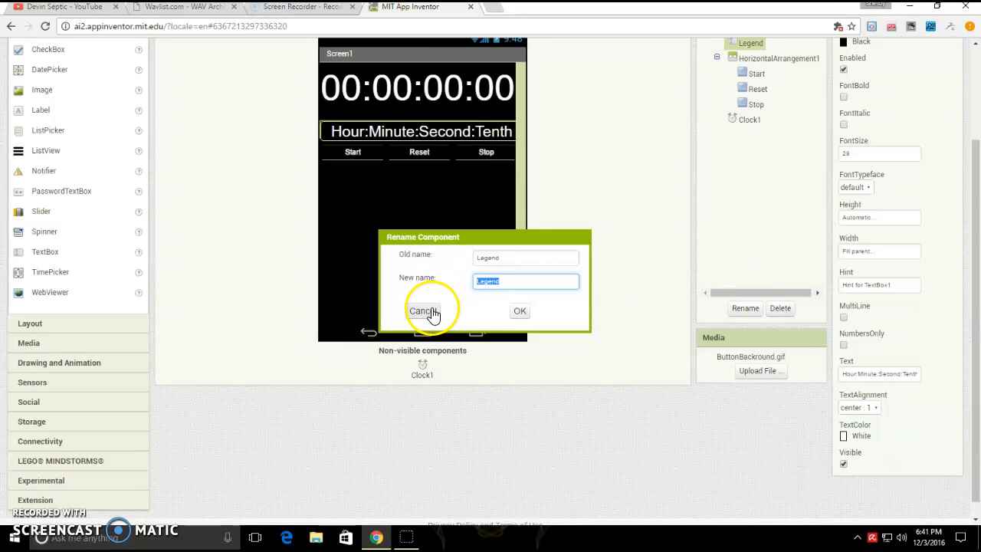
left_click(424, 310)
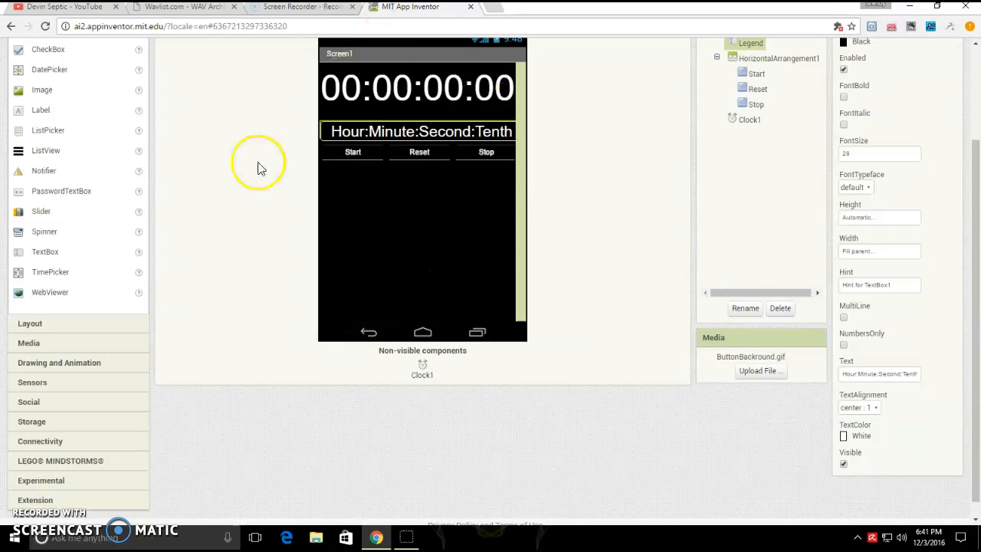
left_click(352, 131)
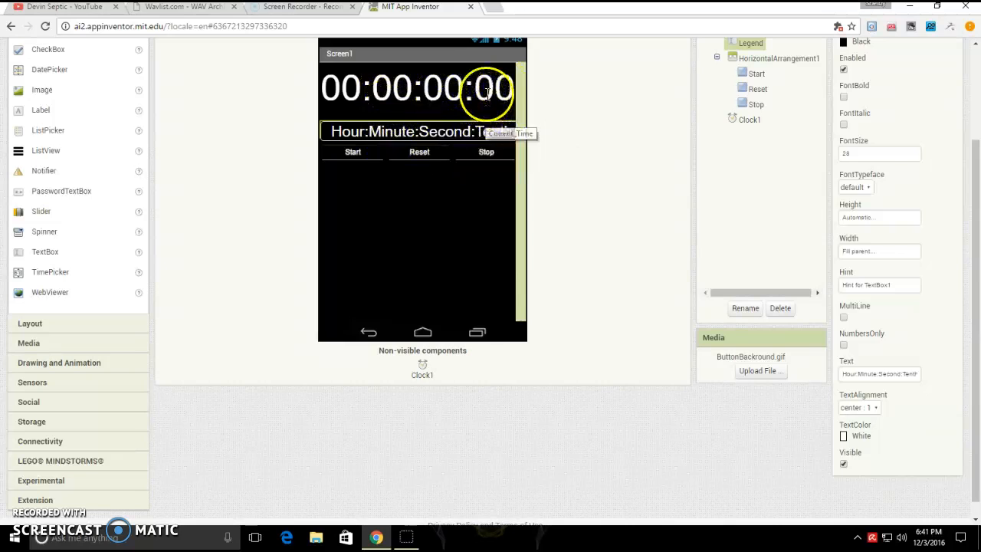
left_click(745, 308)
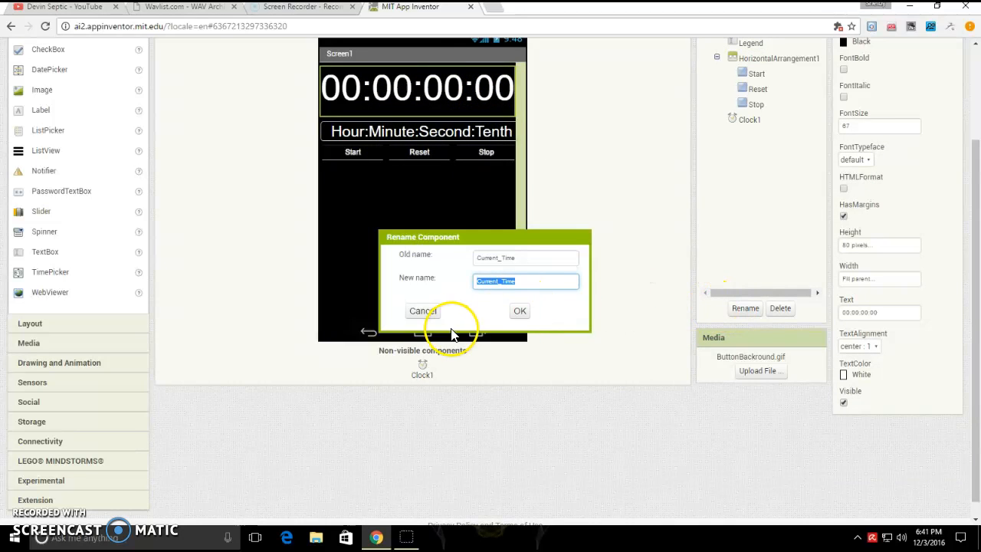
left_click(422, 311)
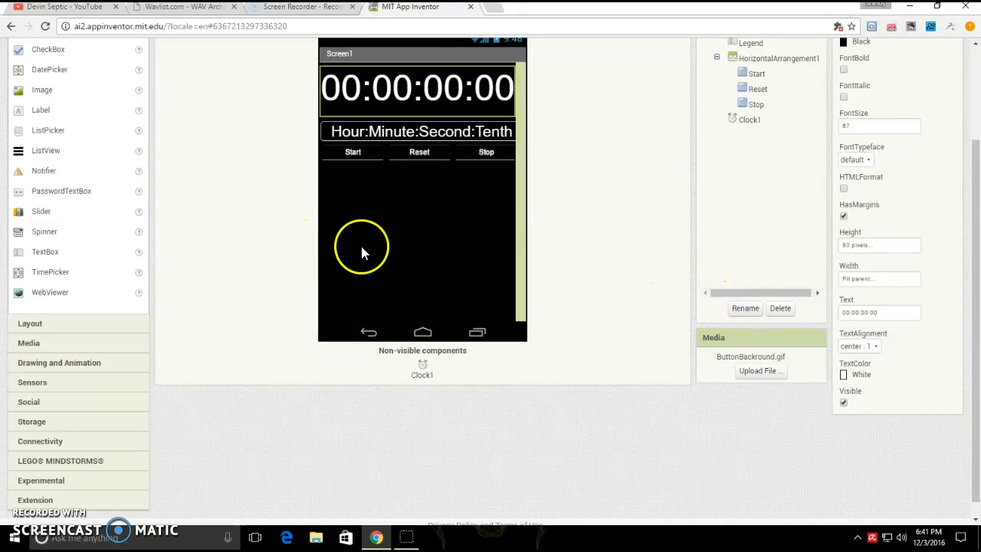
mouse_move(410, 368)
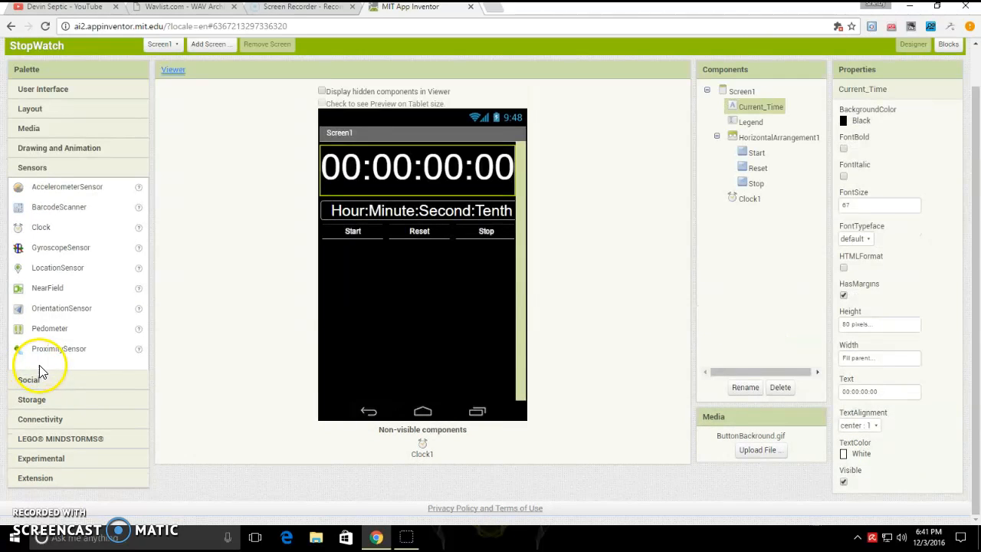
mouse_move(436, 319)
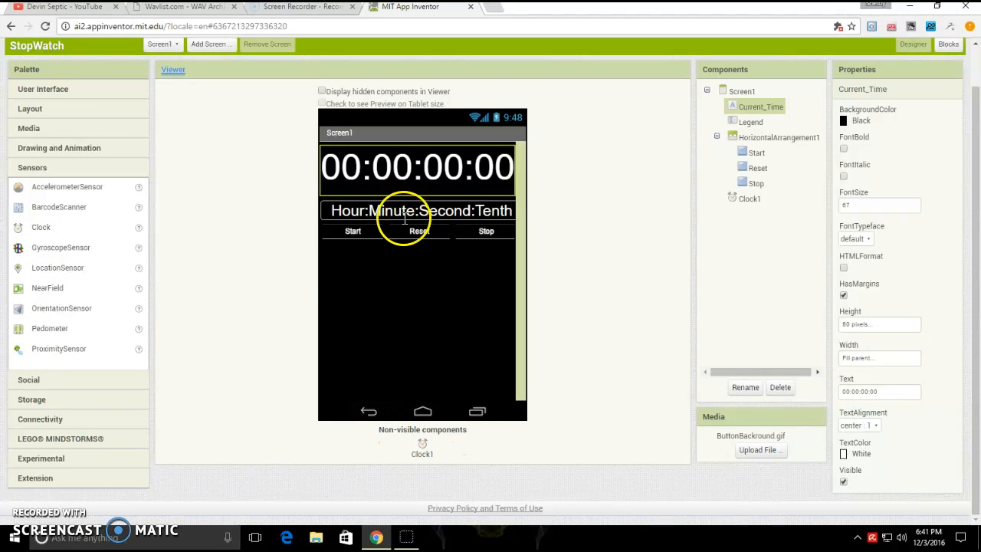
mouse_move(375, 429)
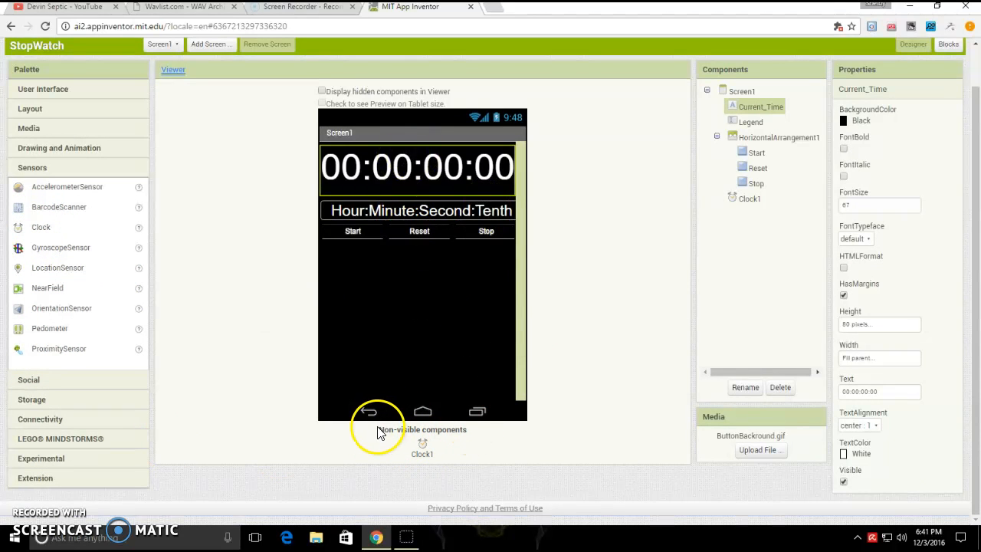
mouse_move(399, 438)
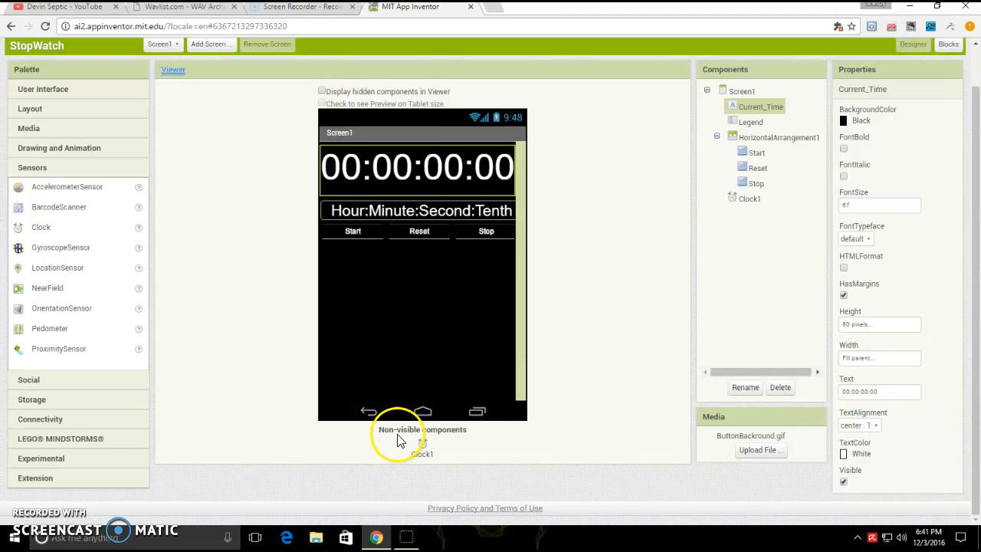
mouse_move(457, 427)
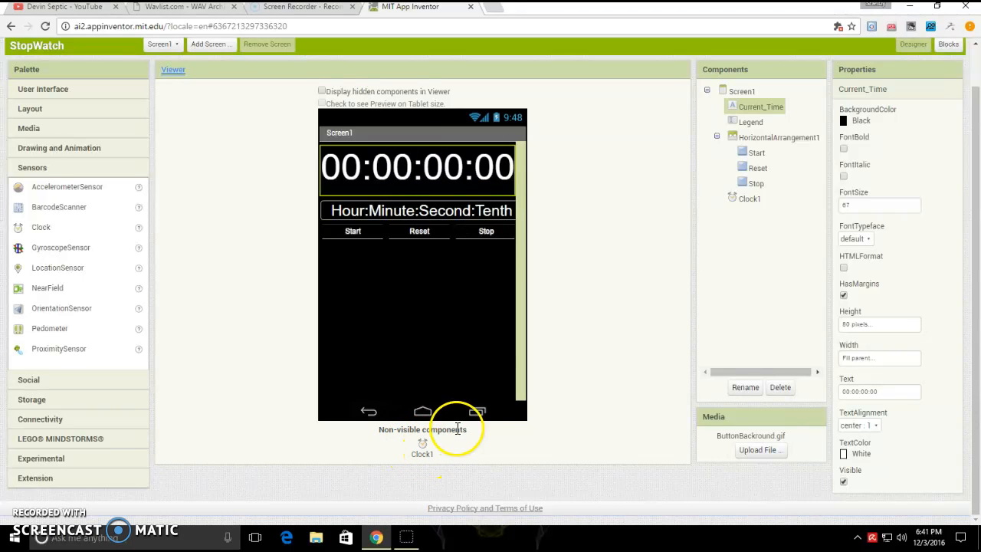
mouse_move(331, 397)
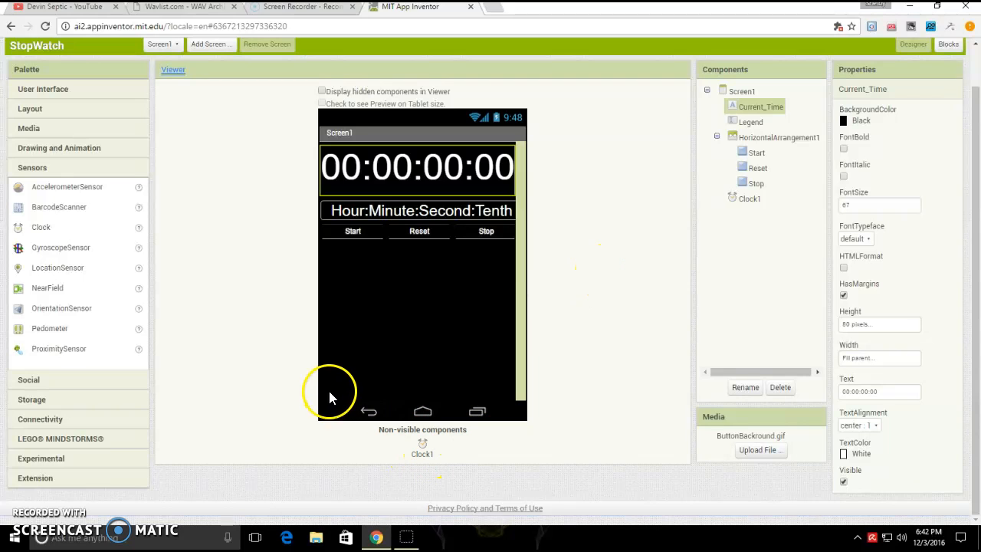
mouse_move(579, 100)
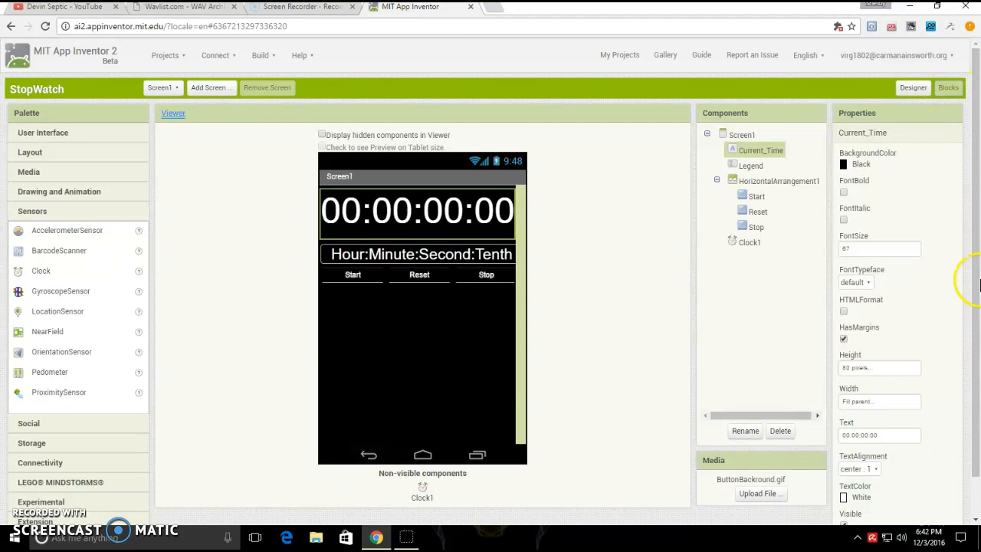
Step: In the Blocks editor, add an initialize global variable block, then delete it
left_click(949, 88)
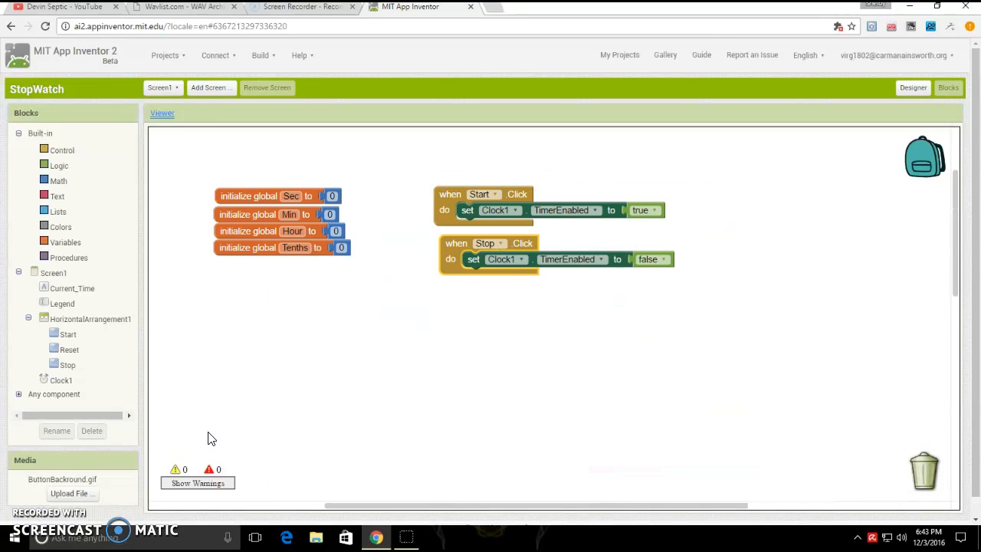
left_click(65, 242)
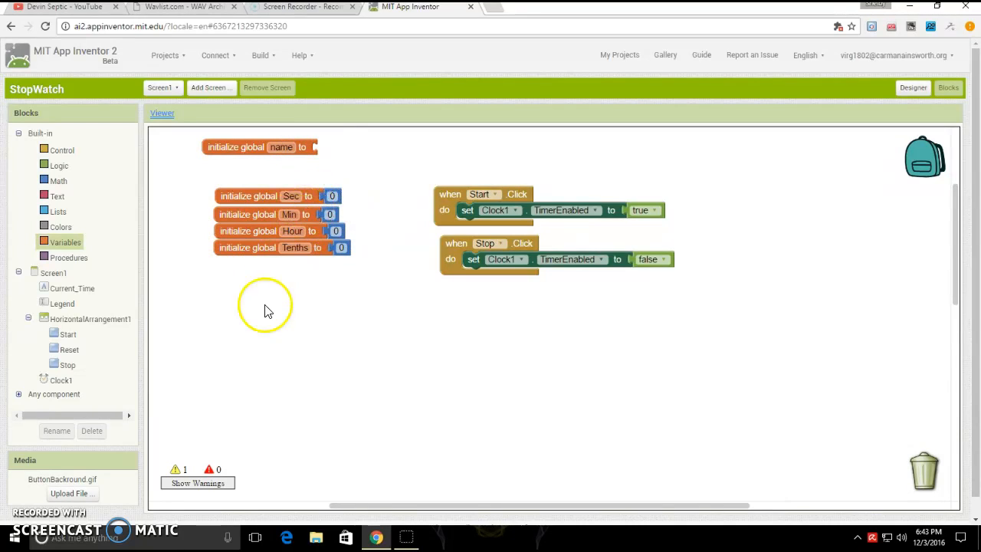
right_click(261, 147)
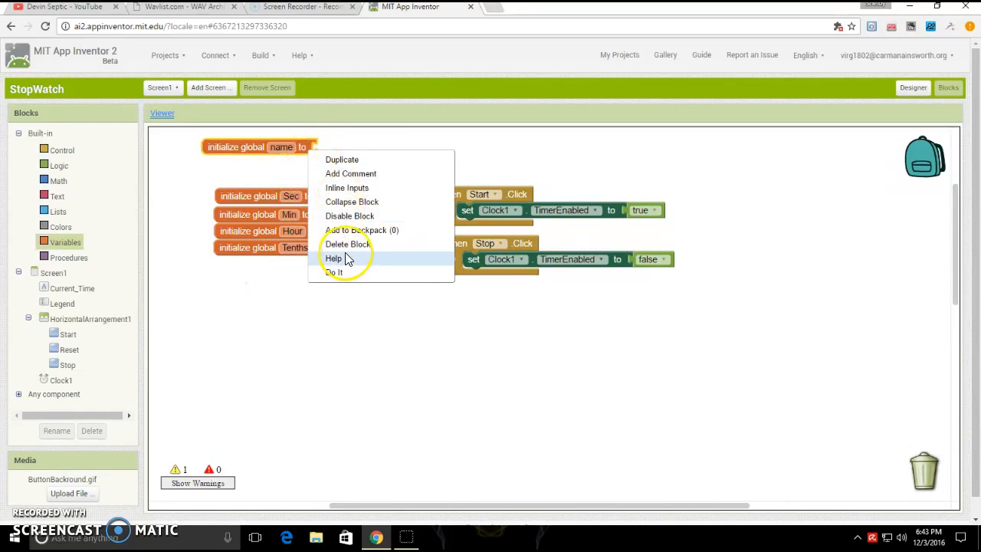
left_click(348, 244)
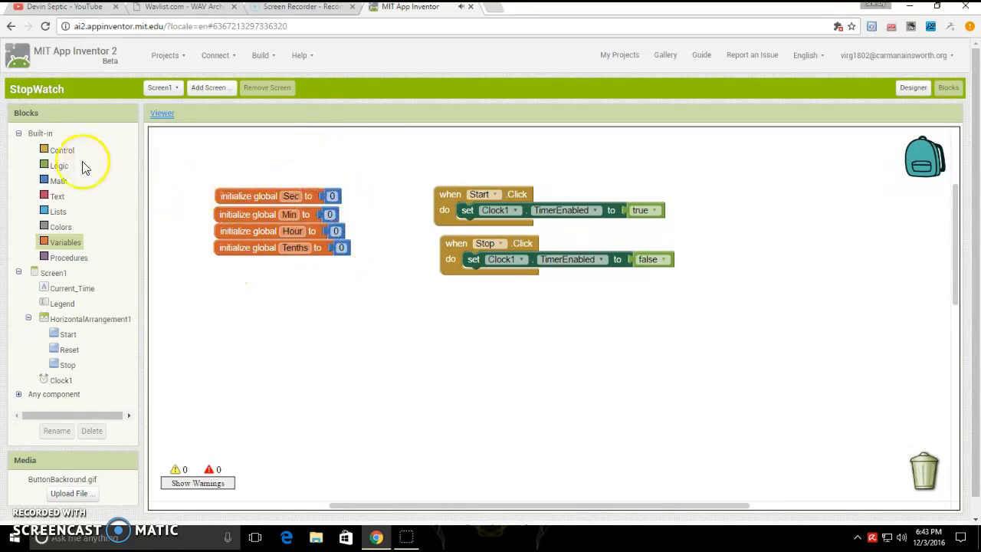
left_click(58, 180)
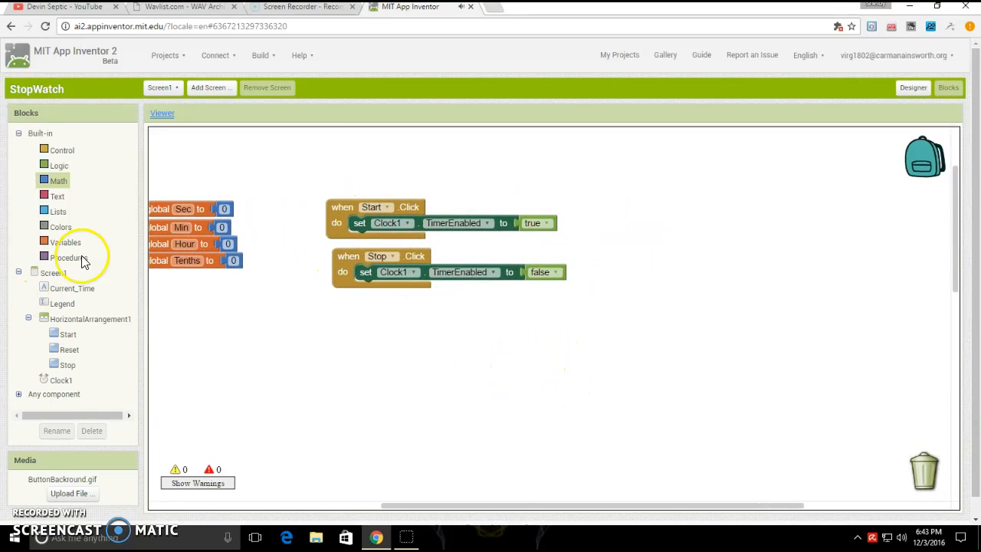
left_click(68, 333)
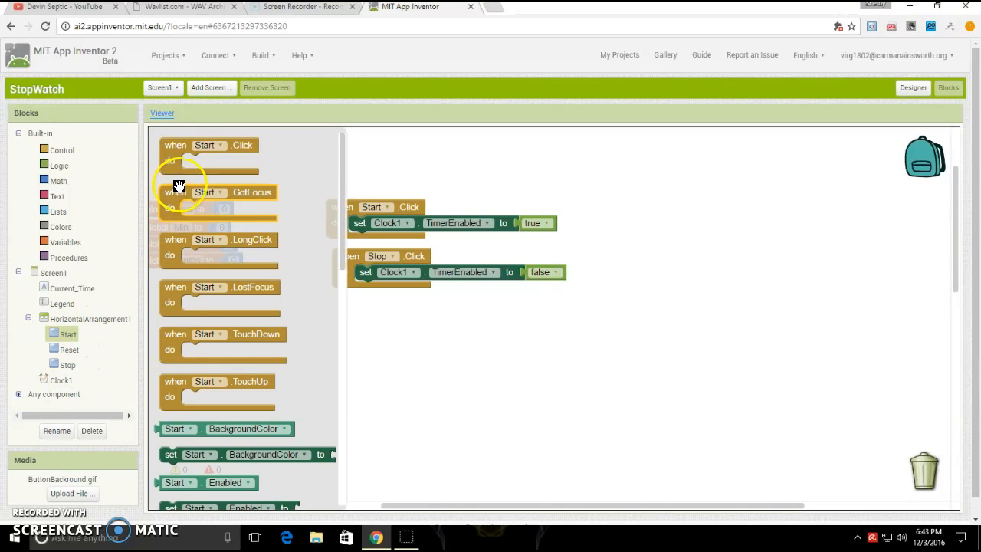
mouse_move(525, 428)
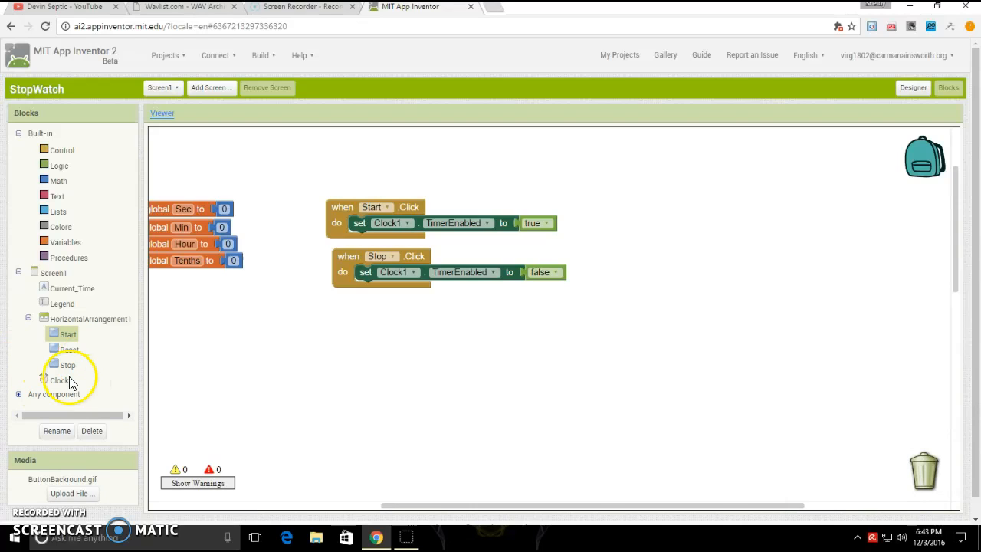
mouse_move(67, 381)
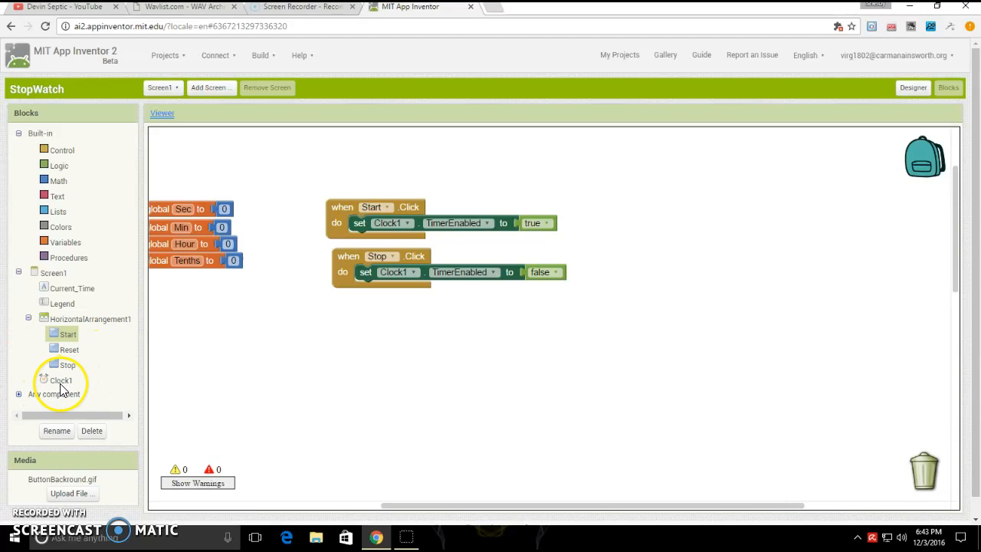
left_click(62, 380)
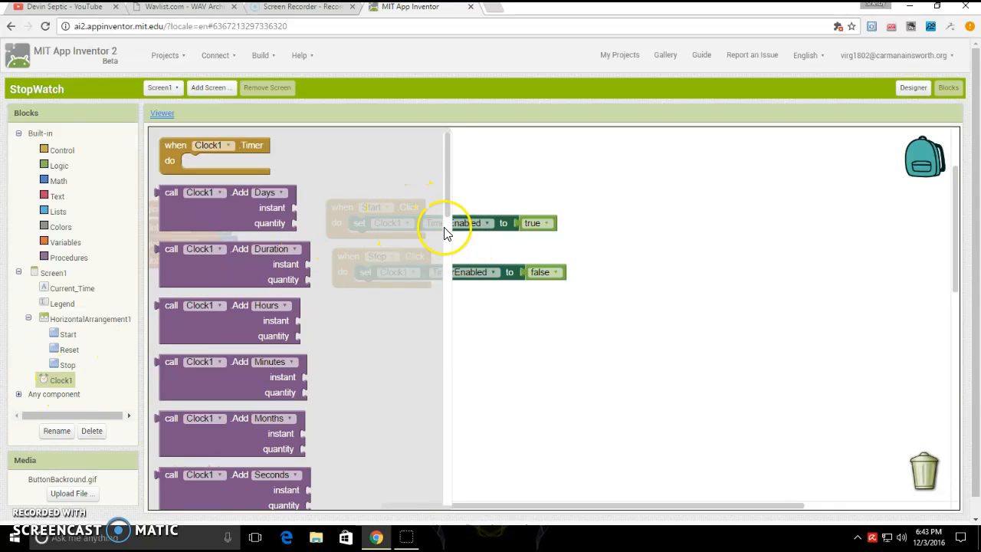
mouse_move(398, 271)
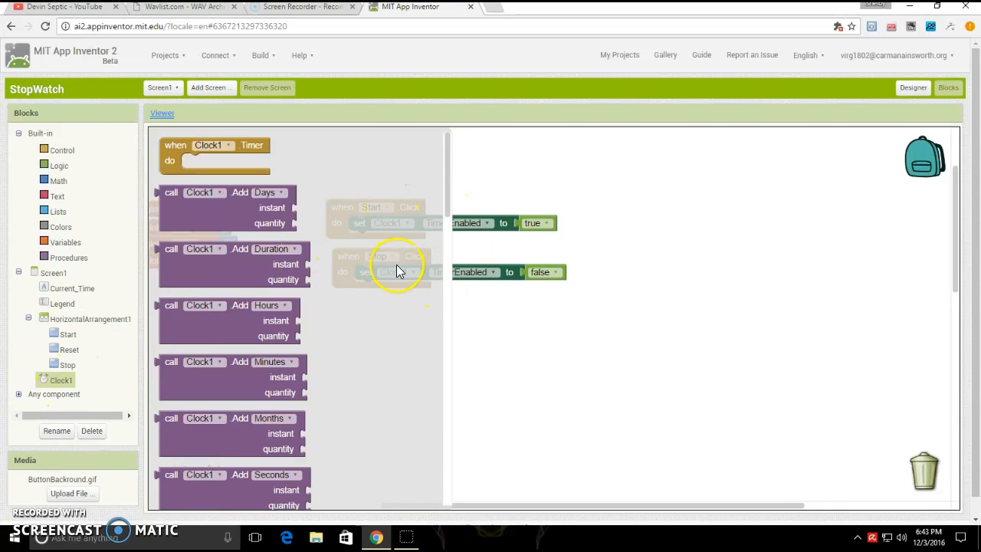
scroll("down", 3)
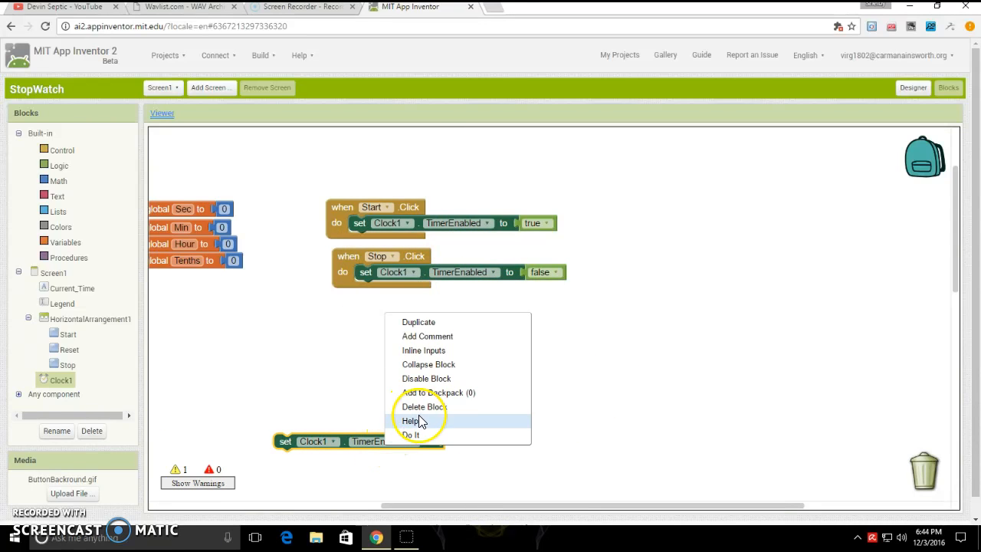
left_click(422, 407)
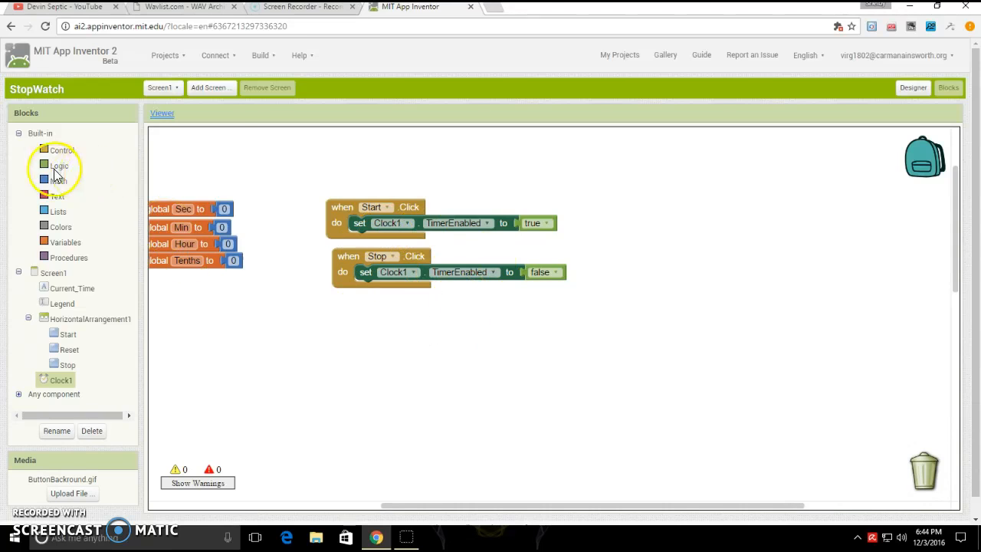
left_click(59, 166)
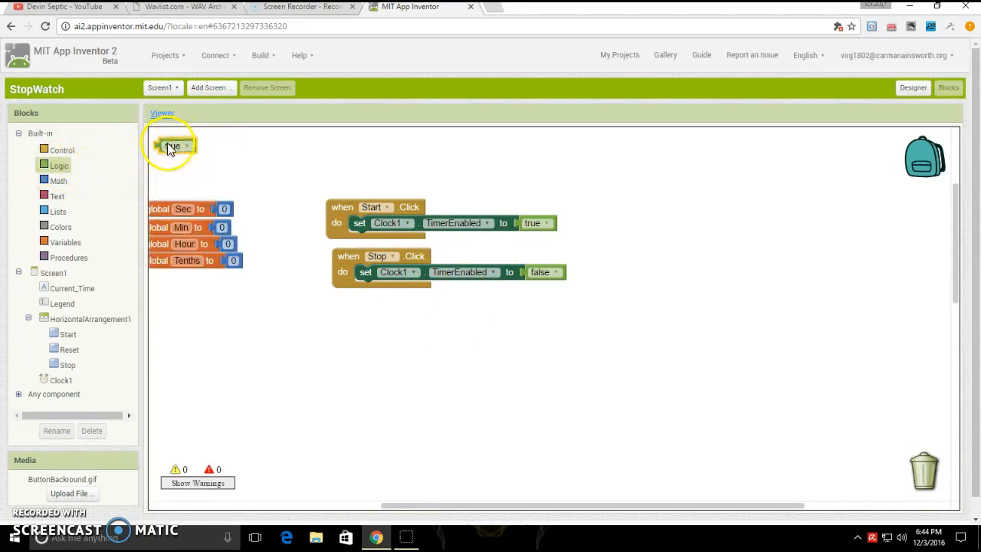
left_click_drag(173, 145, 537, 222)
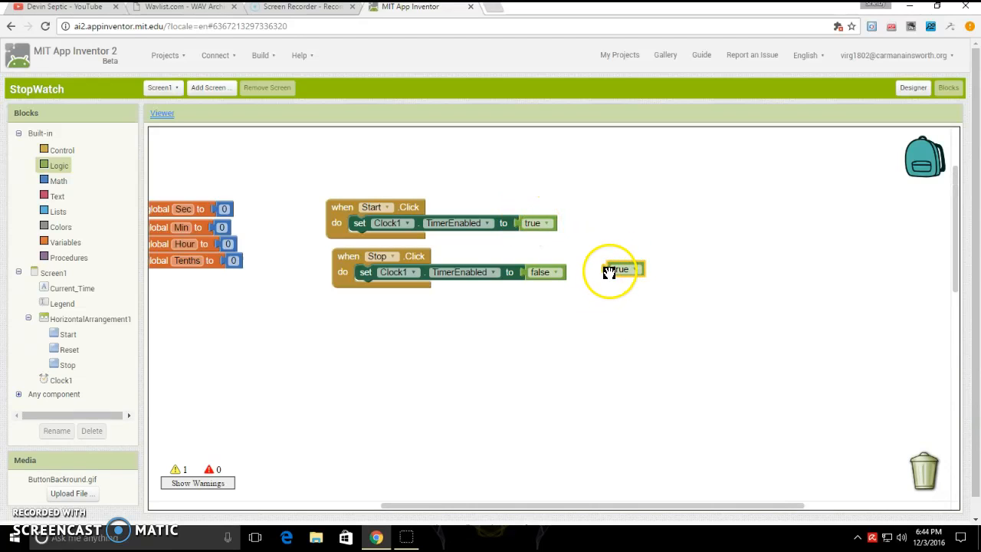
right_click(621, 269)
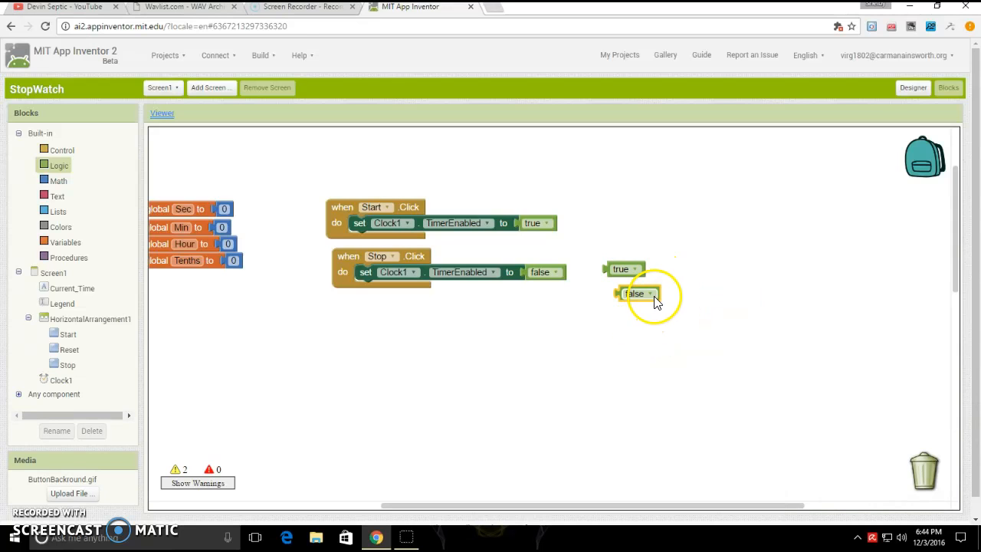
right_click(637, 293)
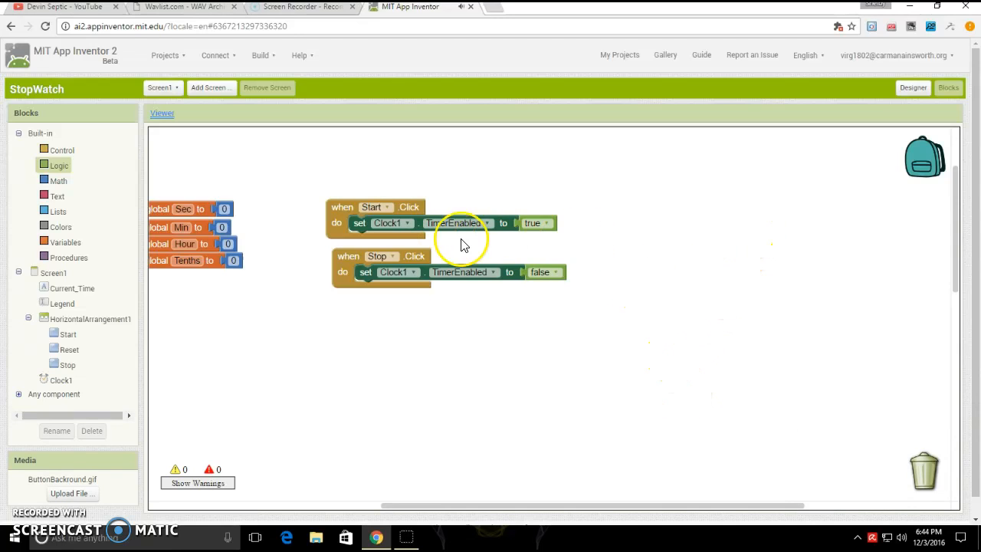
mouse_move(298, 277)
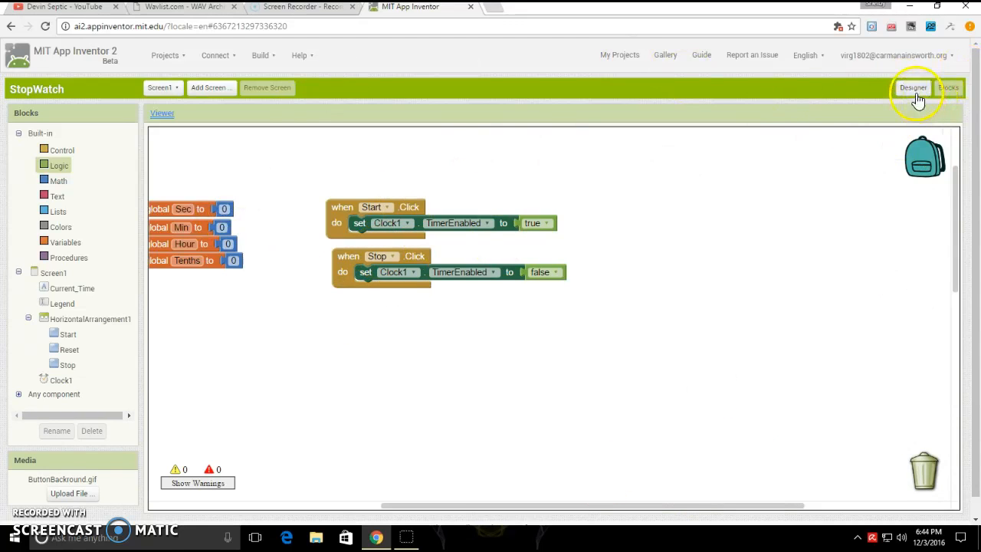
Step: Go back to the Designer, then return to the Blocks editor
left_click(912, 87)
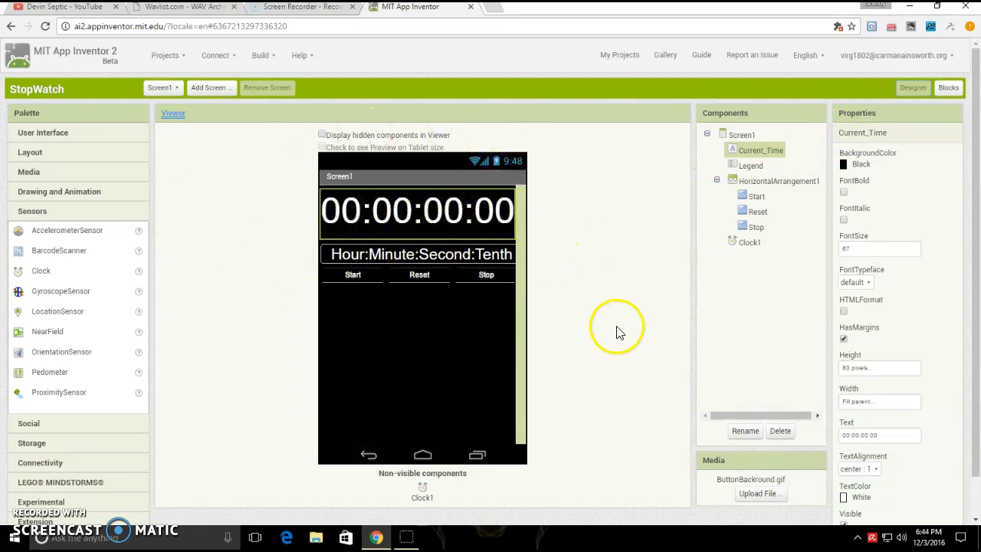
mouse_move(928, 92)
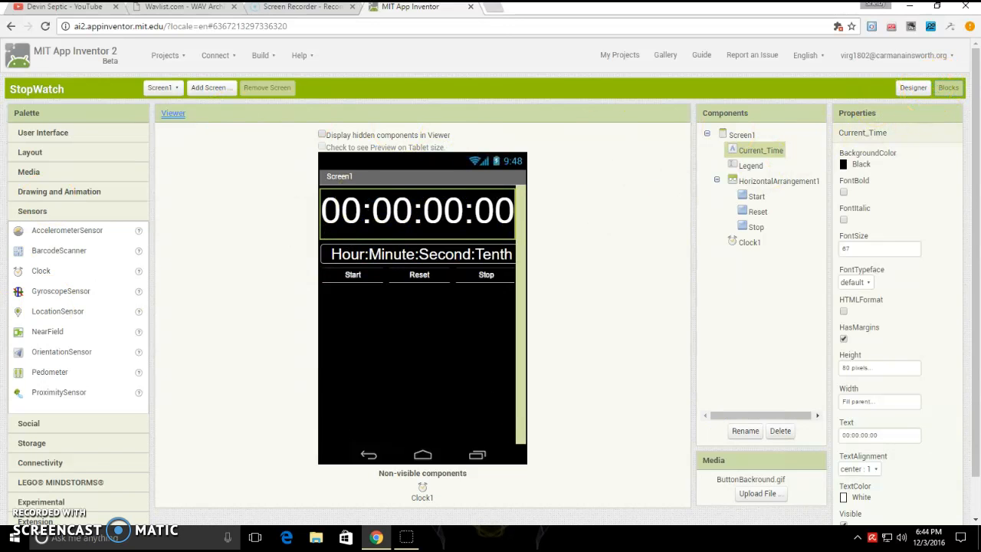
left_click(948, 87)
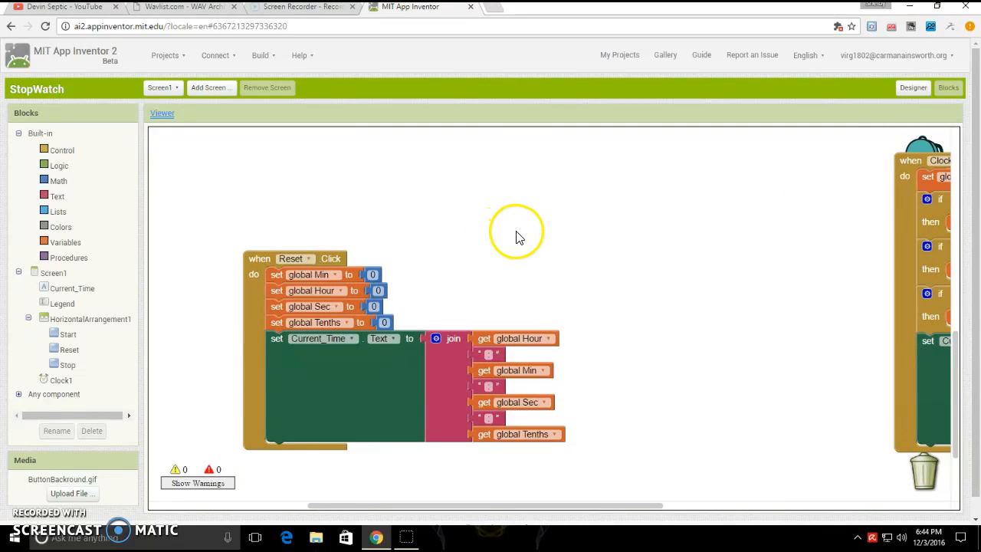
mouse_move(267, 263)
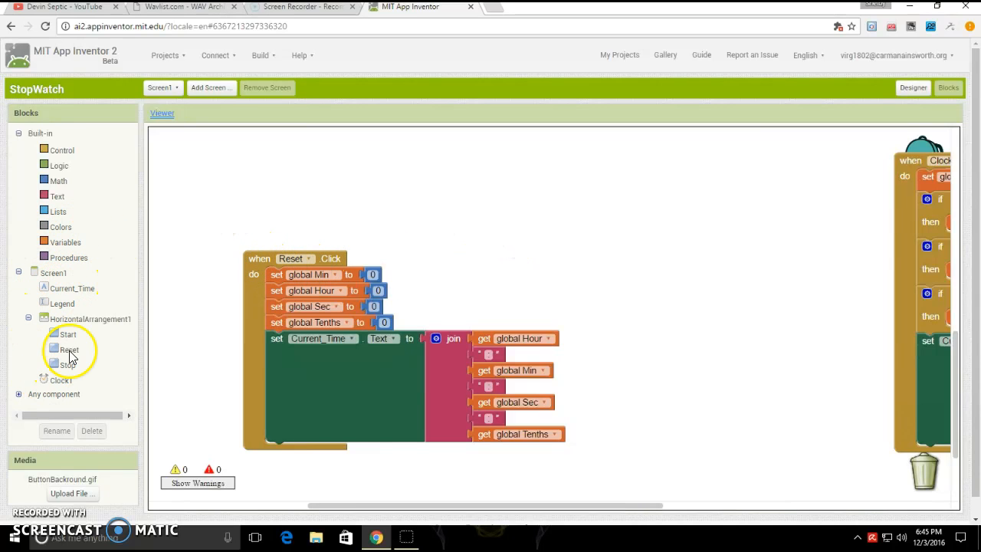
left_click(69, 350)
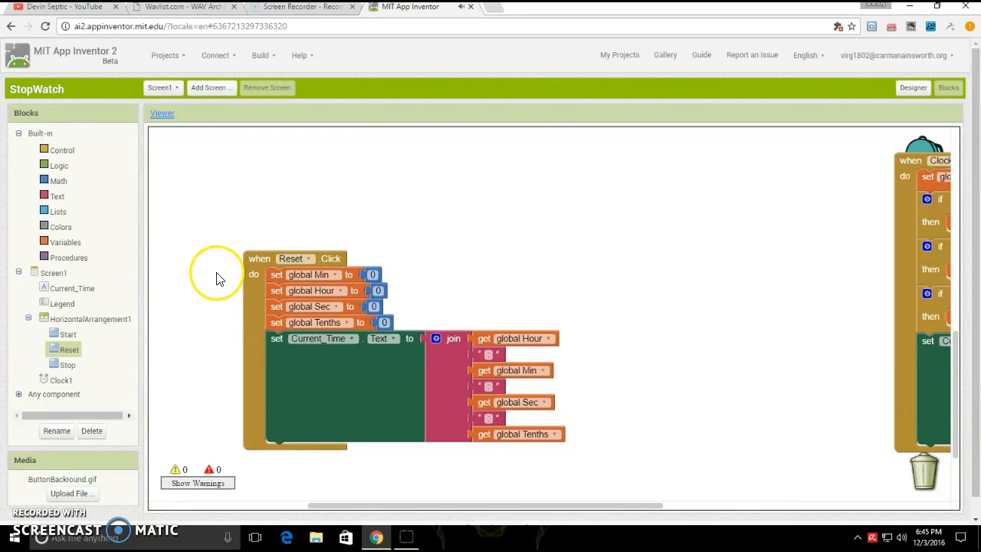
left_click(64, 242)
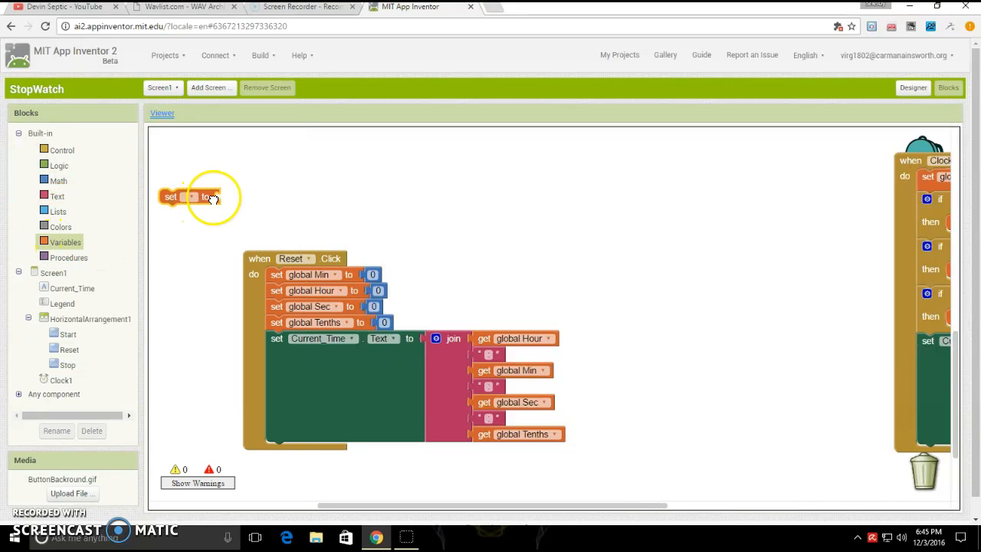
left_click(290, 204)
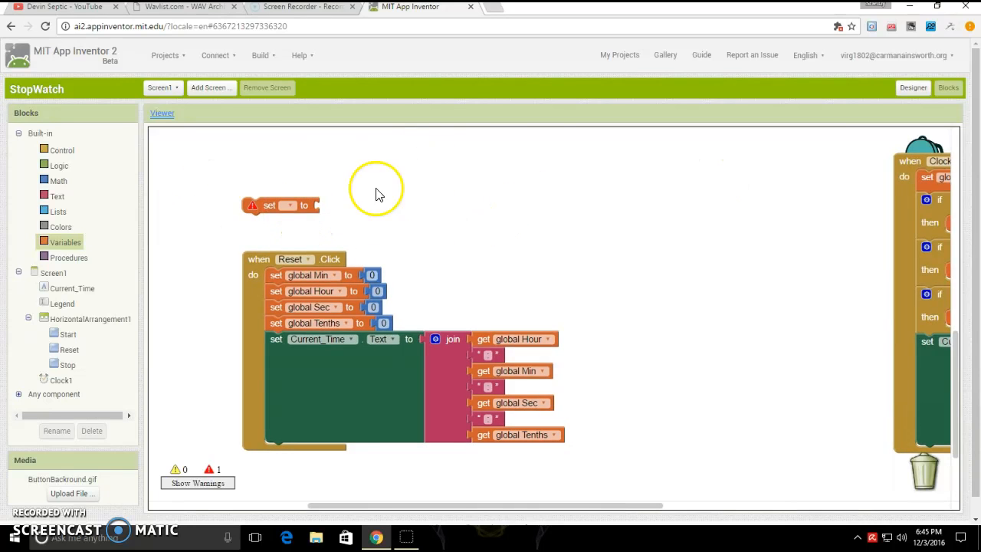
left_click(289, 204)
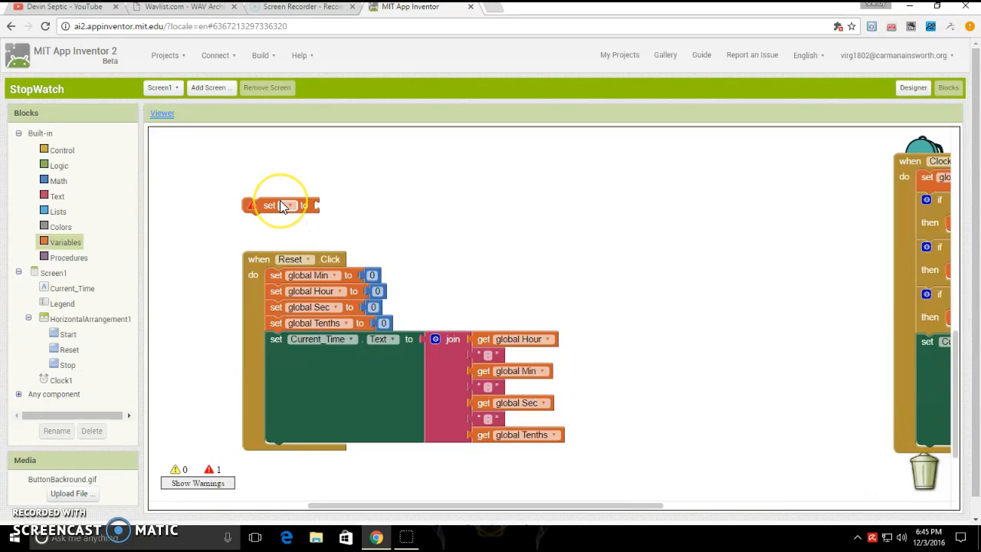
mouse_move(259, 273)
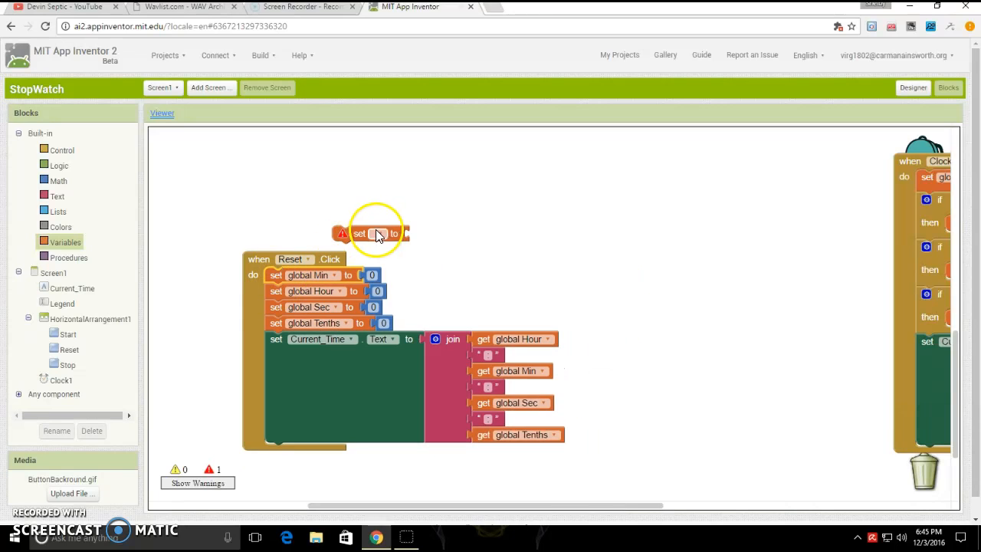
right_click(375, 234)
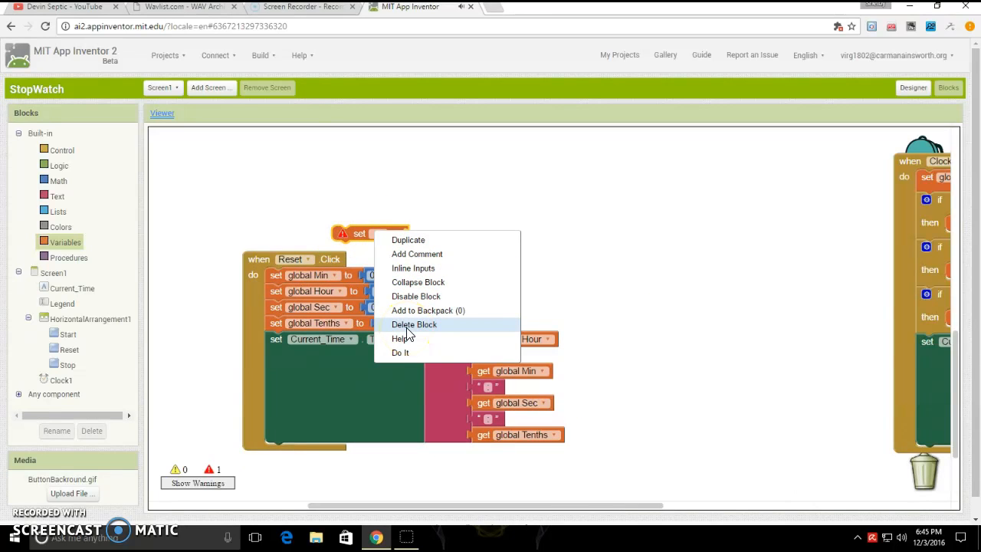
left_click(414, 325)
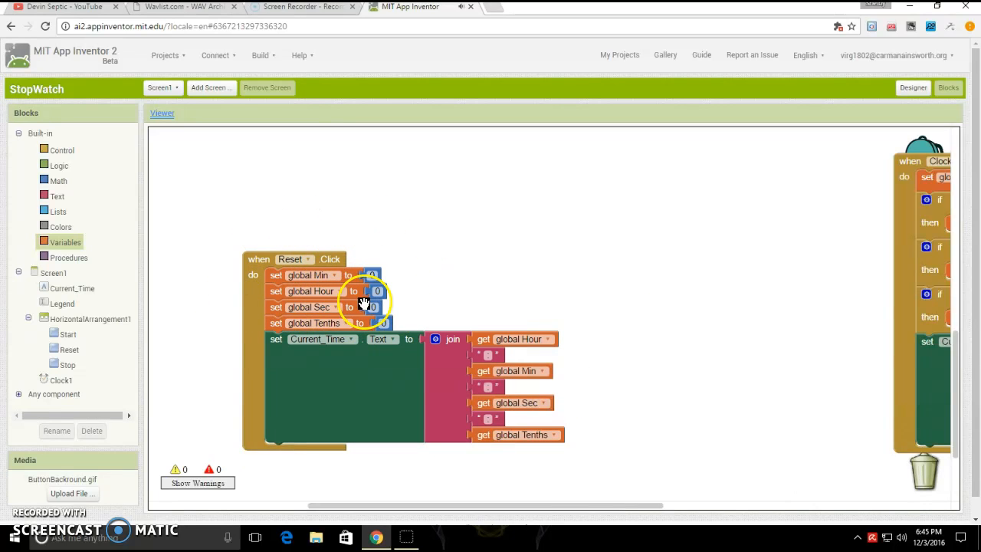
left_click(58, 181)
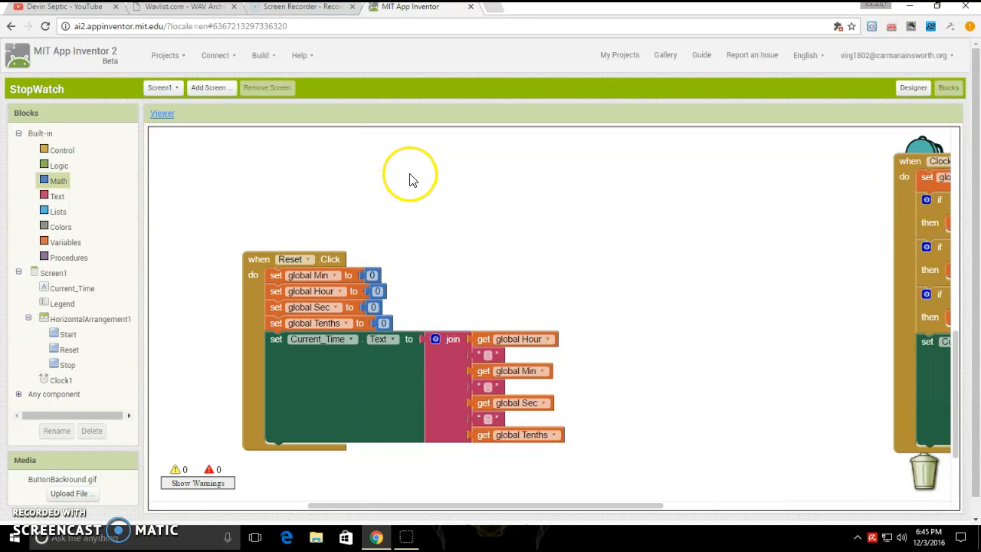
mouse_move(73, 345)
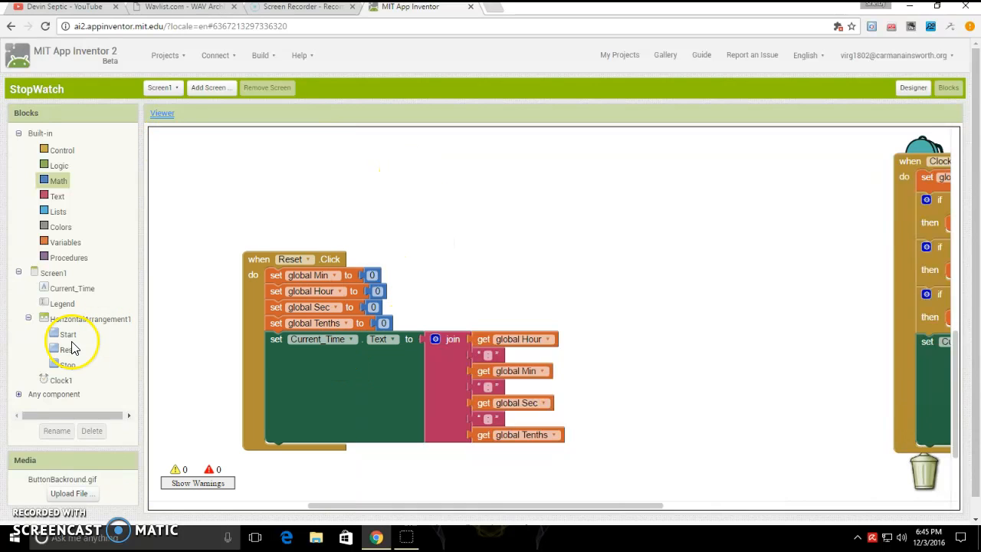
mouse_move(66, 381)
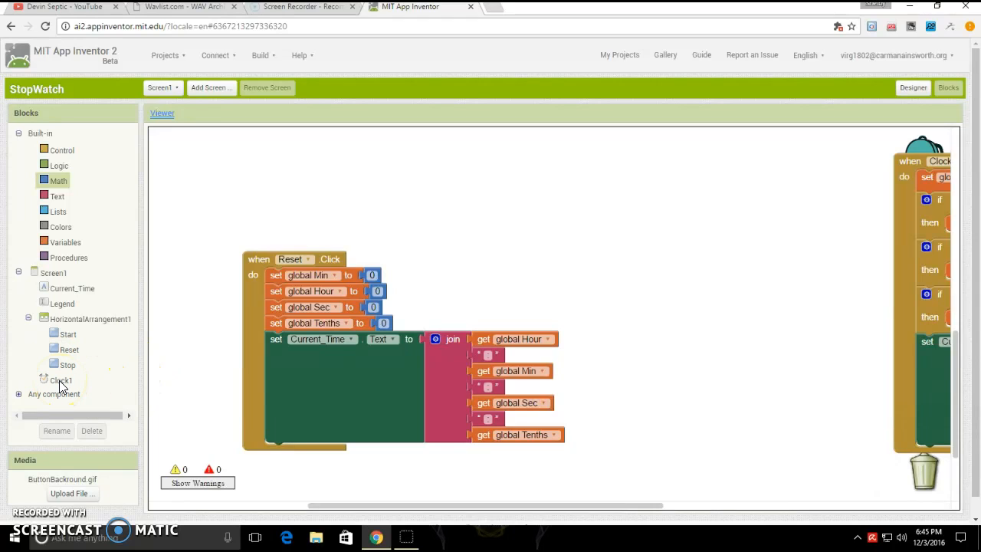
left_click(61, 380)
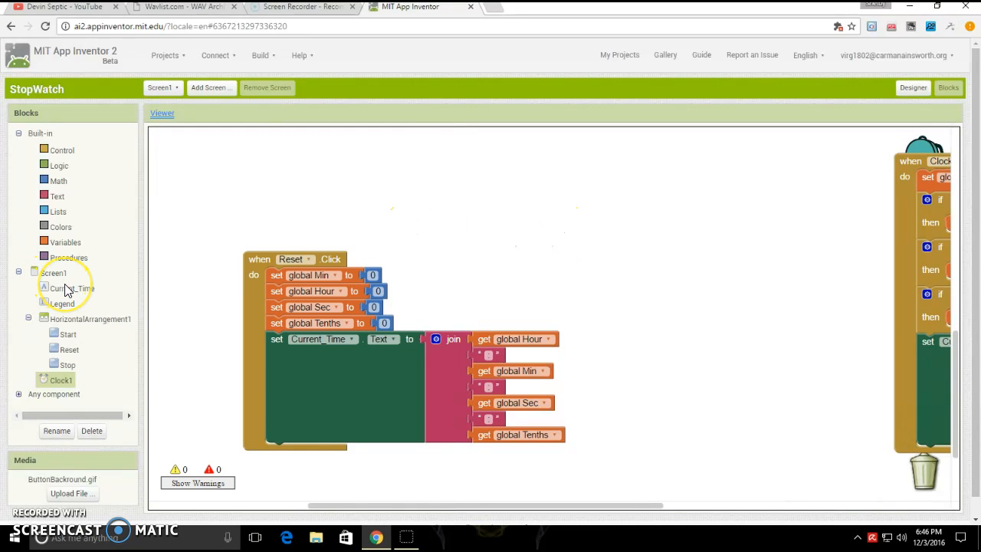
left_click(73, 287)
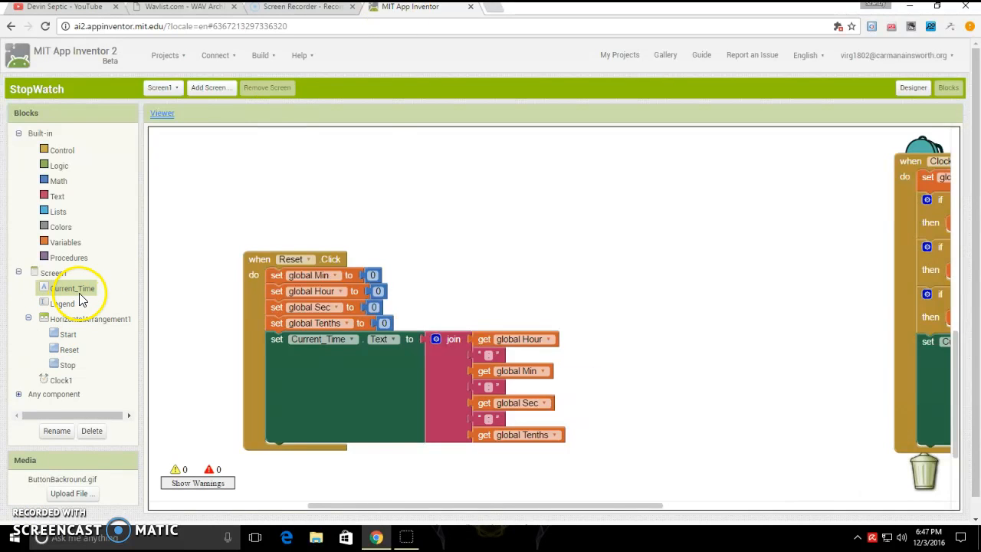
Step: Attach a join block with extra input slots to a set Current_Time.Text block
left_click(76, 289)
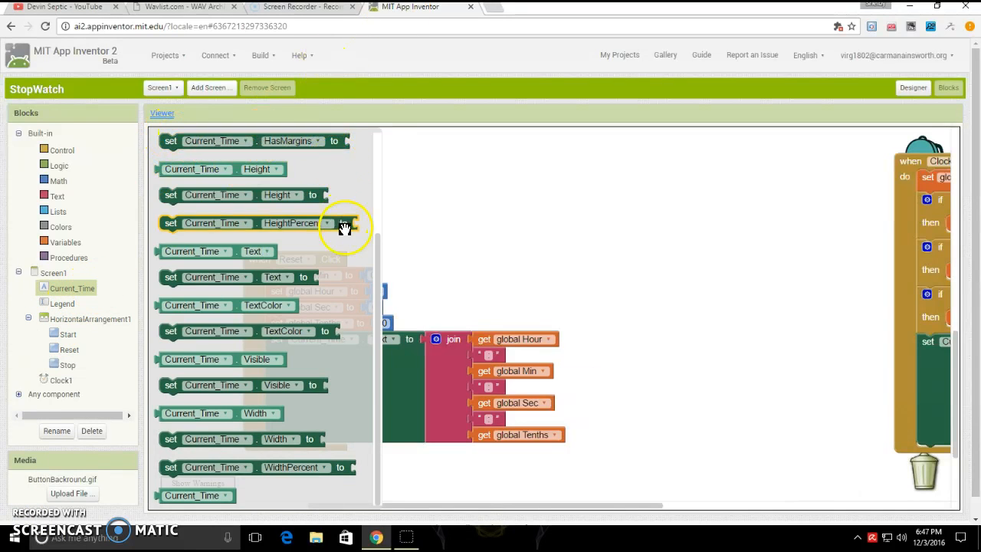
mouse_move(298, 426)
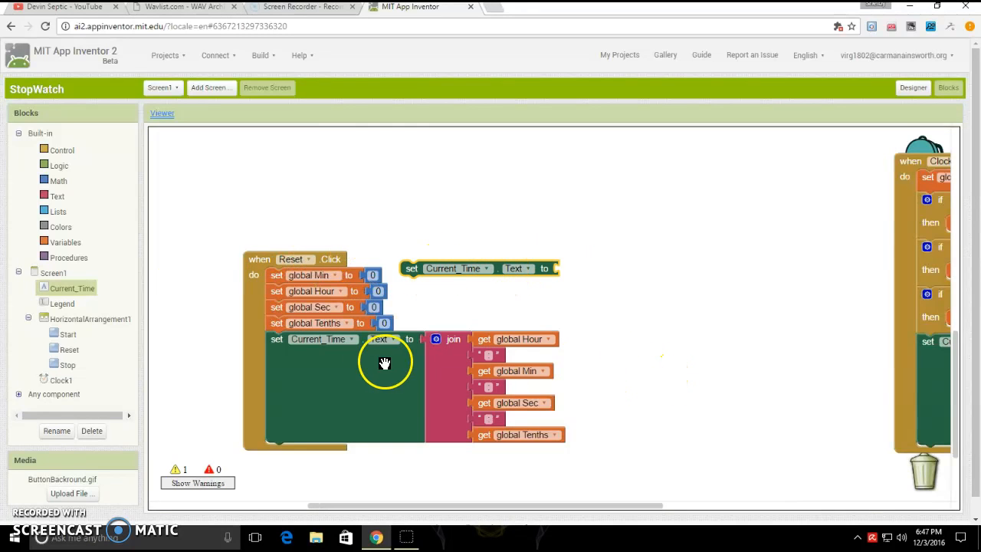
mouse_move(364, 184)
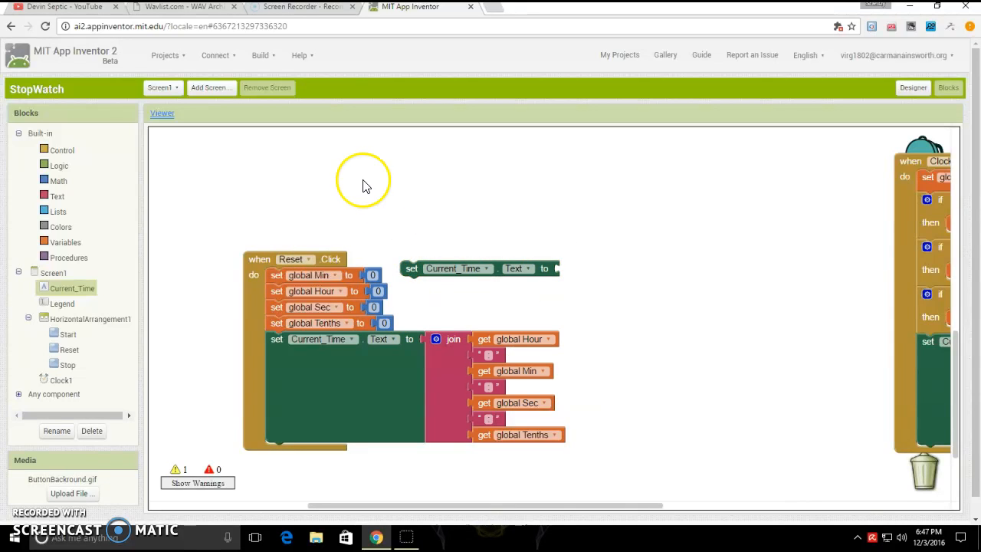
left_click(57, 196)
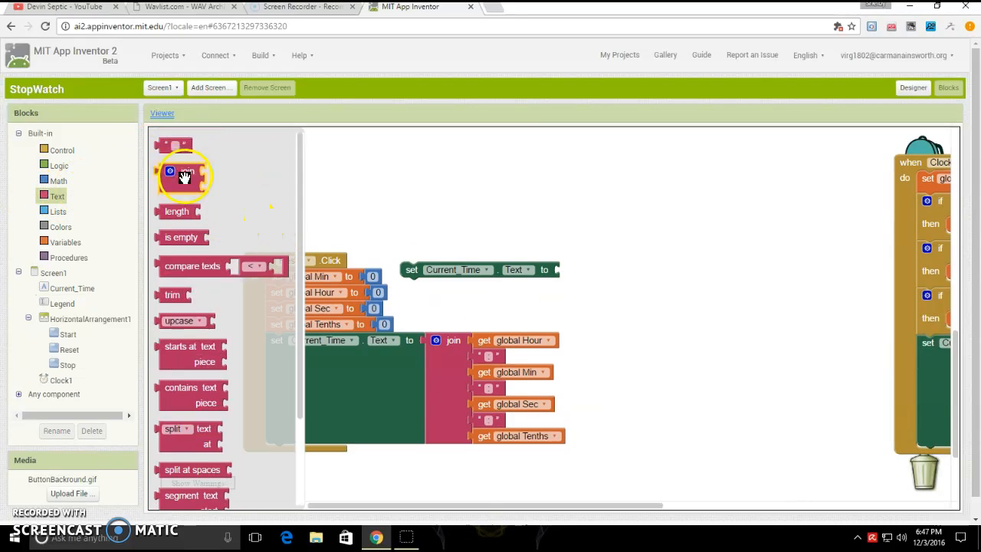
left_click_drag(184, 173, 590, 276)
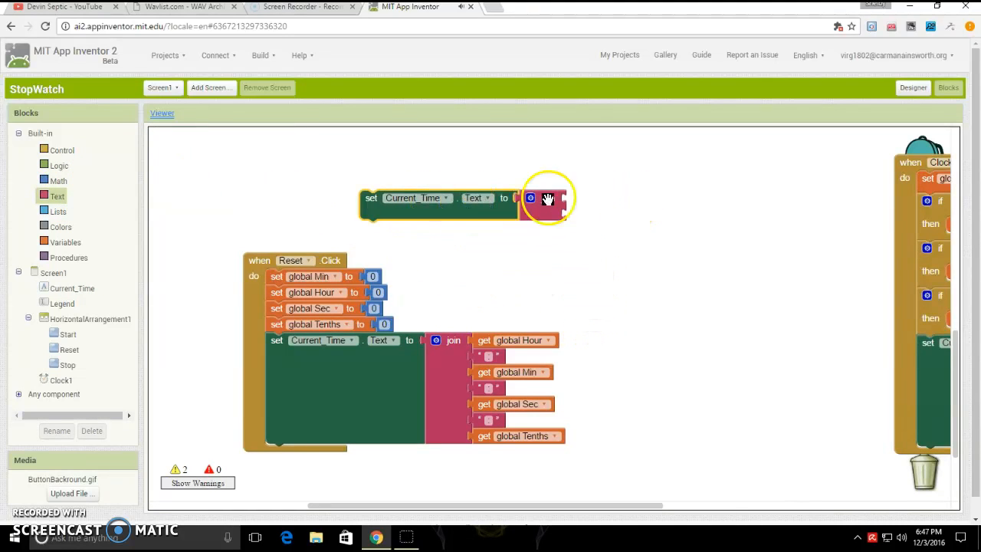
left_click(530, 198)
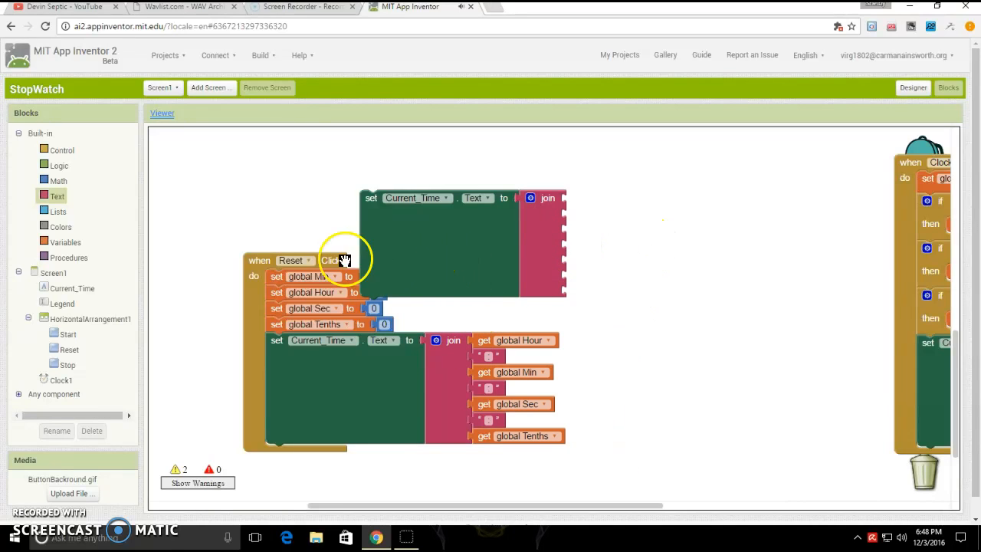
mouse_move(58, 249)
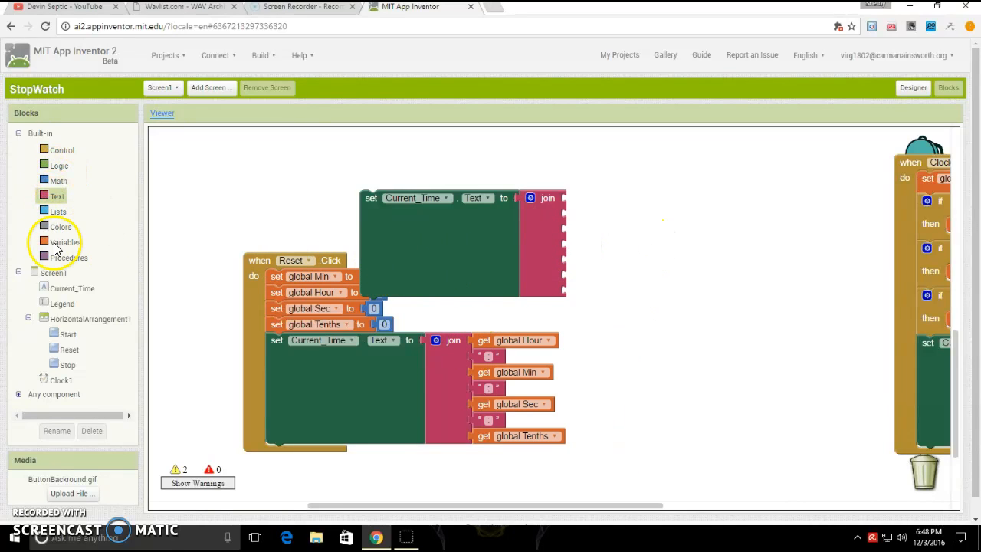
Step: Fill the join with get global Hour, Min, Sec and Tenths blocks
left_click(65, 242)
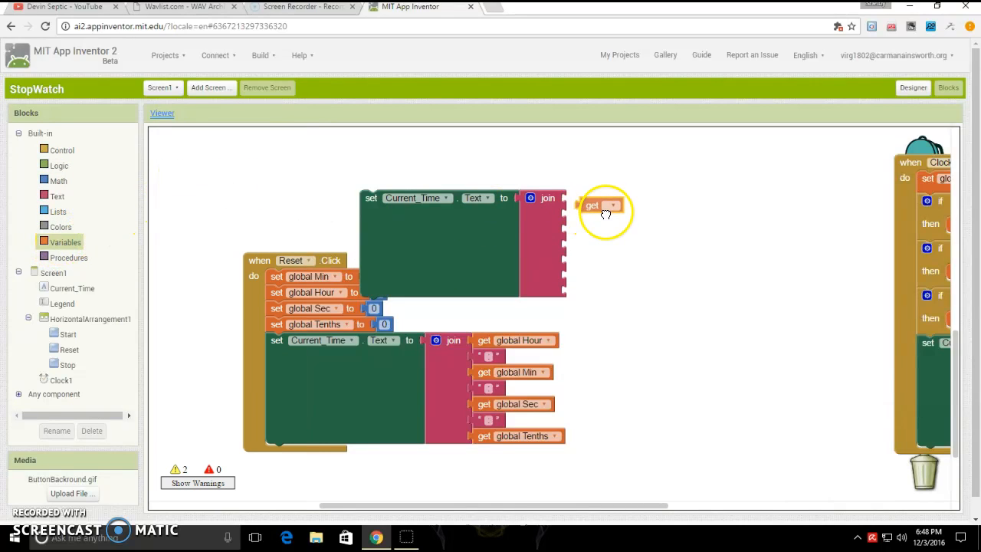
left_click(615, 198)
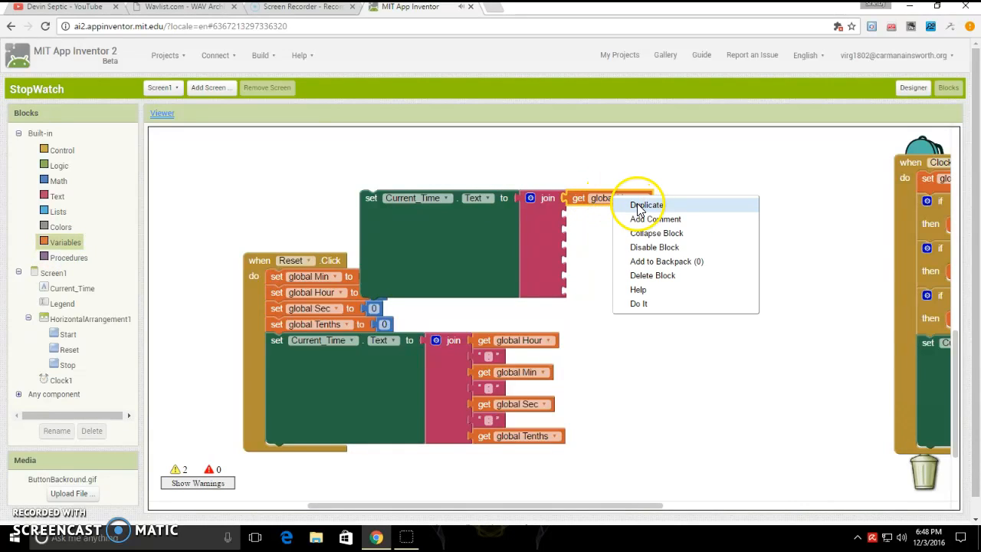
left_click(646, 205)
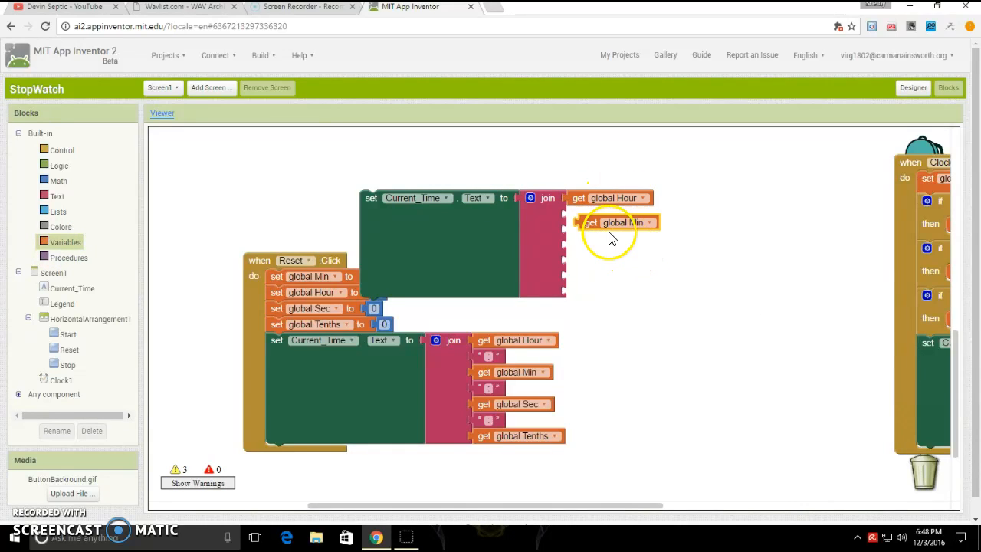
right_click(606, 228)
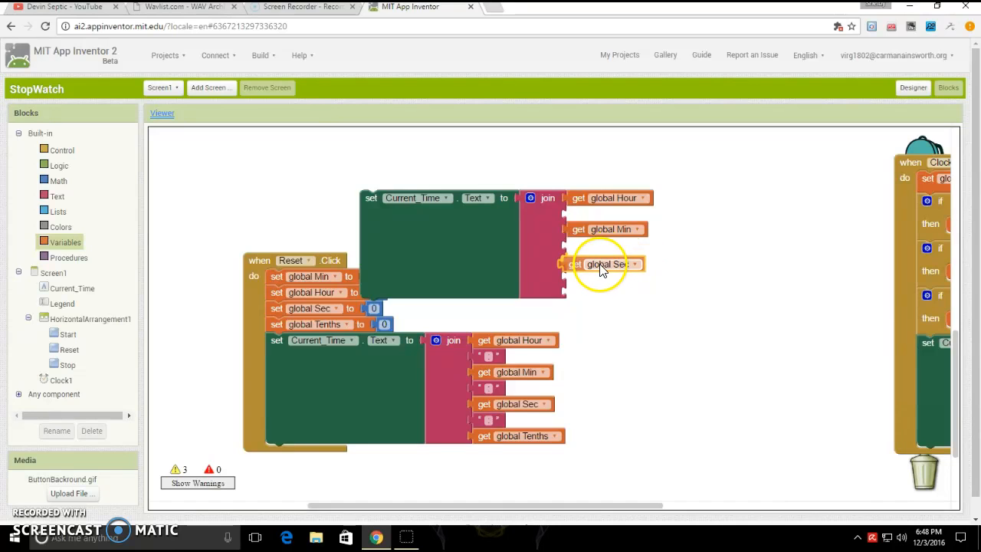
left_click(634, 285)
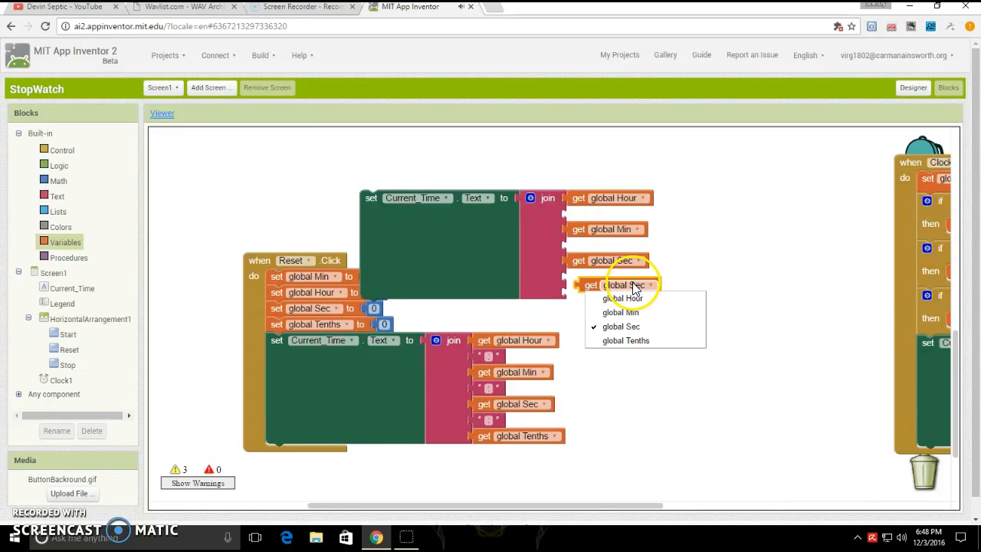
left_click(625, 340)
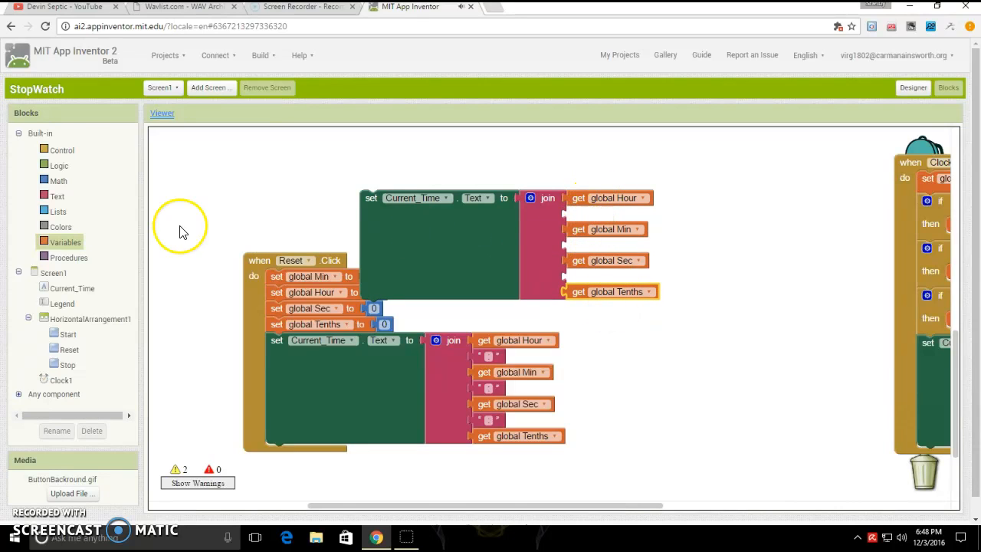
Step: Add blank text separators to the join and move the Current_Time setter into Clock1.Timer
left_click(56, 196)
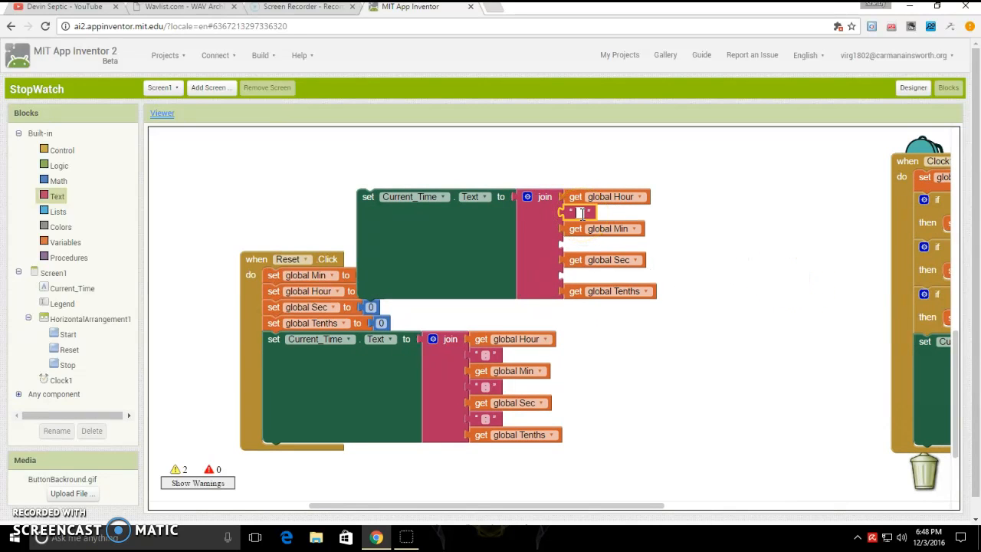
right_click(580, 212)
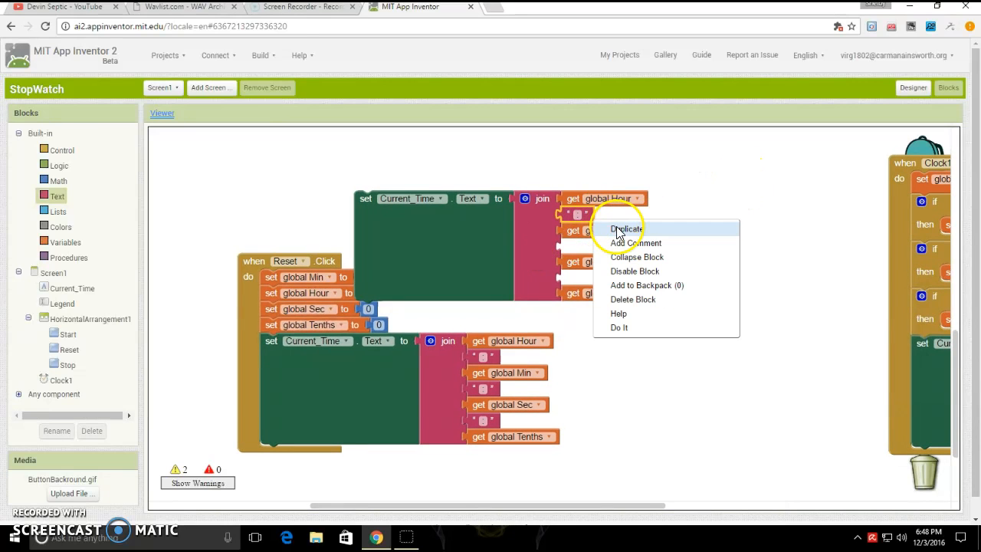
left_click(627, 228)
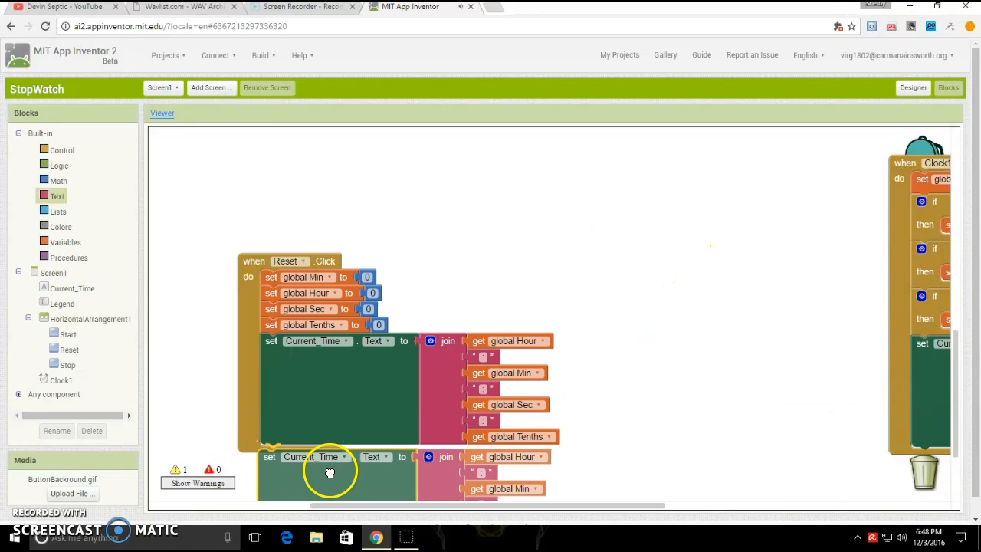
left_click_drag(330, 471, 644, 387)
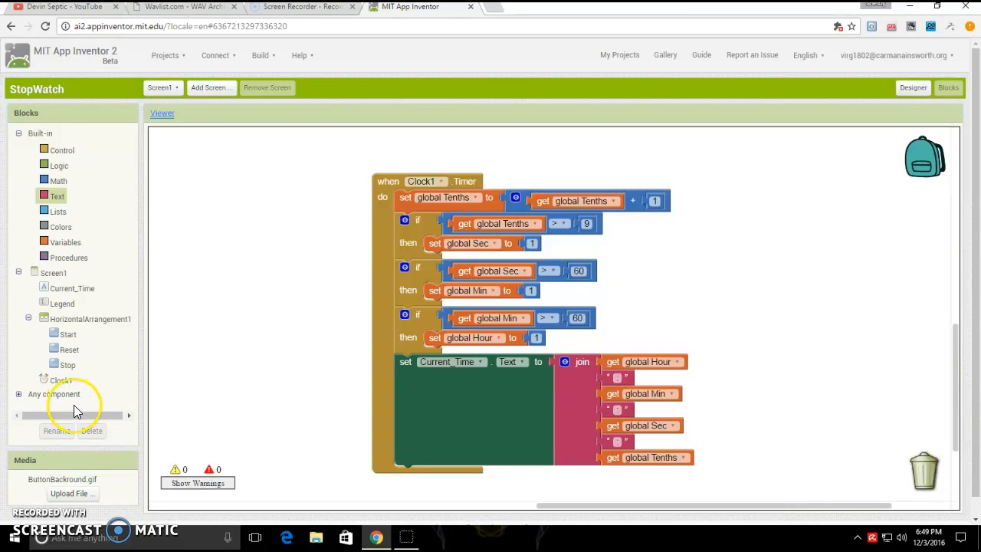
mouse_move(102, 413)
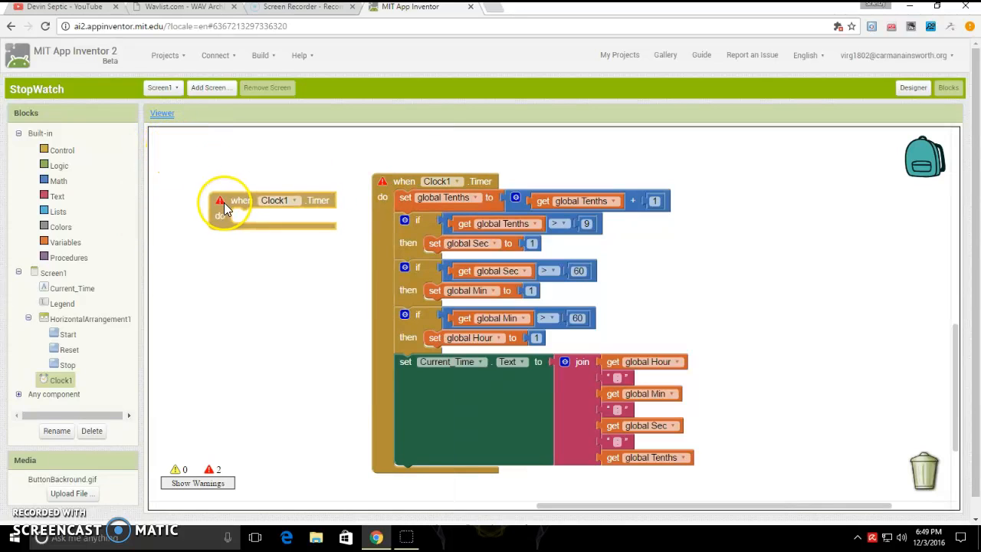
mouse_move(222, 211)
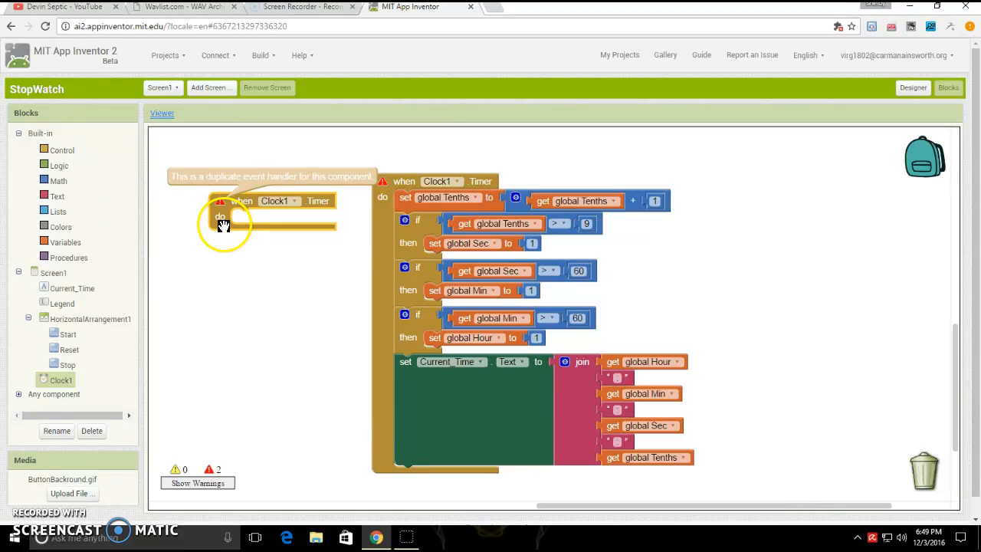
mouse_move(230, 198)
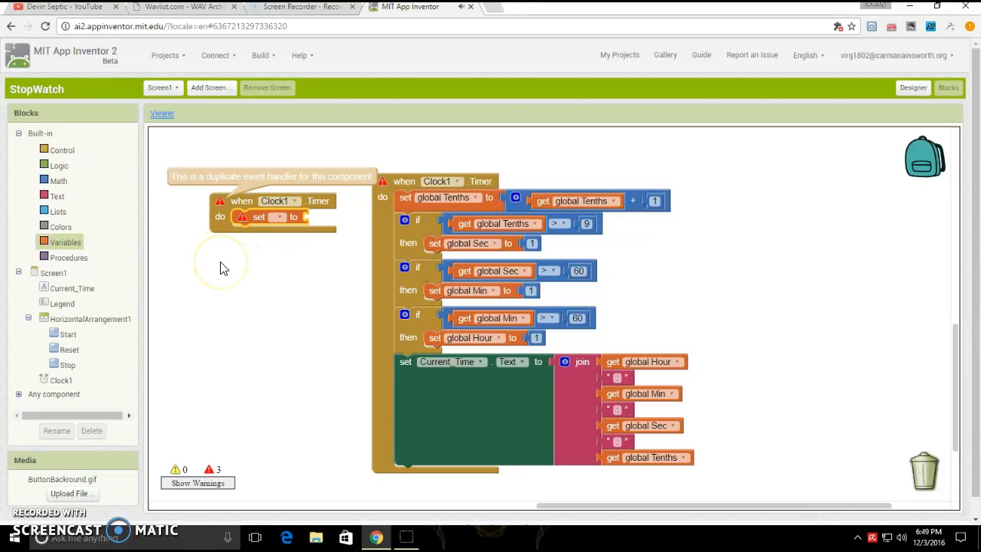
mouse_move(805, 136)
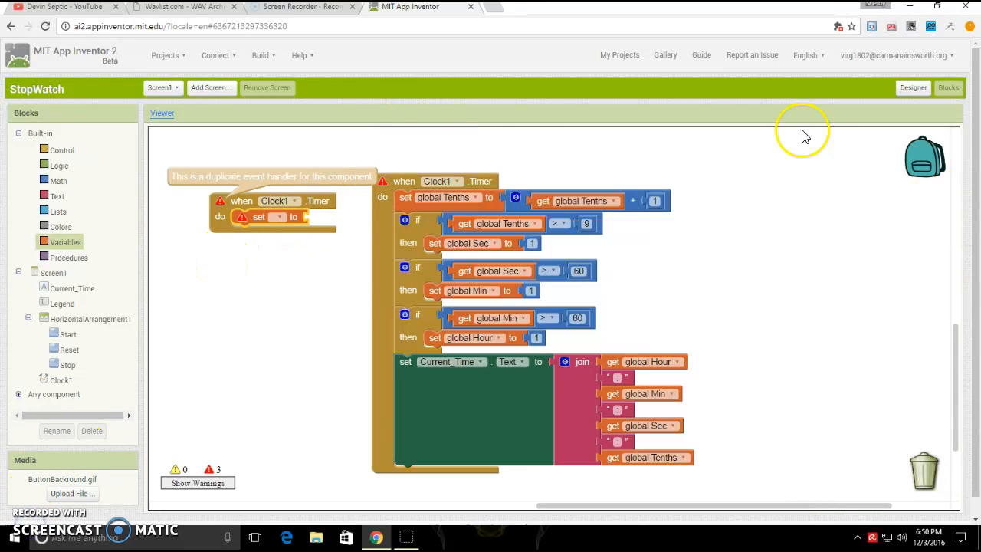
mouse_move(295, 200)
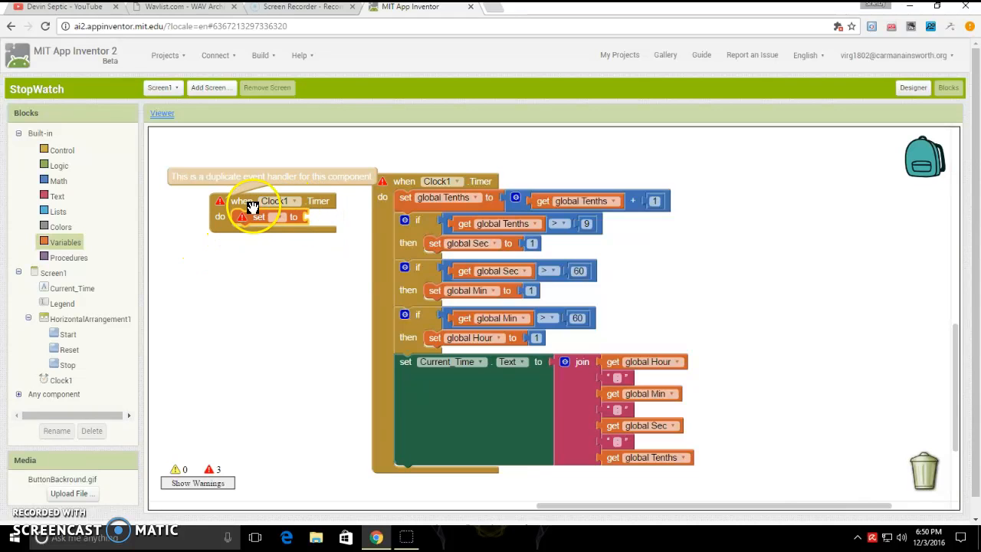
mouse_move(278, 208)
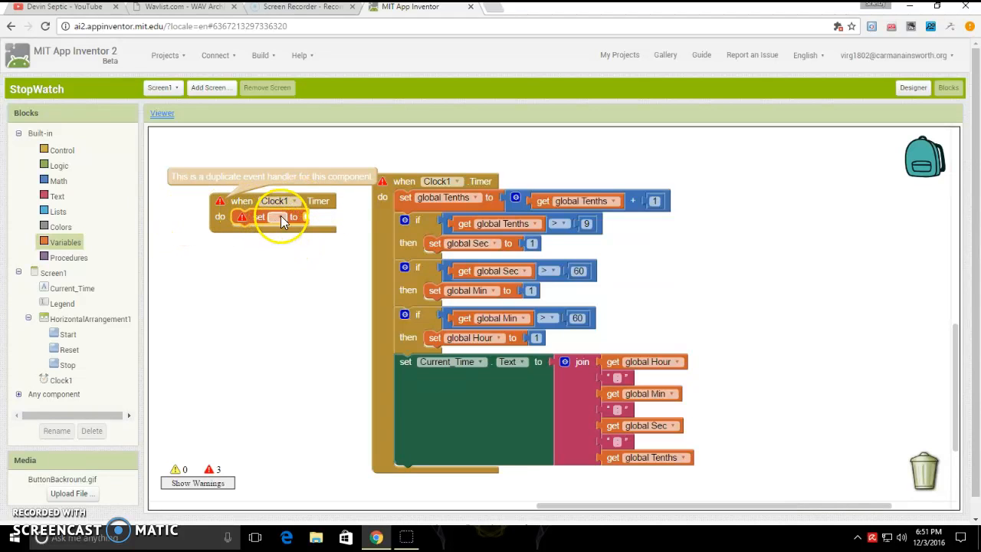
Step: Add a set global Tenths block as the first step of the new Clock1.Timer handler
left_click(64, 241)
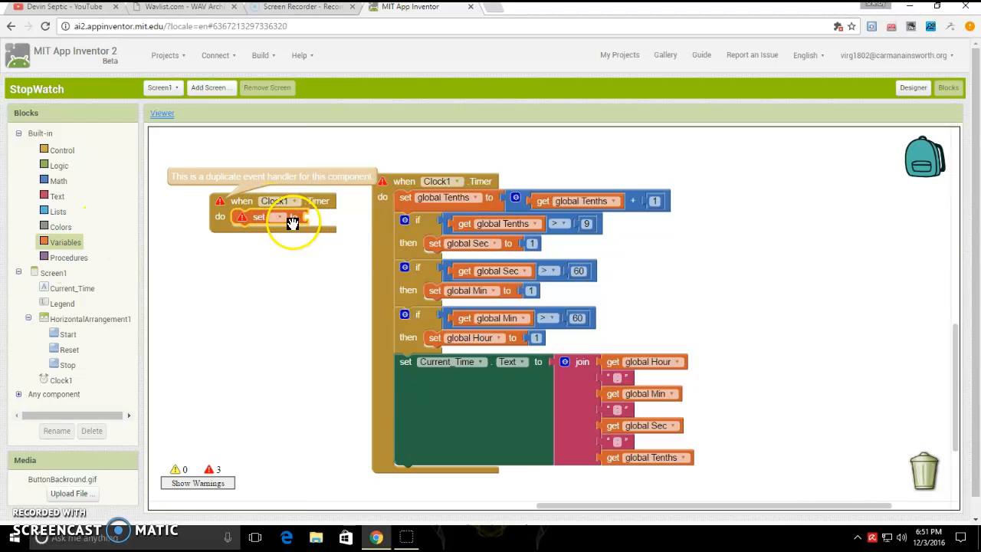
mouse_move(280, 246)
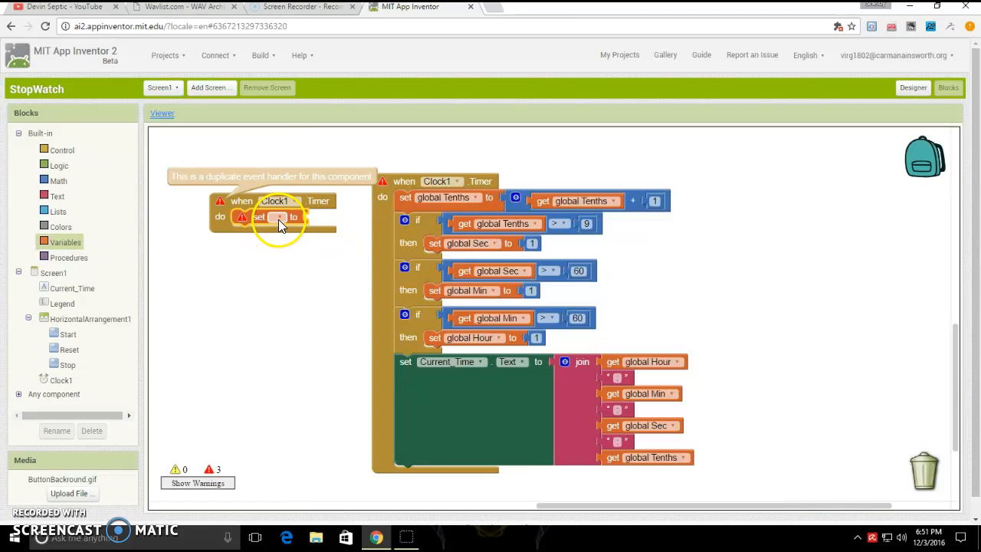
left_click(278, 217)
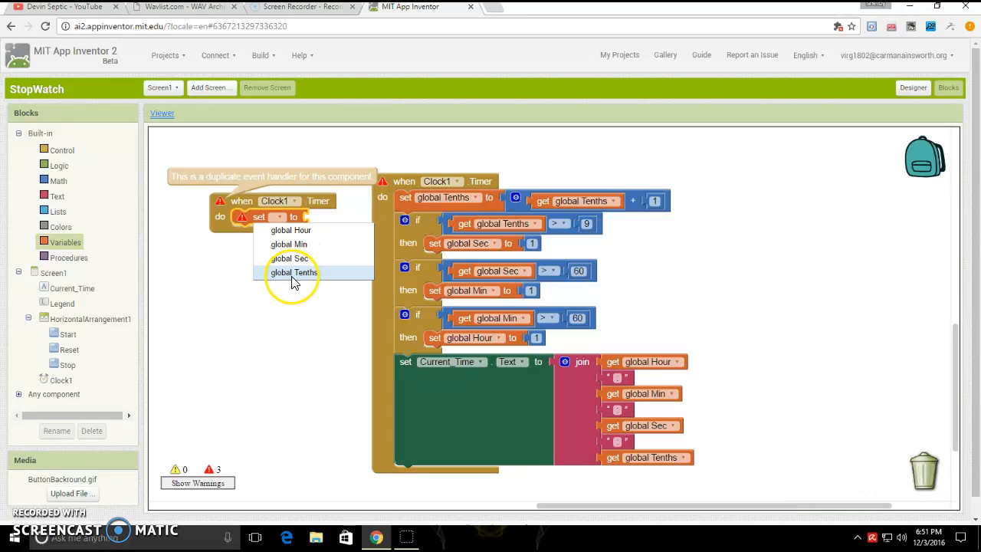
left_click(293, 272)
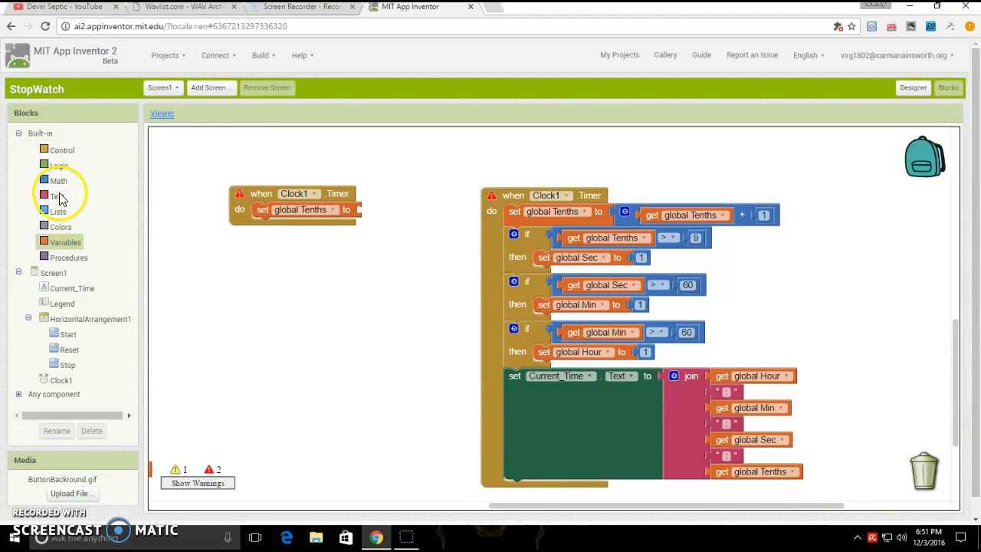
Step: Give the global Tenths setter the value global Tenths + 1
left_click(59, 181)
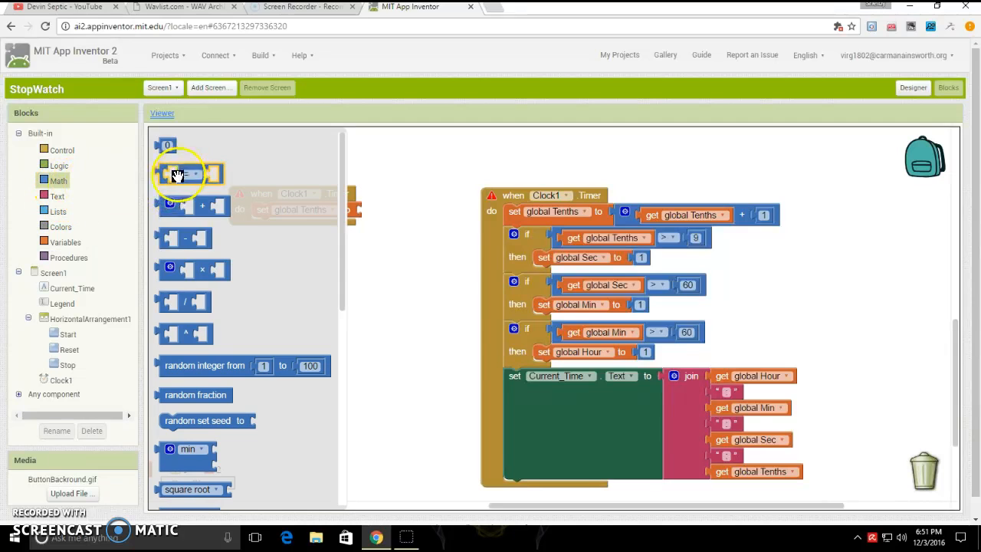
left_click_drag(188, 174, 414, 211)
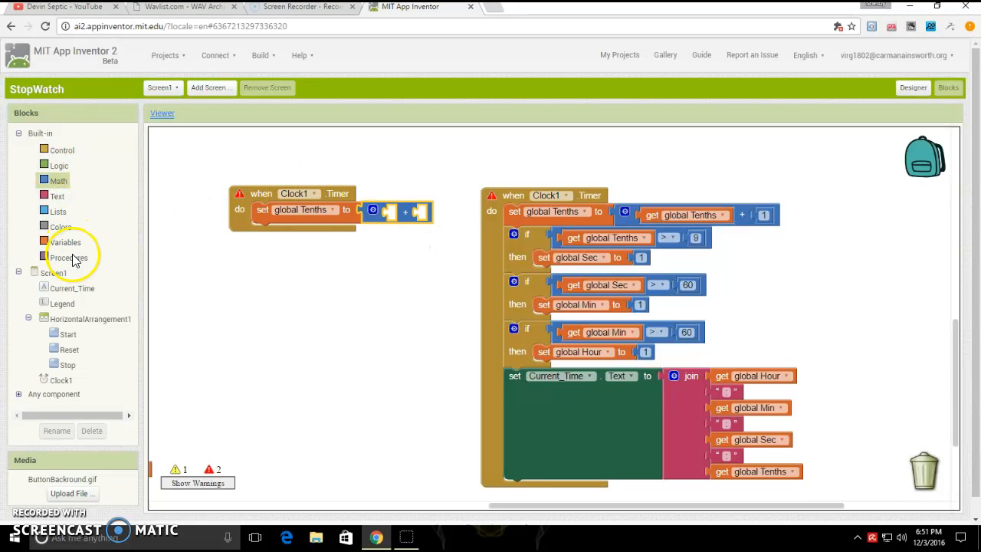
left_click(65, 242)
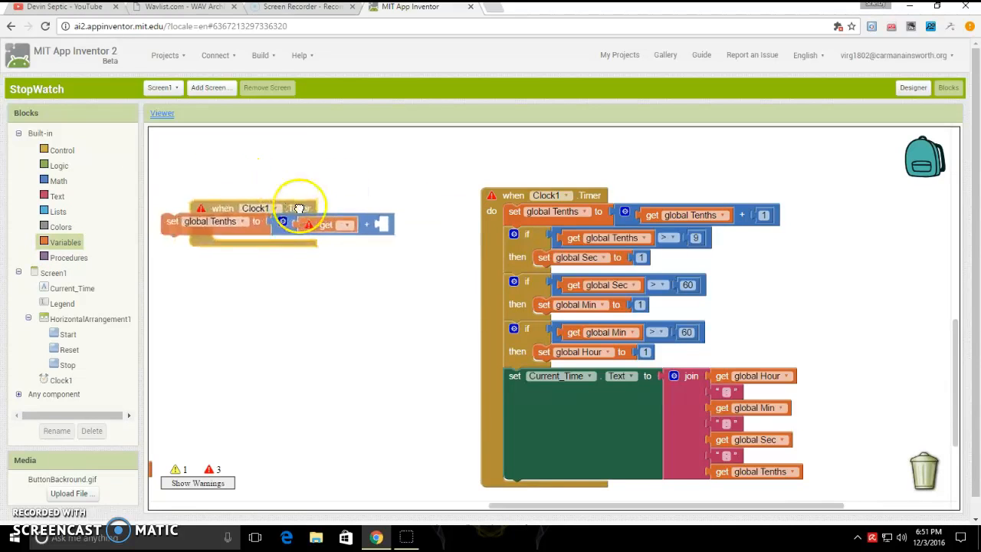
left_click(391, 229)
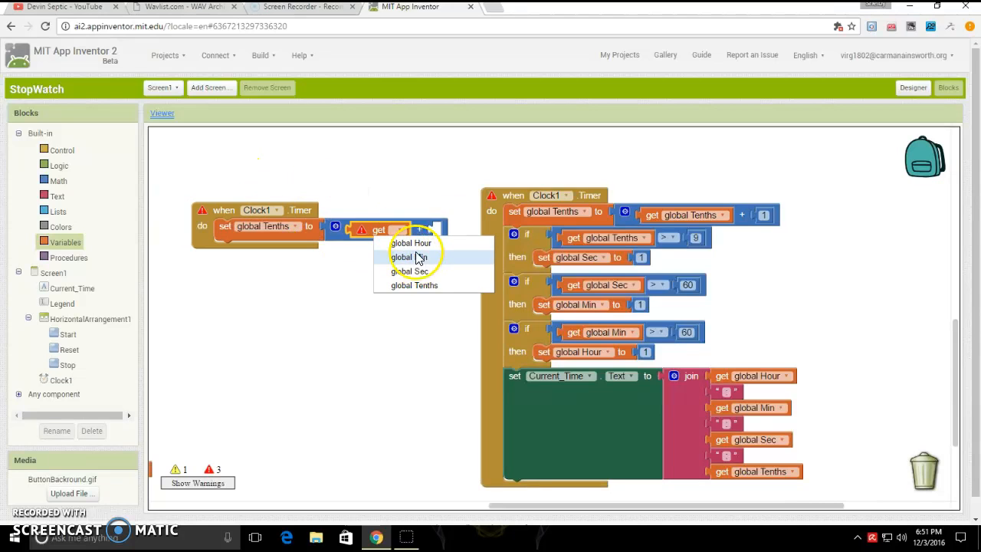
left_click(414, 286)
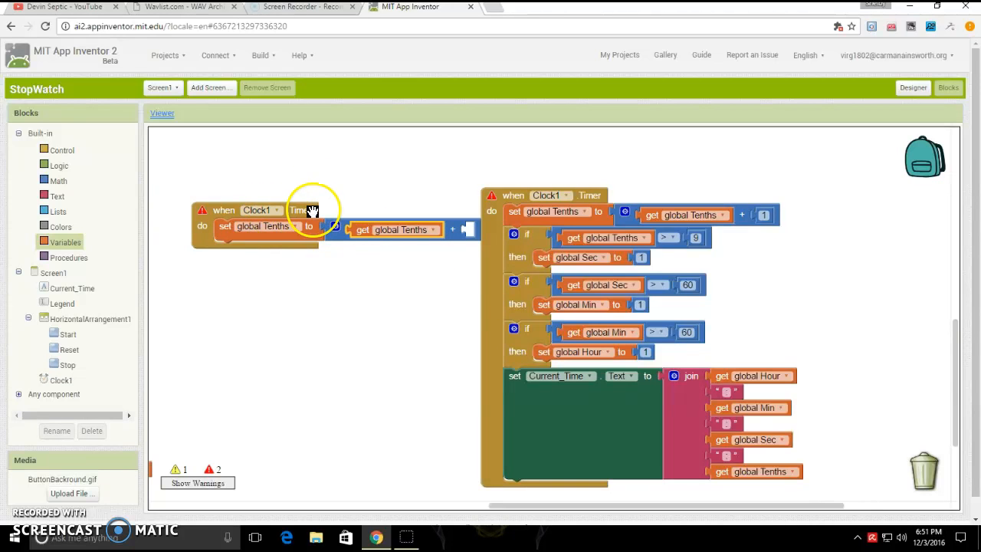
left_click(58, 181)
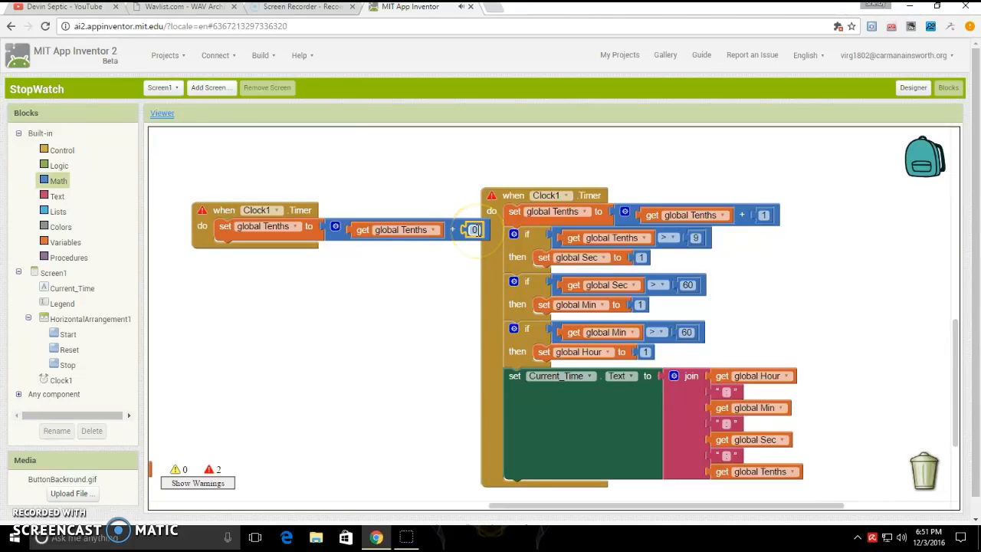
type("1")
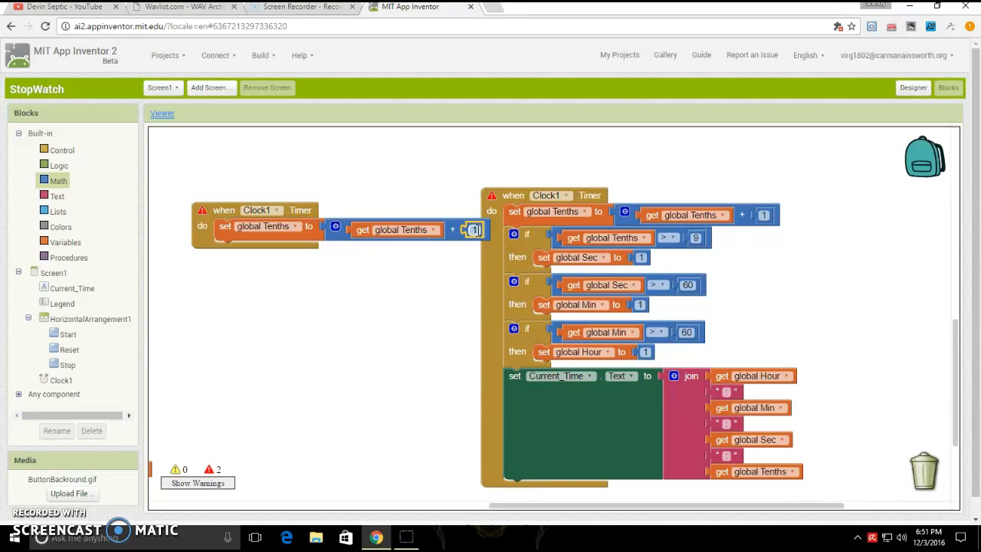
mouse_move(62, 151)
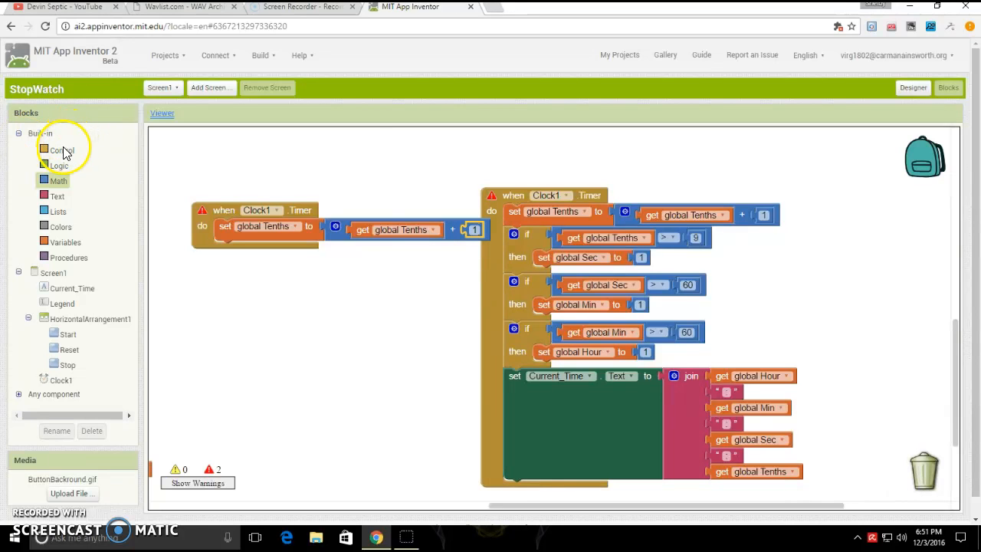
Step: Make the first if block test whether global Tenths is greater than 9
left_click(61, 149)
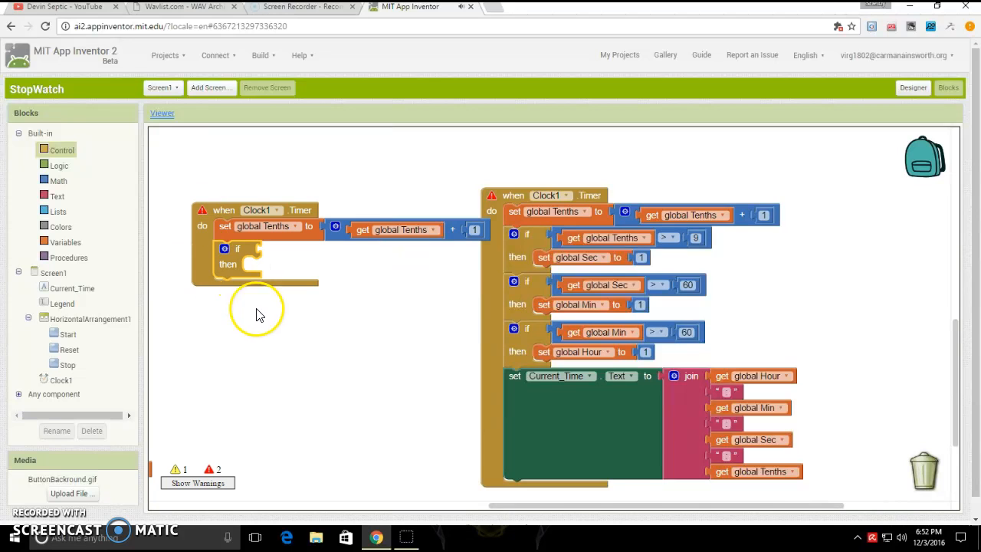
mouse_move(414, 291)
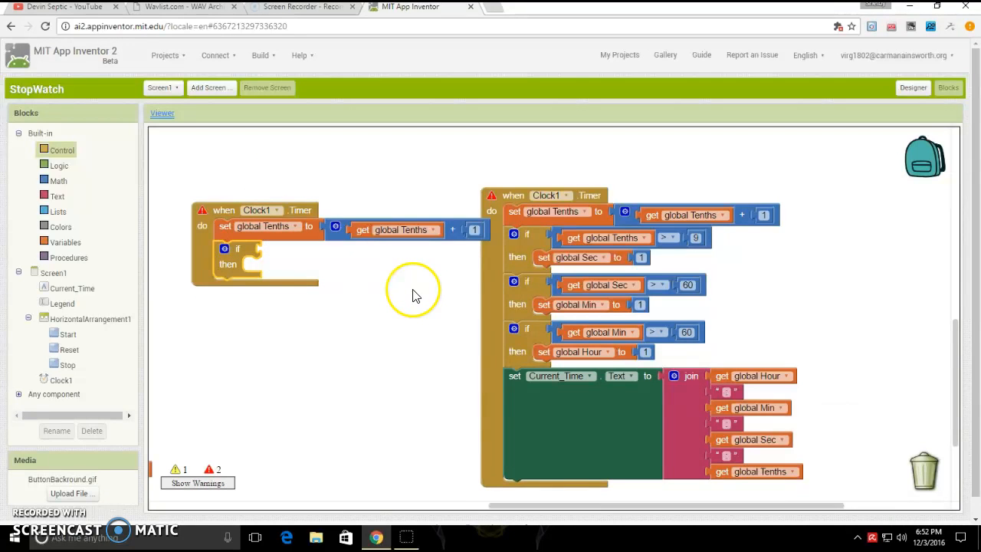
mouse_move(312, 230)
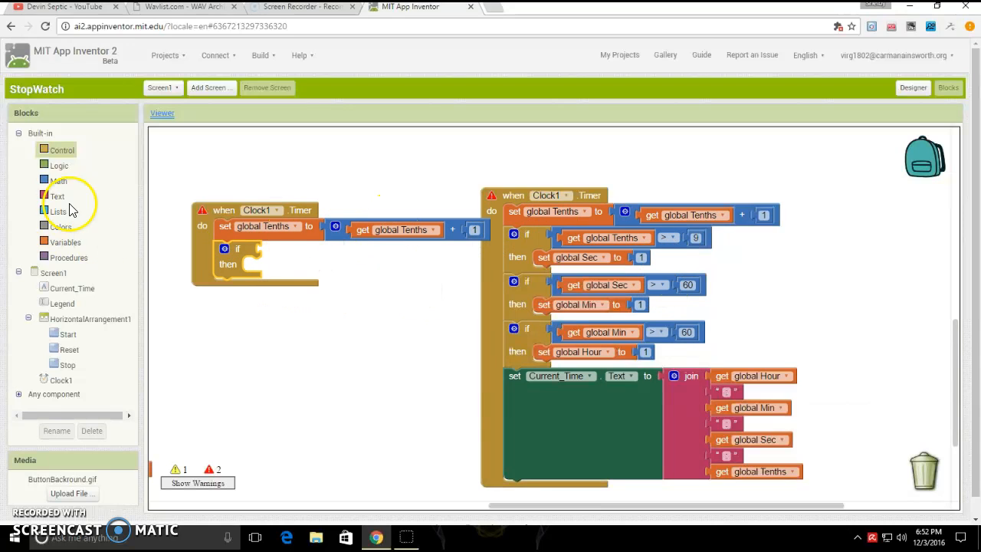
mouse_move(64, 188)
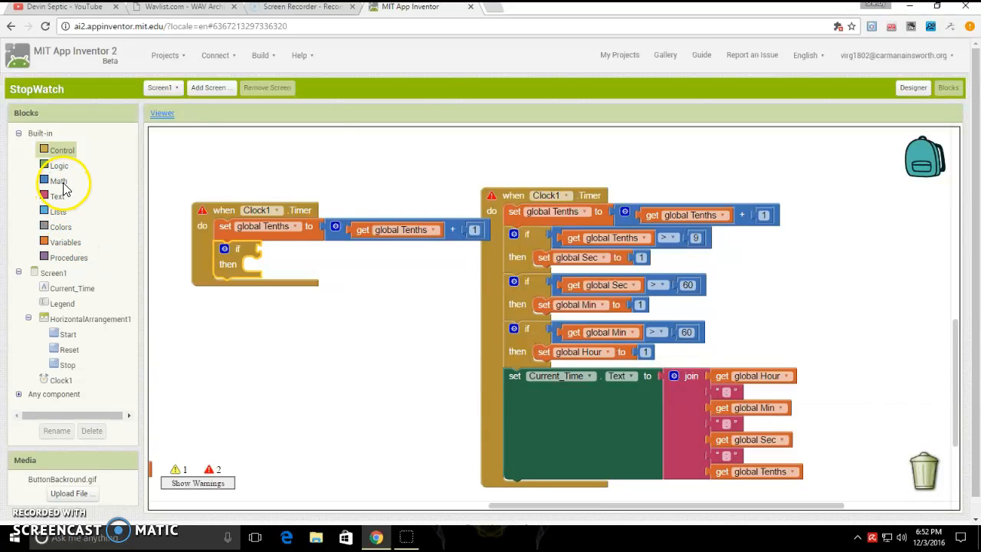
left_click(58, 181)
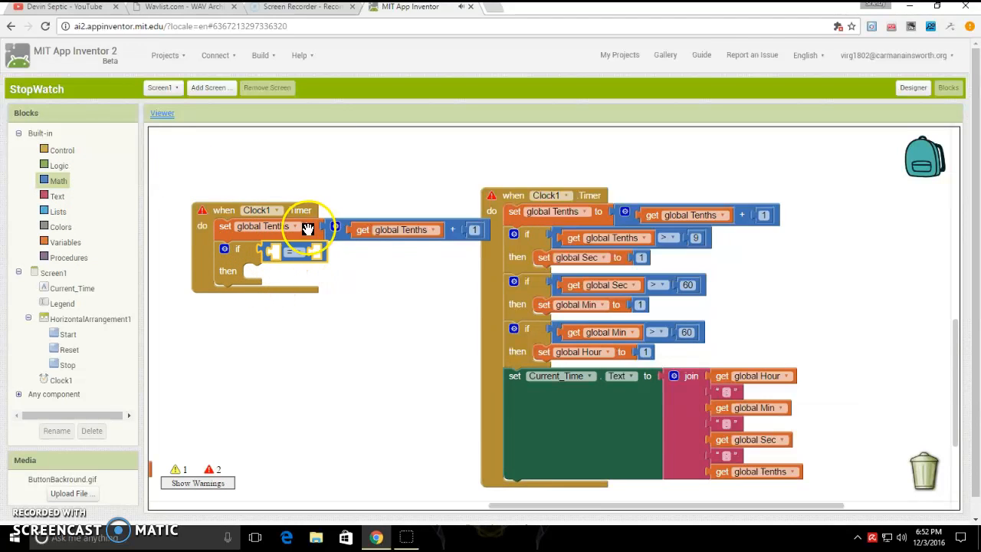
left_click(293, 251)
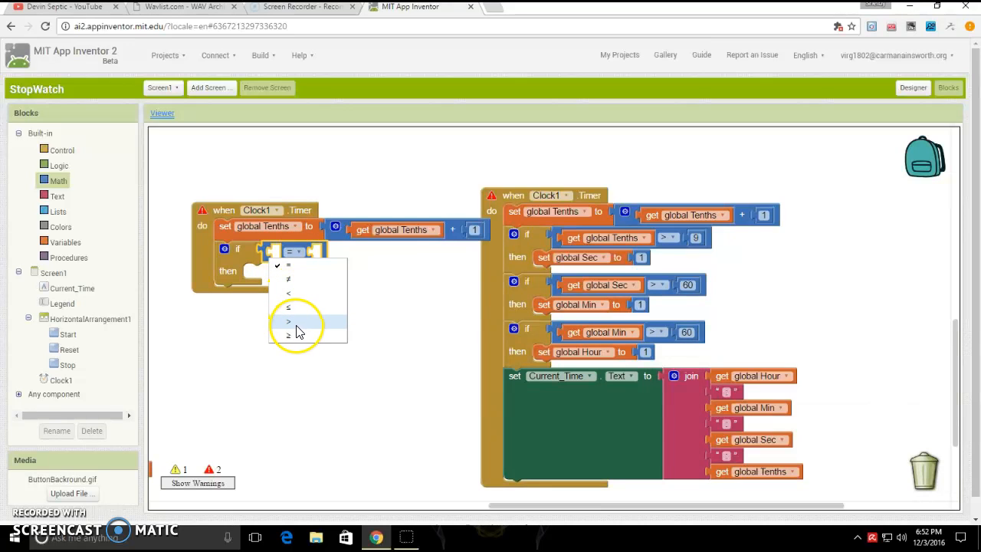
left_click(289, 320)
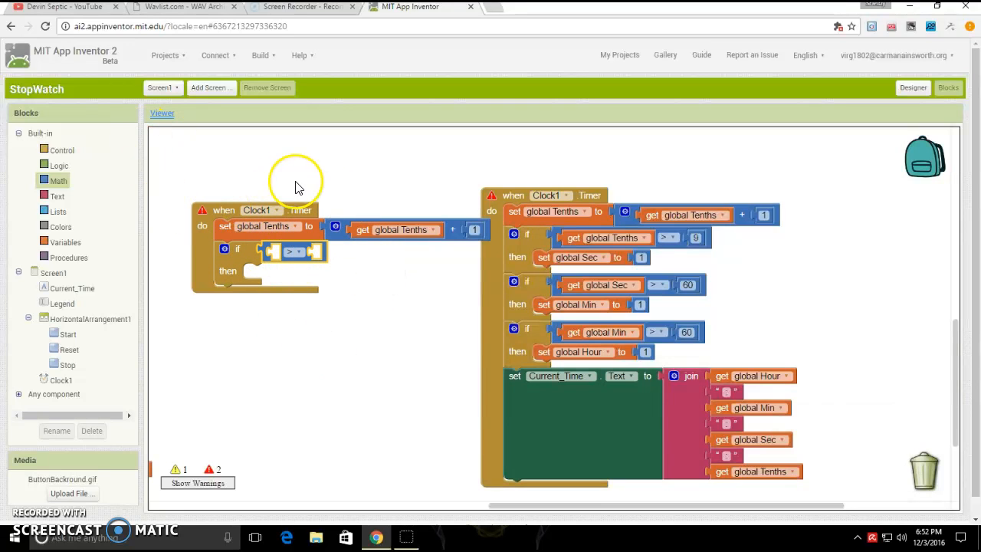
mouse_move(146, 418)
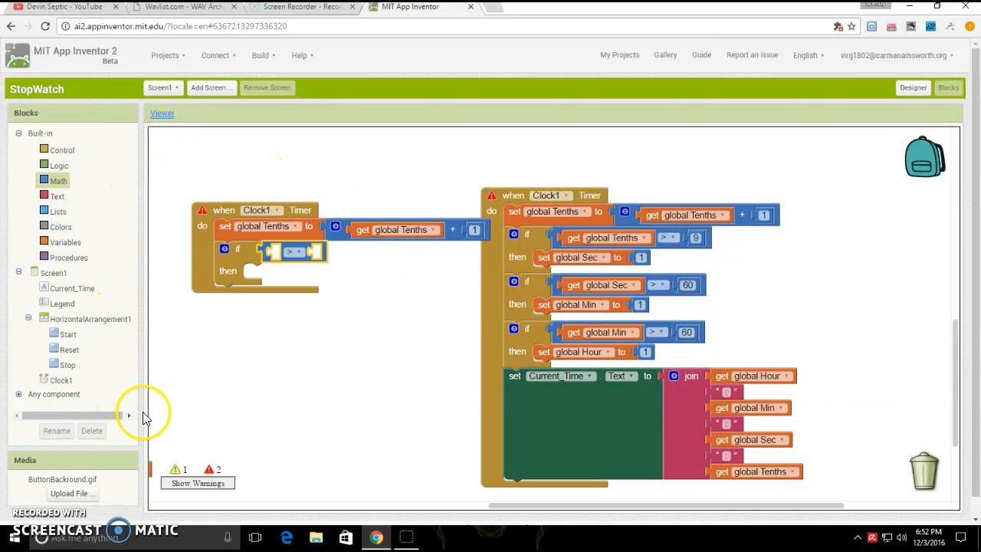
right_click(397, 229)
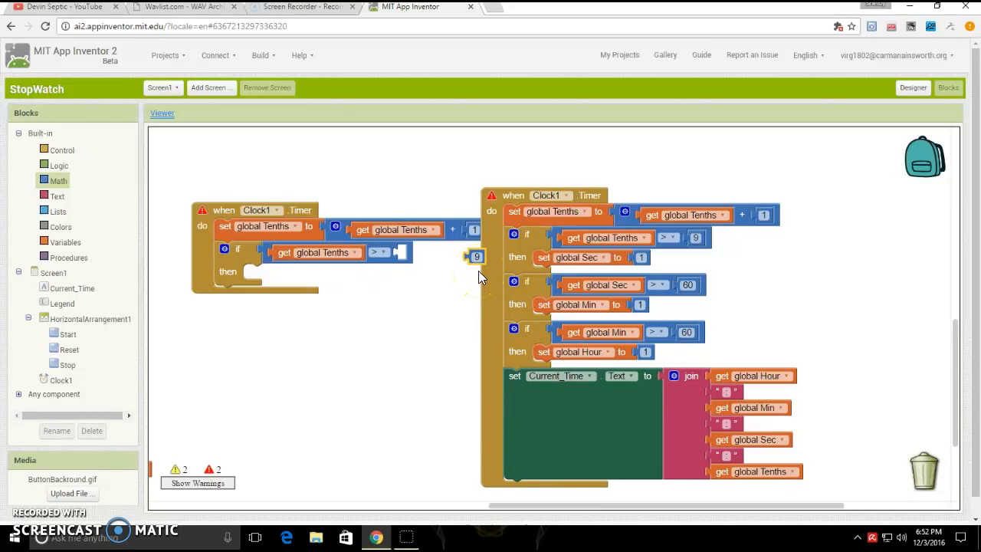
left_click_drag(475, 256, 409, 253)
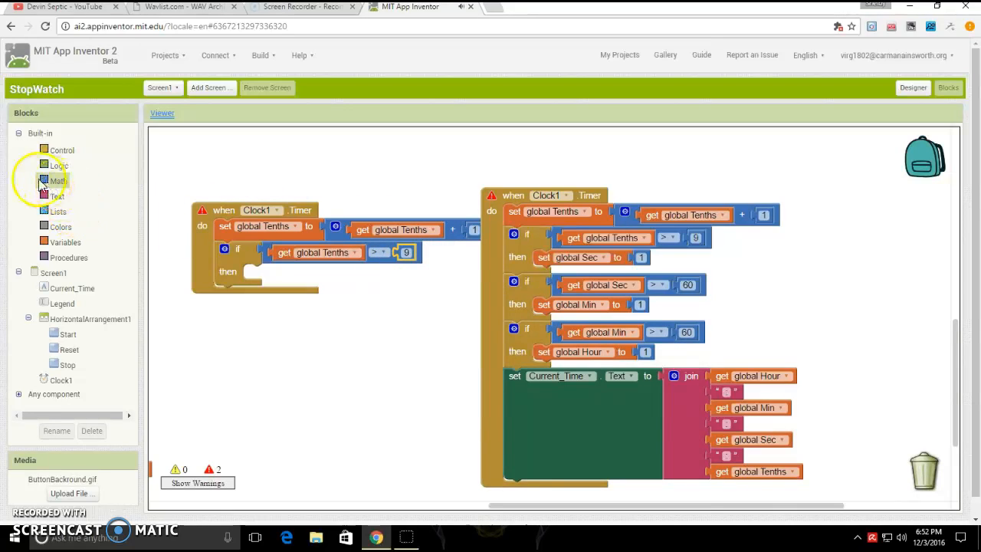
mouse_move(202, 141)
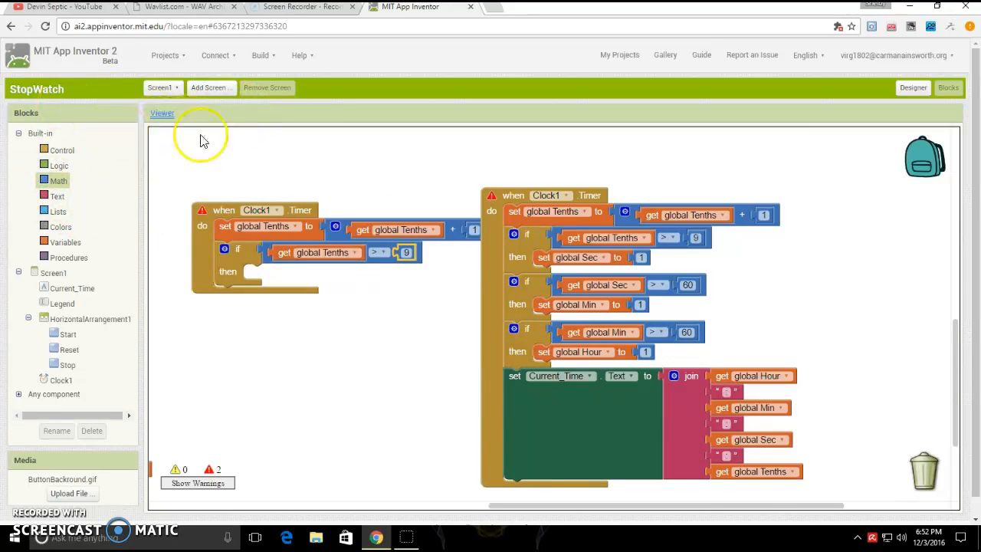
mouse_move(84, 210)
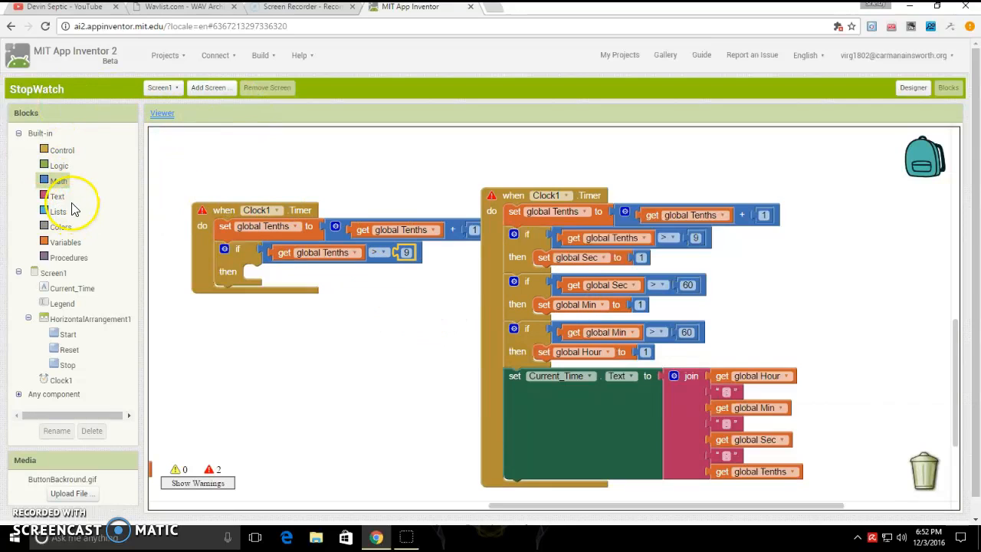
mouse_move(54, 246)
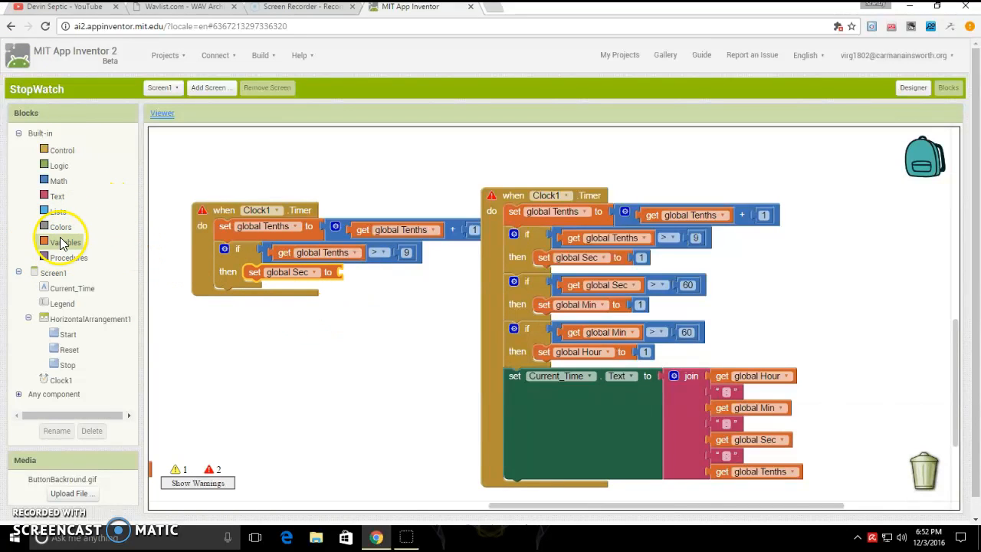
Step: Add a copied test checking global Sec that sets global Min
left_click(64, 242)
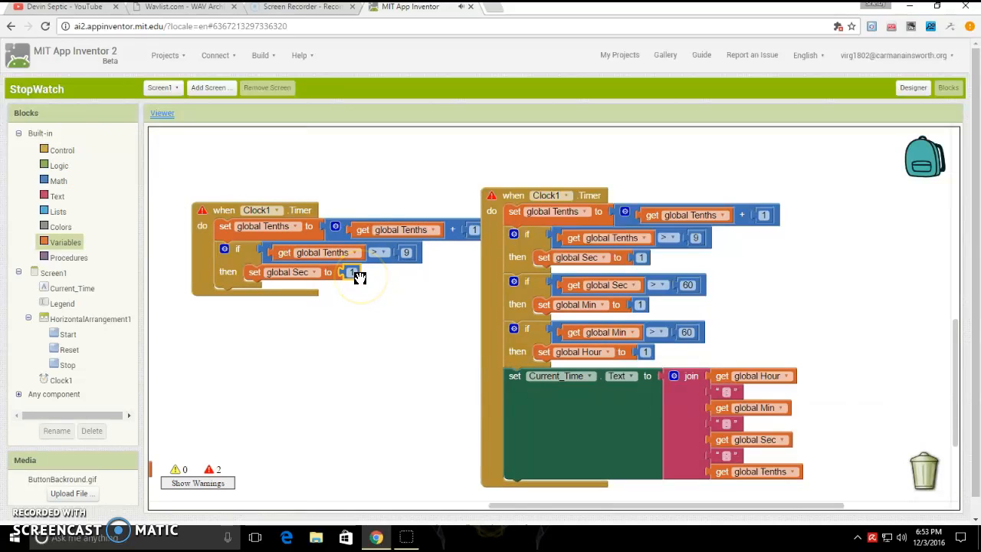
mouse_move(353, 272)
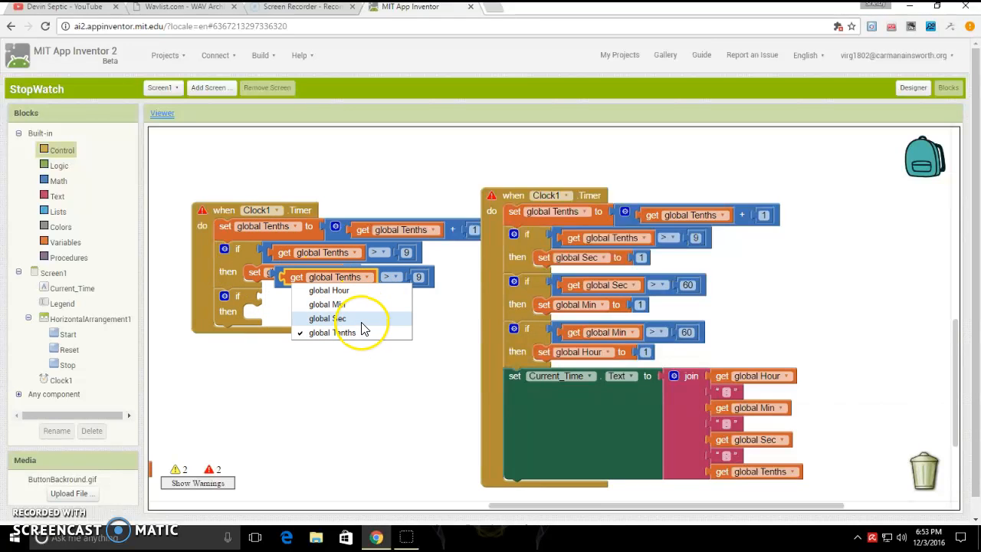
left_click(327, 318)
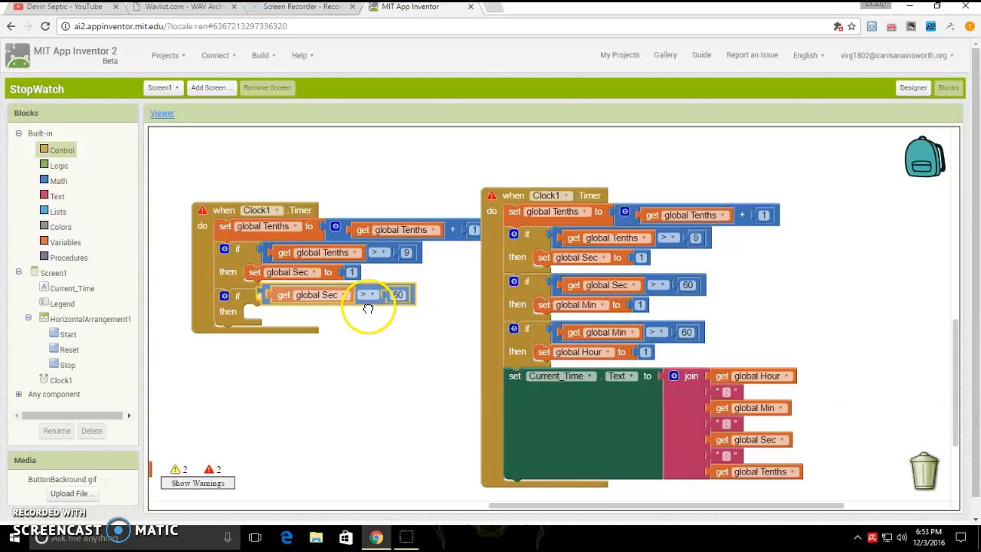
right_click(255, 273)
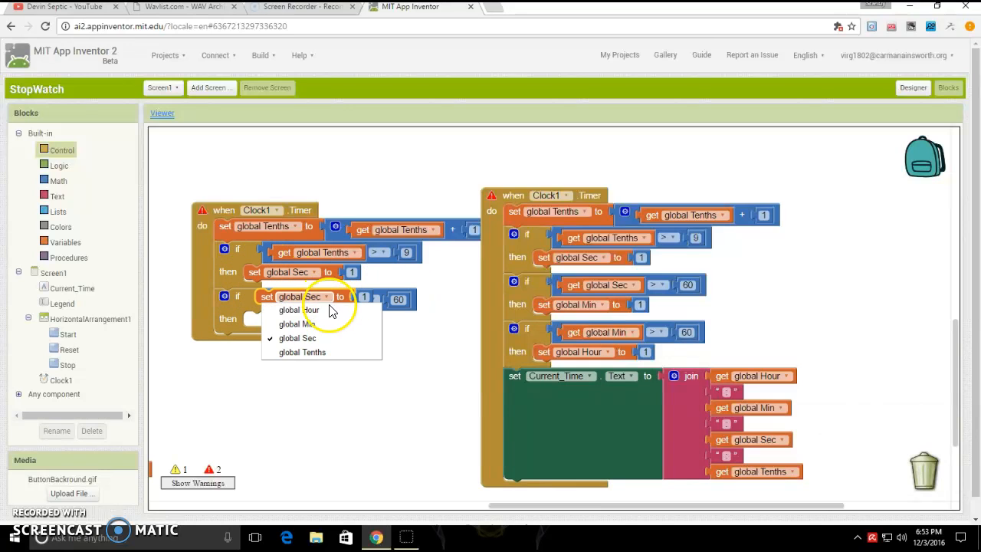
left_click(297, 323)
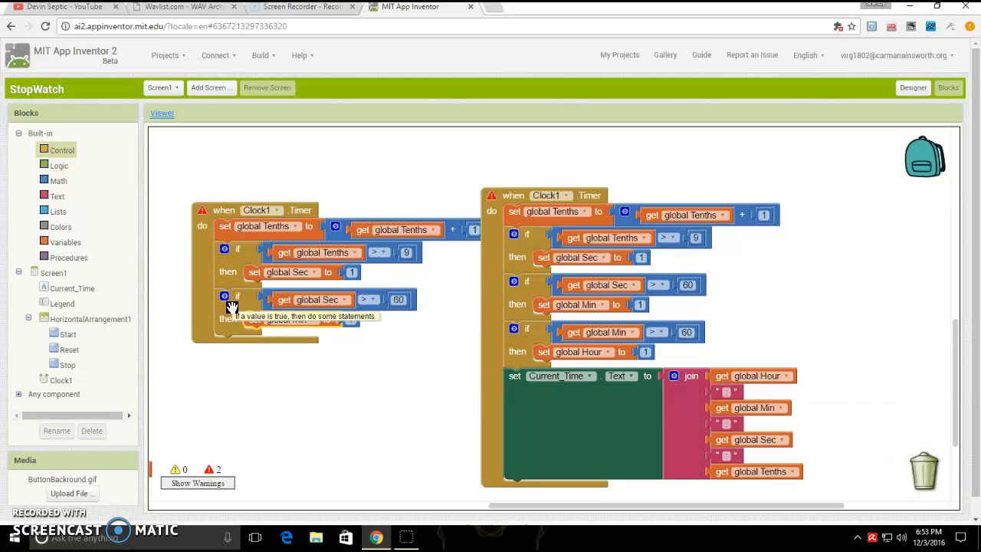
Step: Duplicate the seconds test so a global Min check sets global Hour
right_click(237, 297)
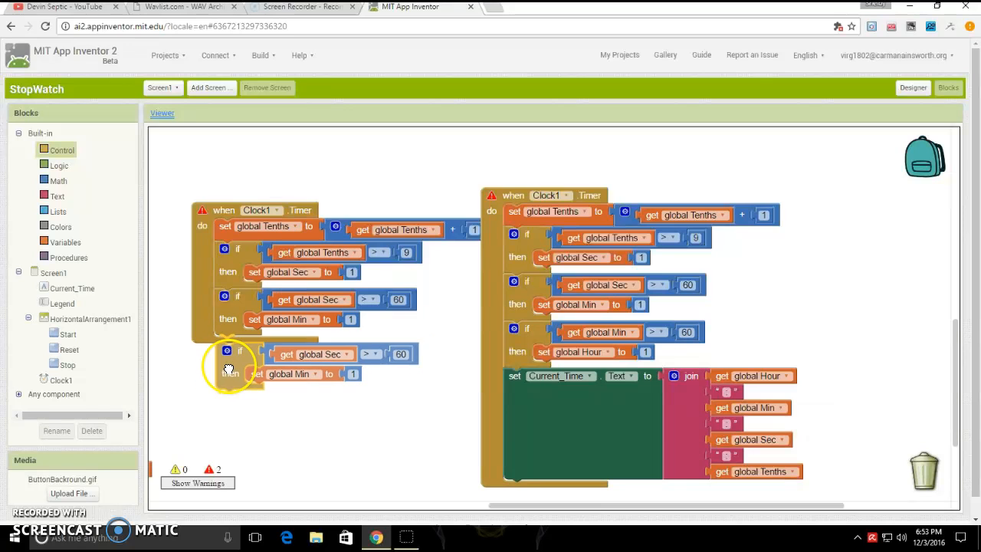
left_click(316, 346)
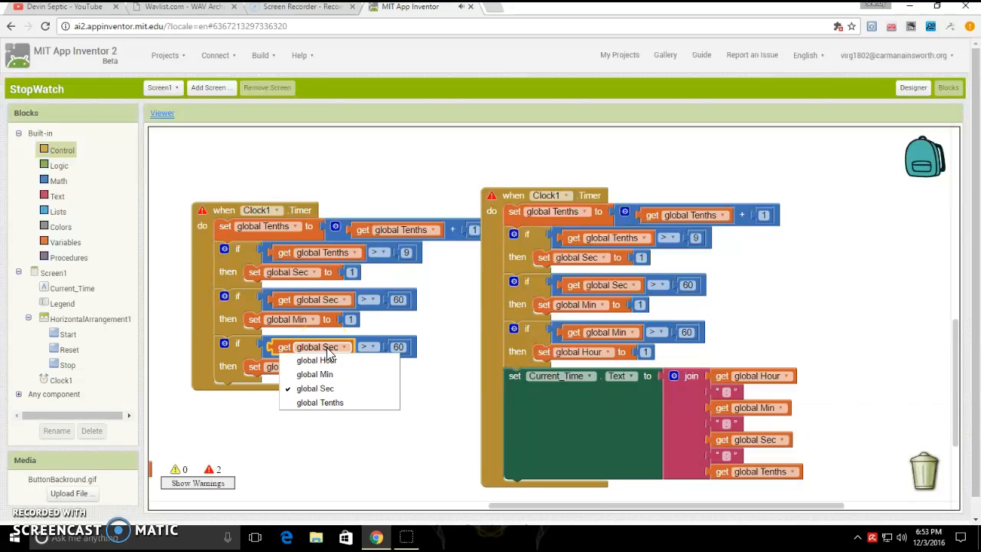
left_click(315, 374)
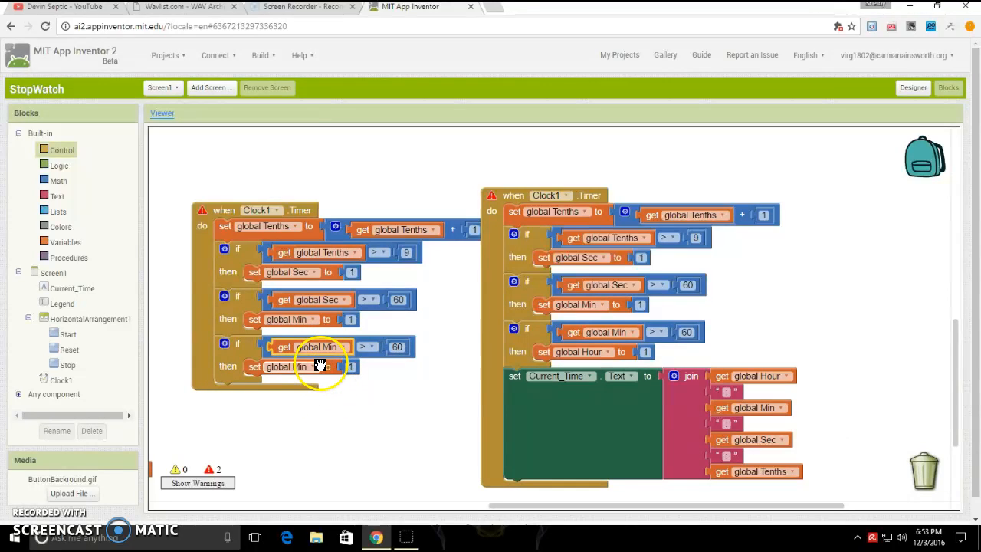
left_click(311, 367)
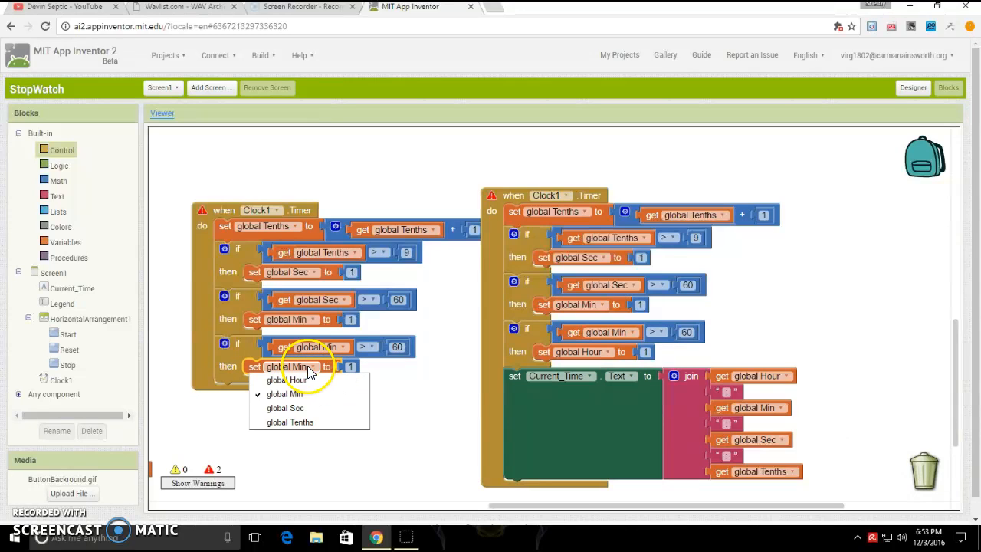
left_click(288, 379)
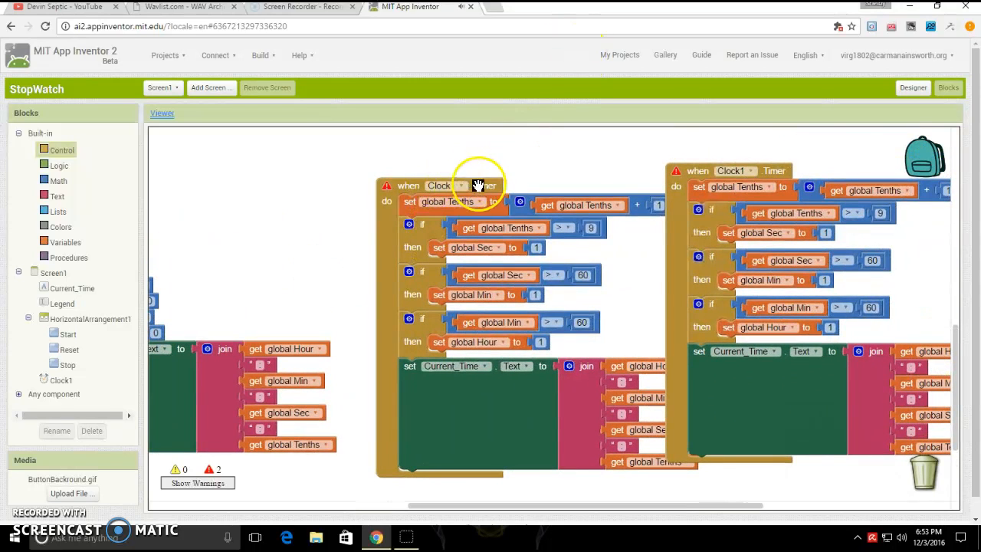
Step: Delete the surplus Clock1.Timer handler and all its blocks
right_click(479, 185)
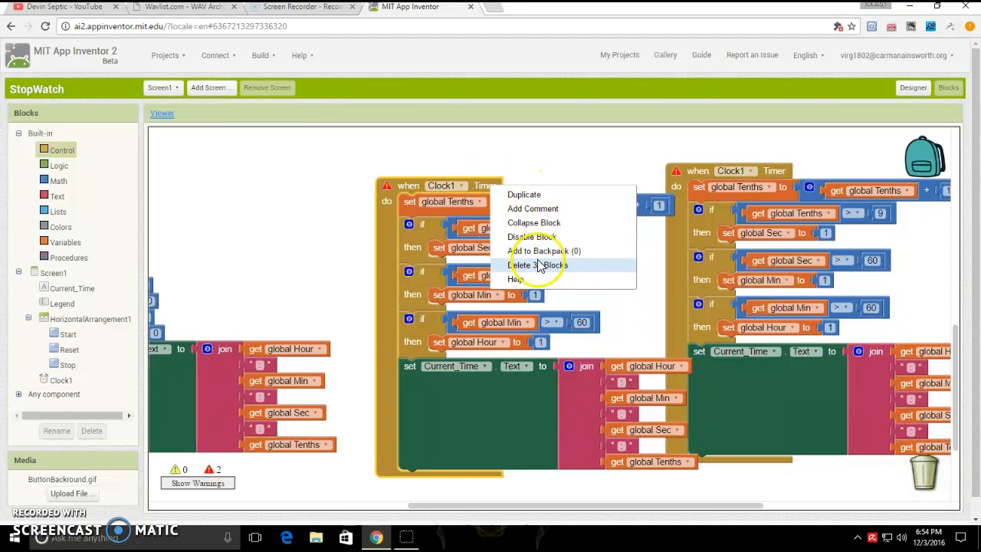
left_click(538, 264)
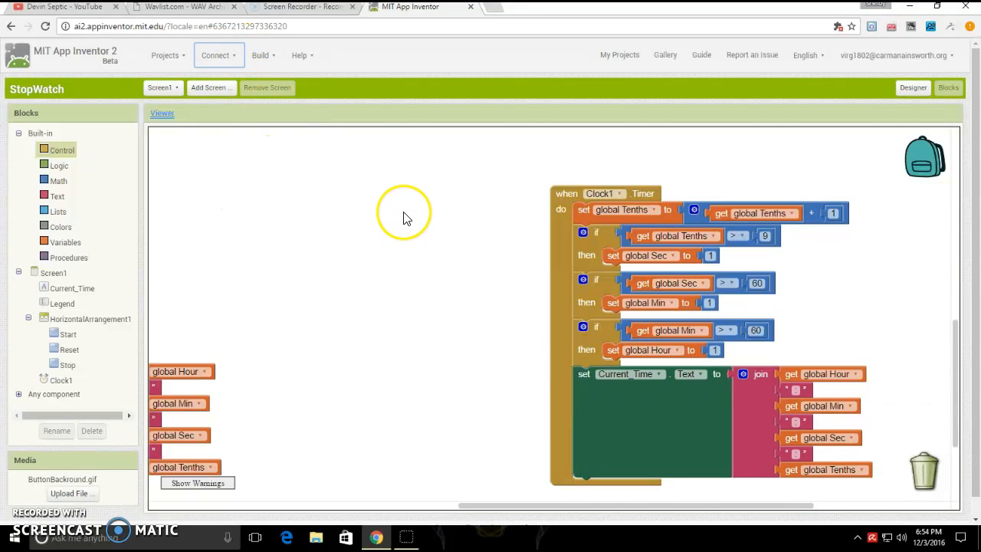
Step: Choose Connect > AI Companion to show the connection code
left_click(219, 55)
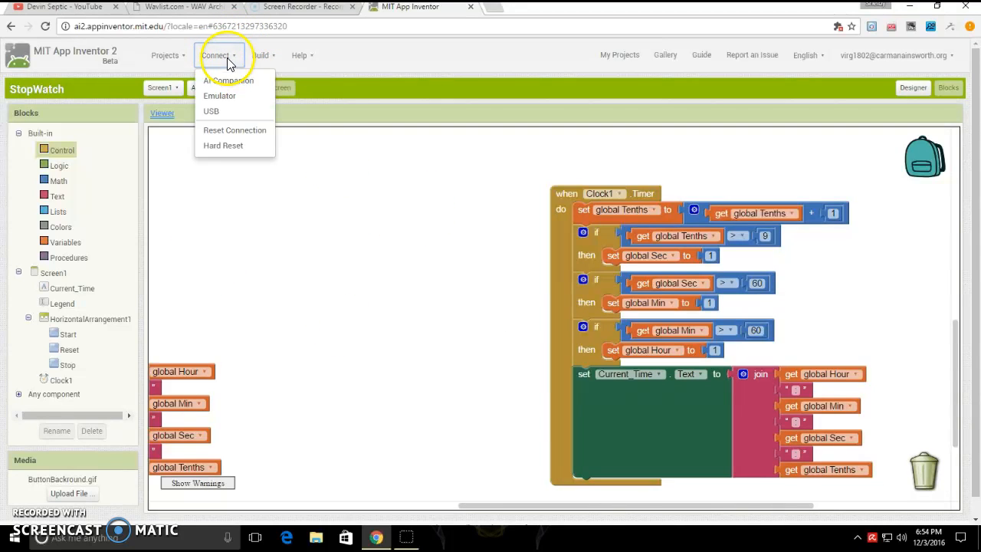
left_click(228, 80)
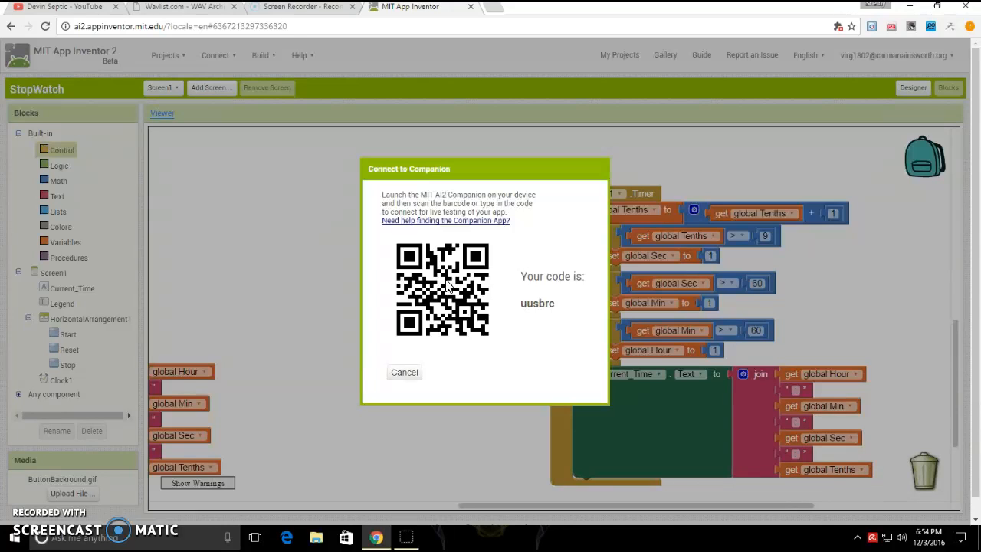
Step: Close the Connect to Companion code dialog
left_click(404, 372)
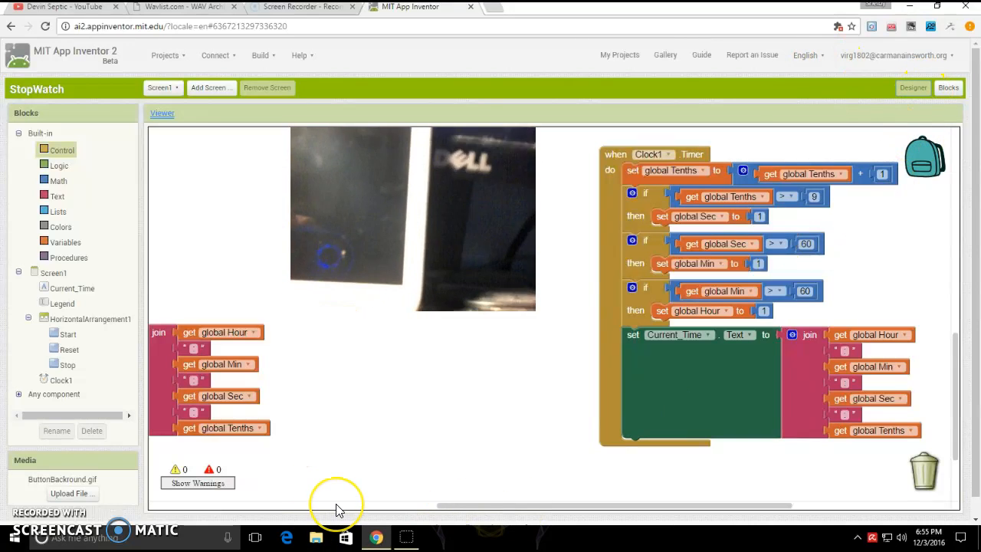
Step: Switch to Designer and enter 24 as the Legend label's FontSize
left_click(913, 88)
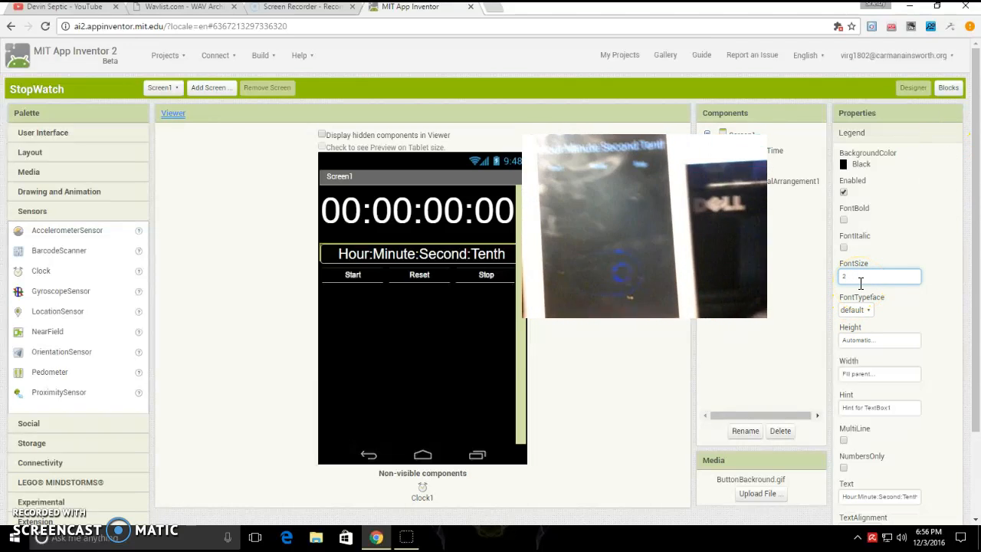
type("24")
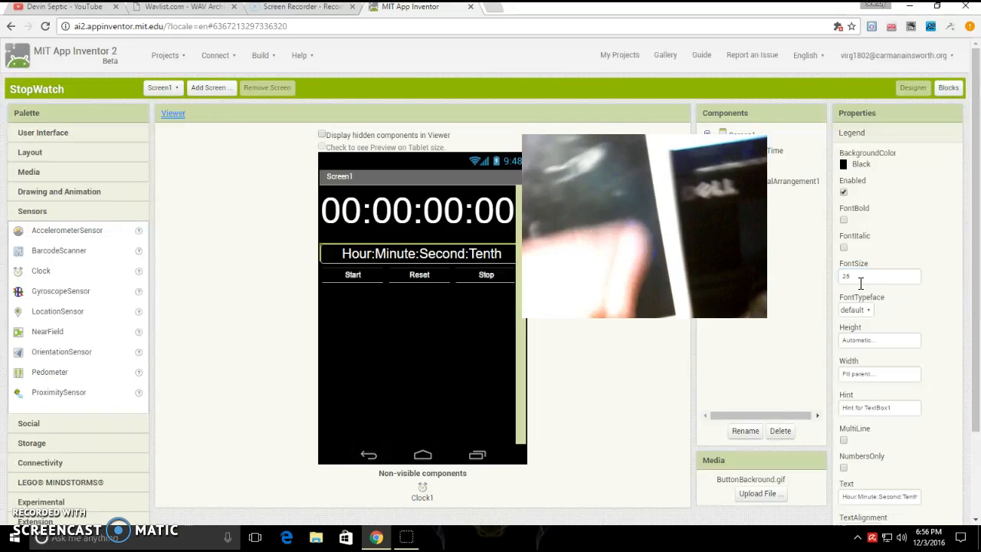